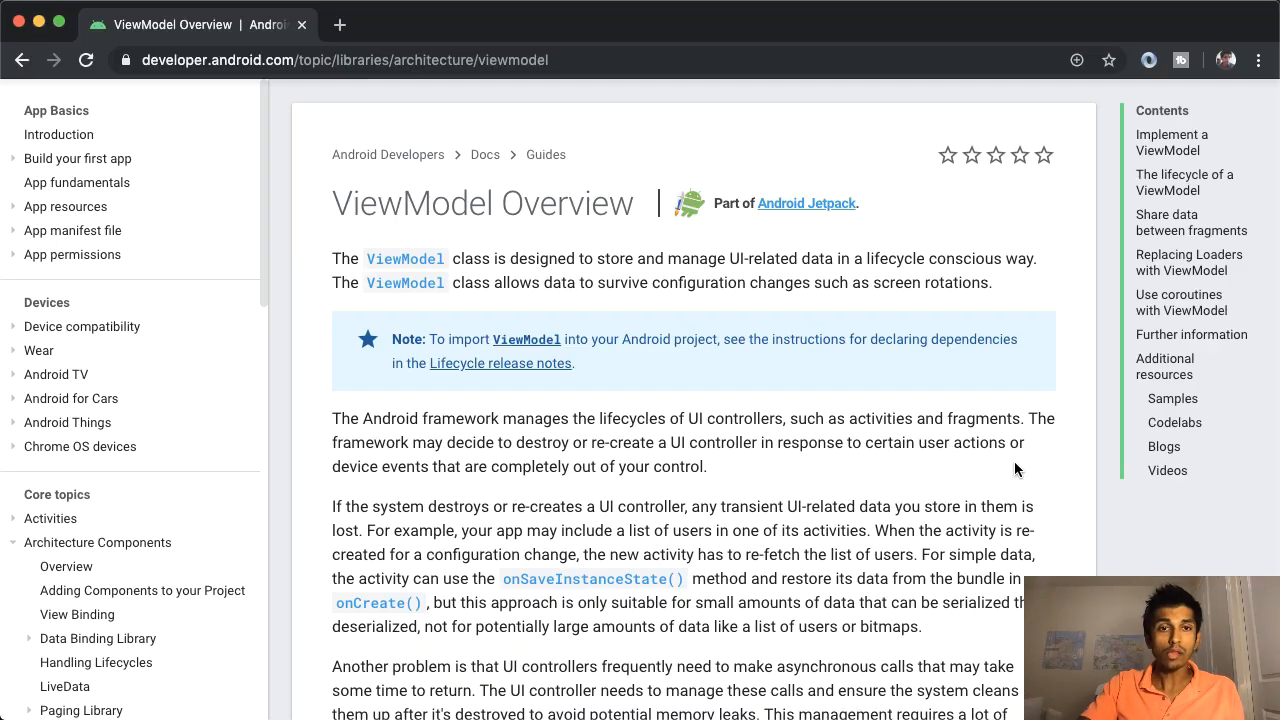
mouse_move(695, 316)
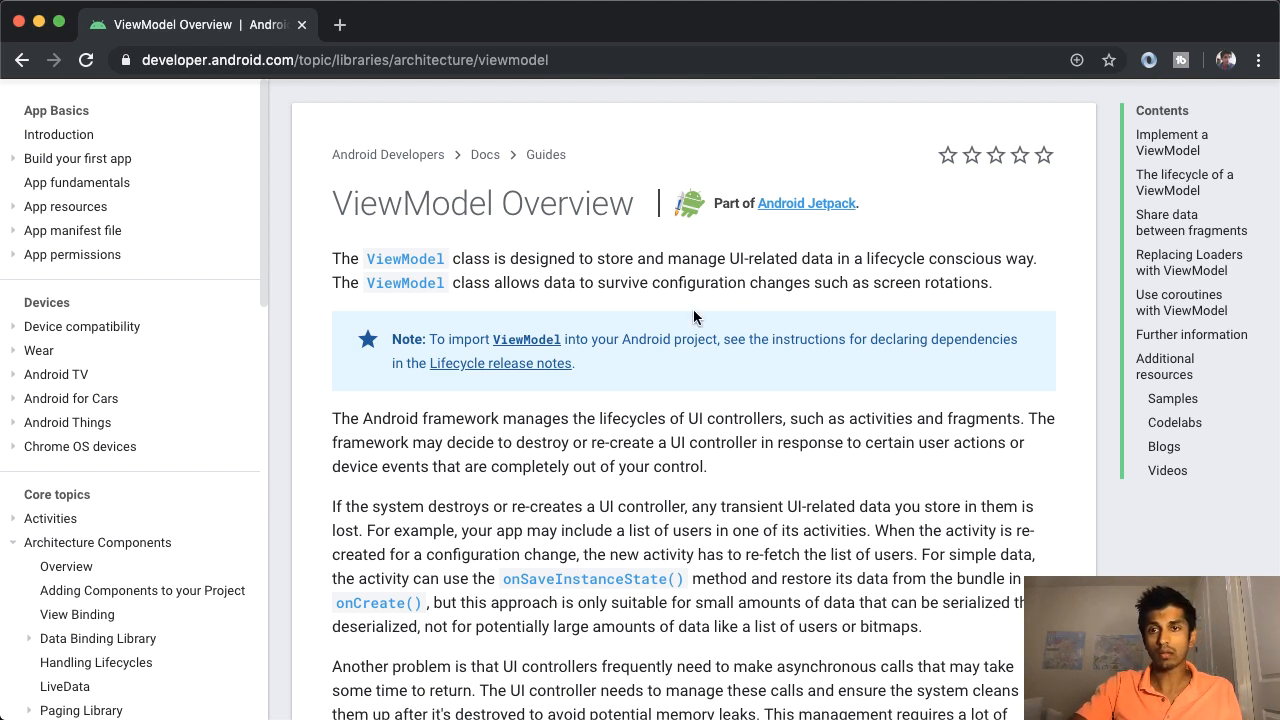
Scroll the ViewModel Overview page down to 'The lifecycle of a ViewModel' figure.
scroll(down, 3)
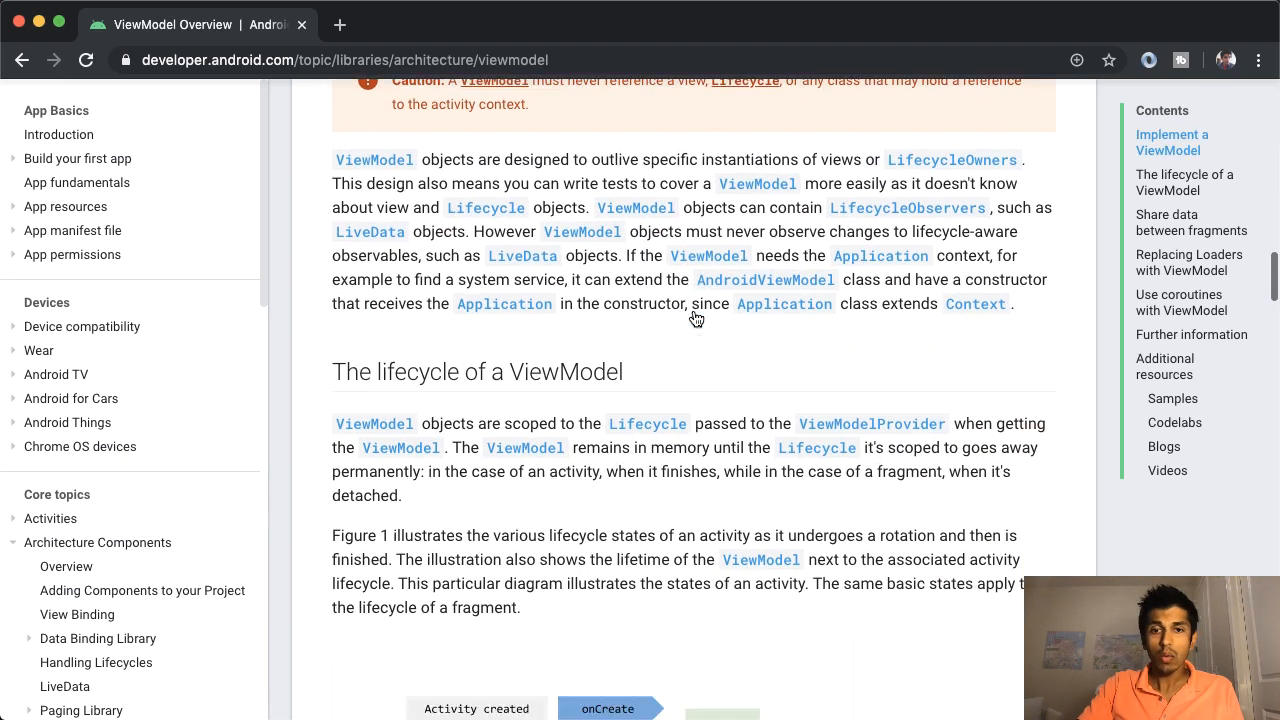
scroll(down, 3)
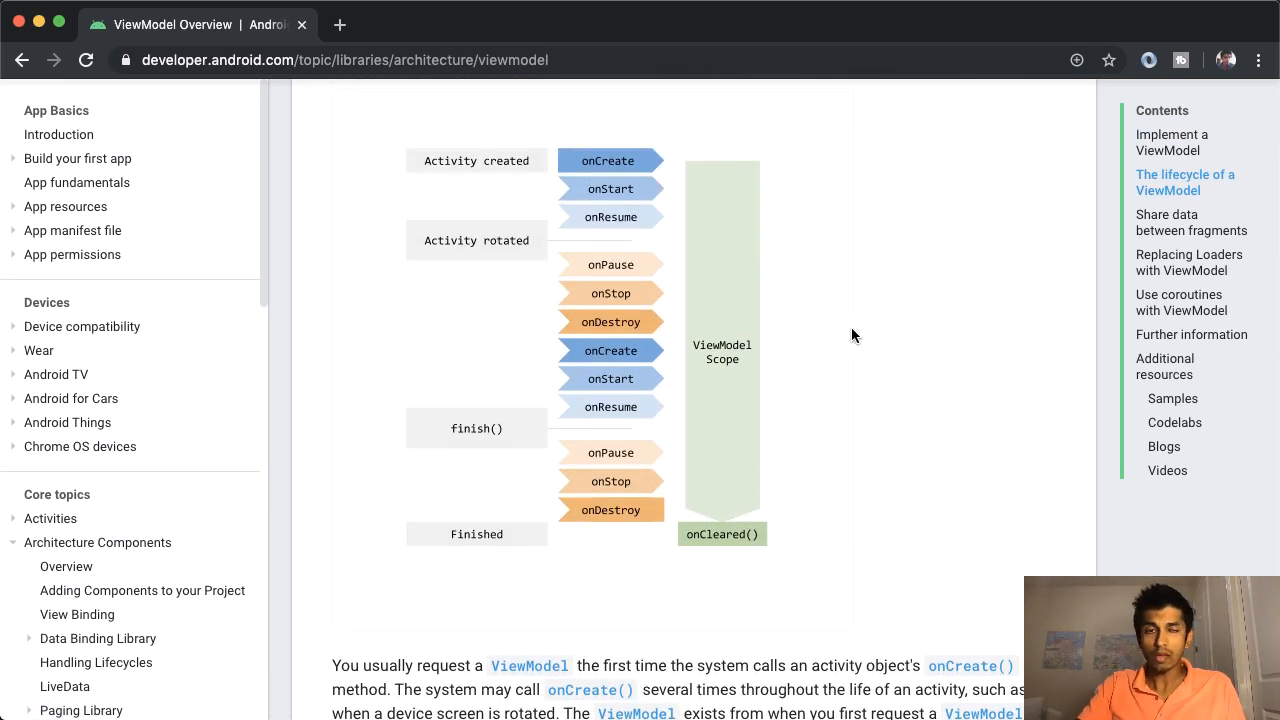
mouse_move(747, 319)
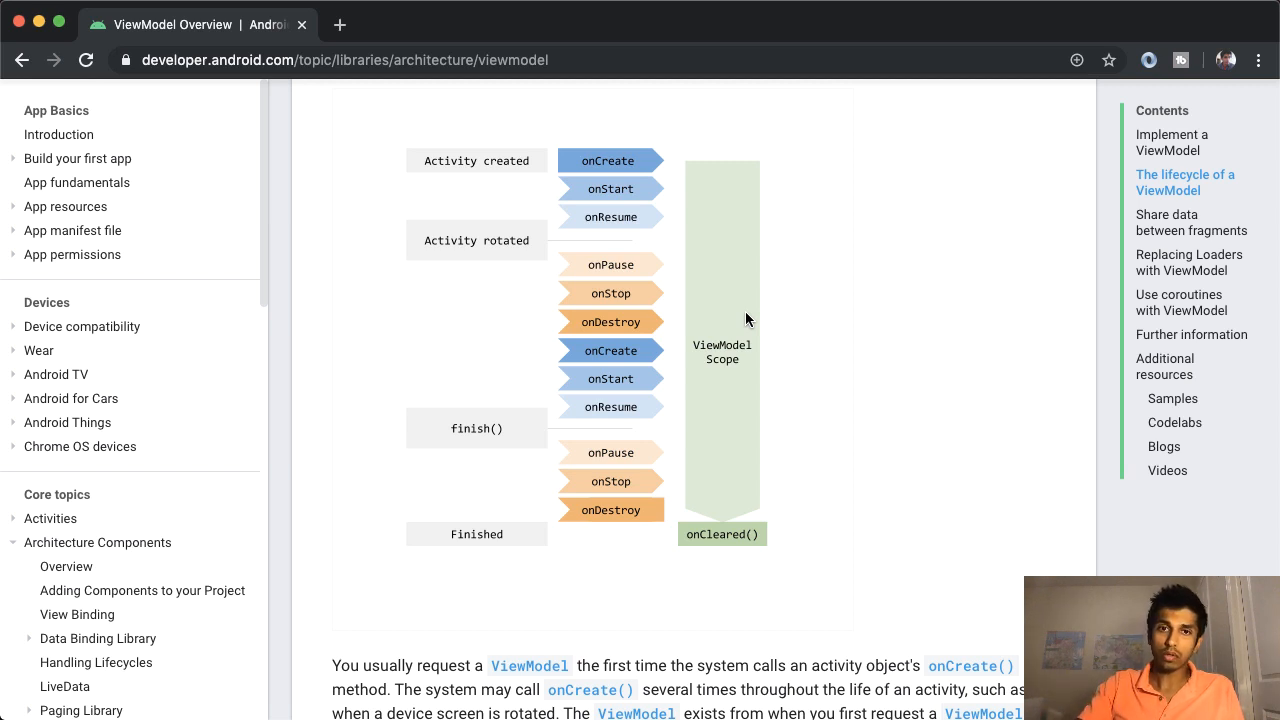
mouse_move(514, 235)
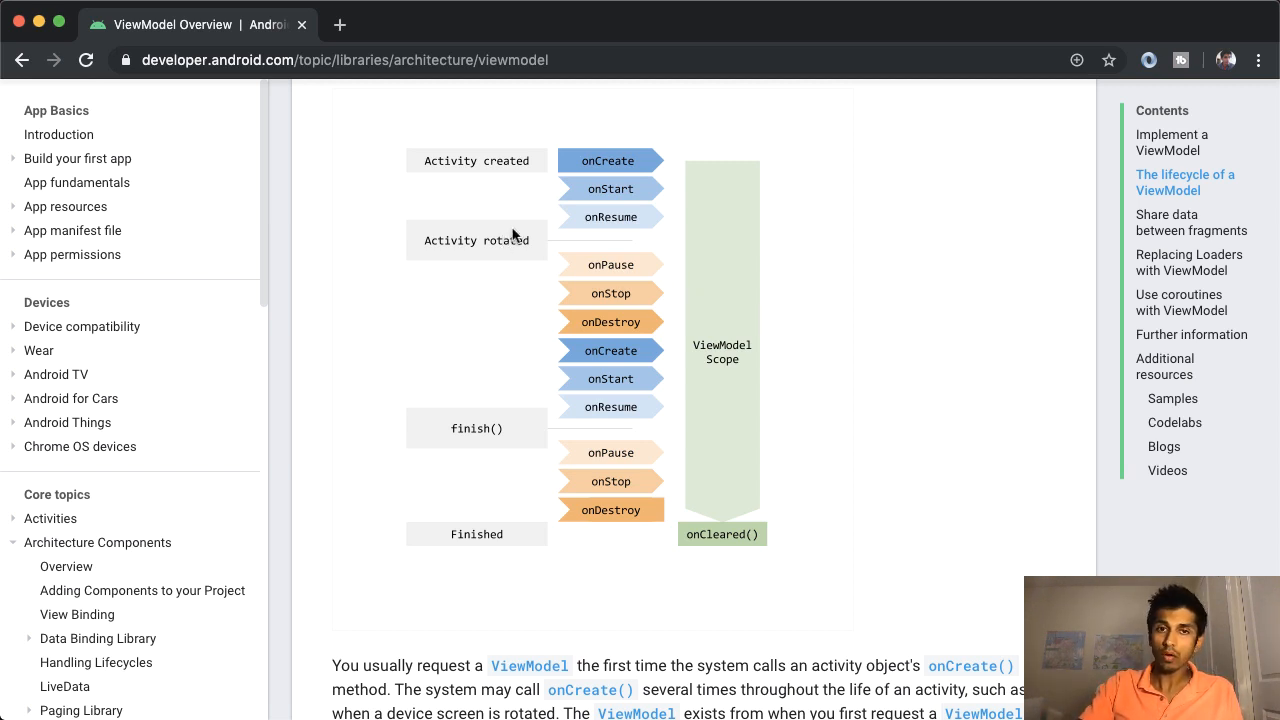
mouse_move(637, 161)
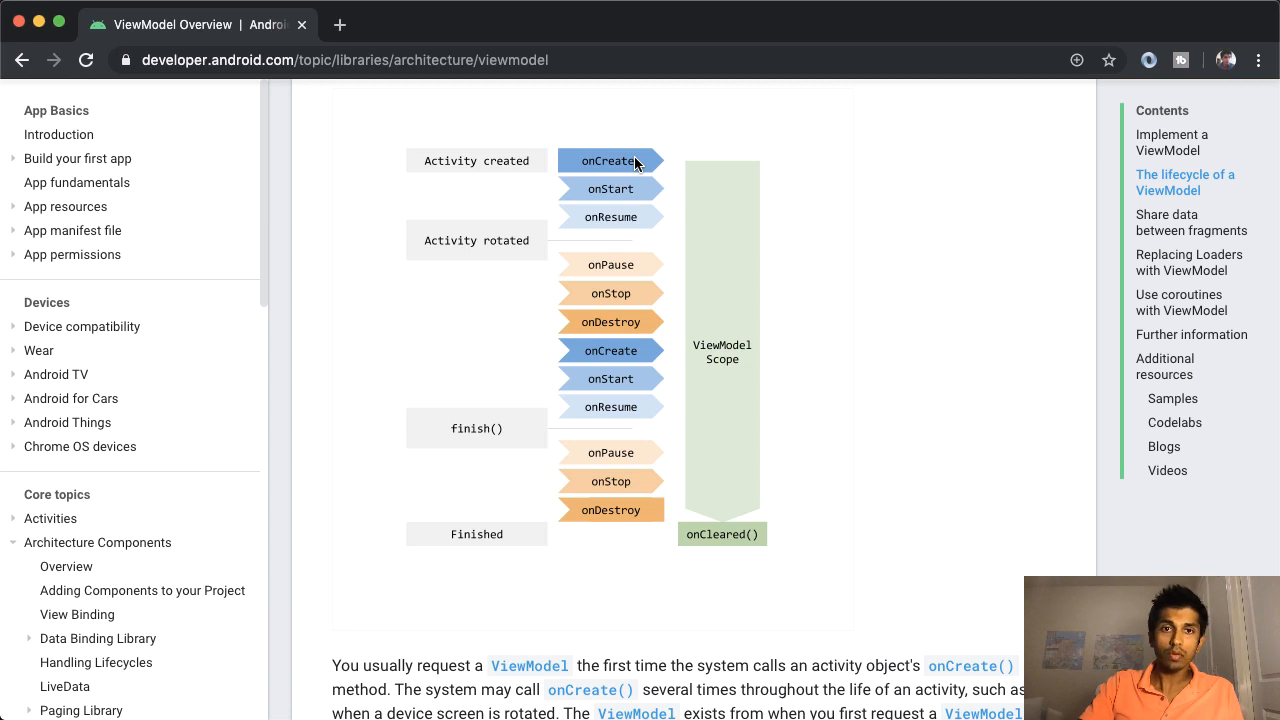
mouse_move(629, 322)
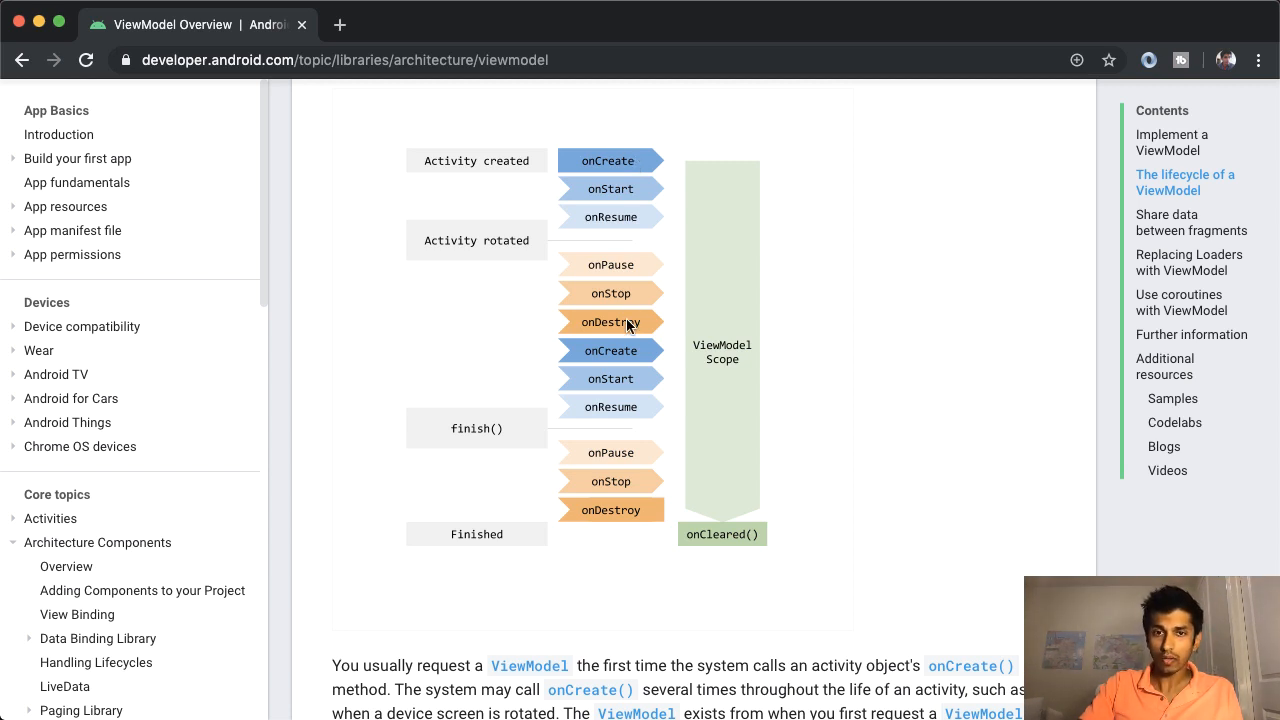
mouse_move(906, 340)
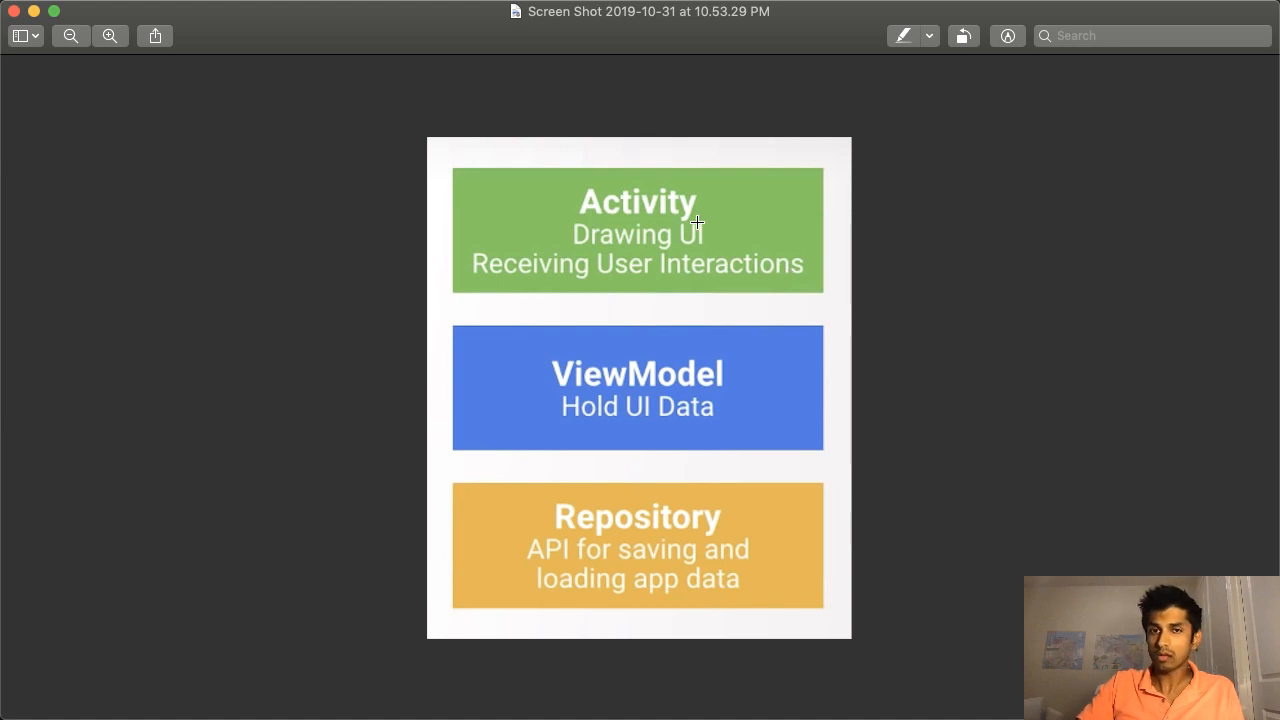
mouse_move(807, 220)
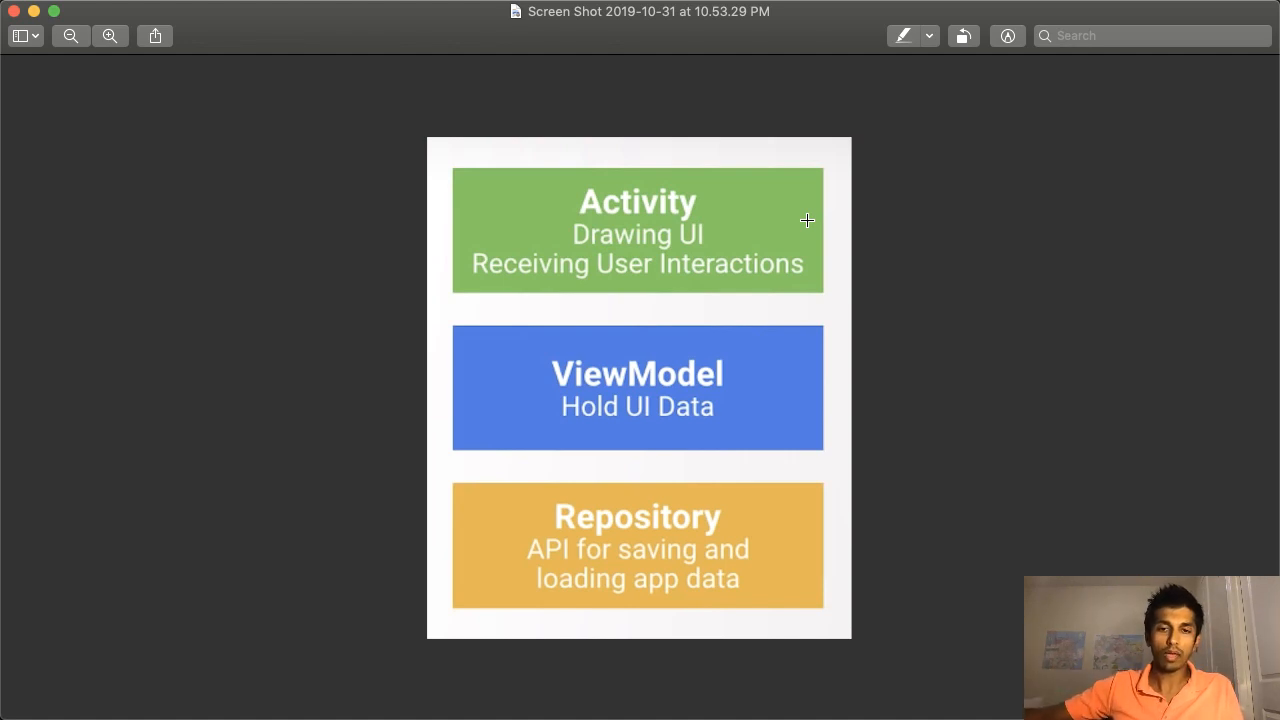
mouse_move(798, 253)
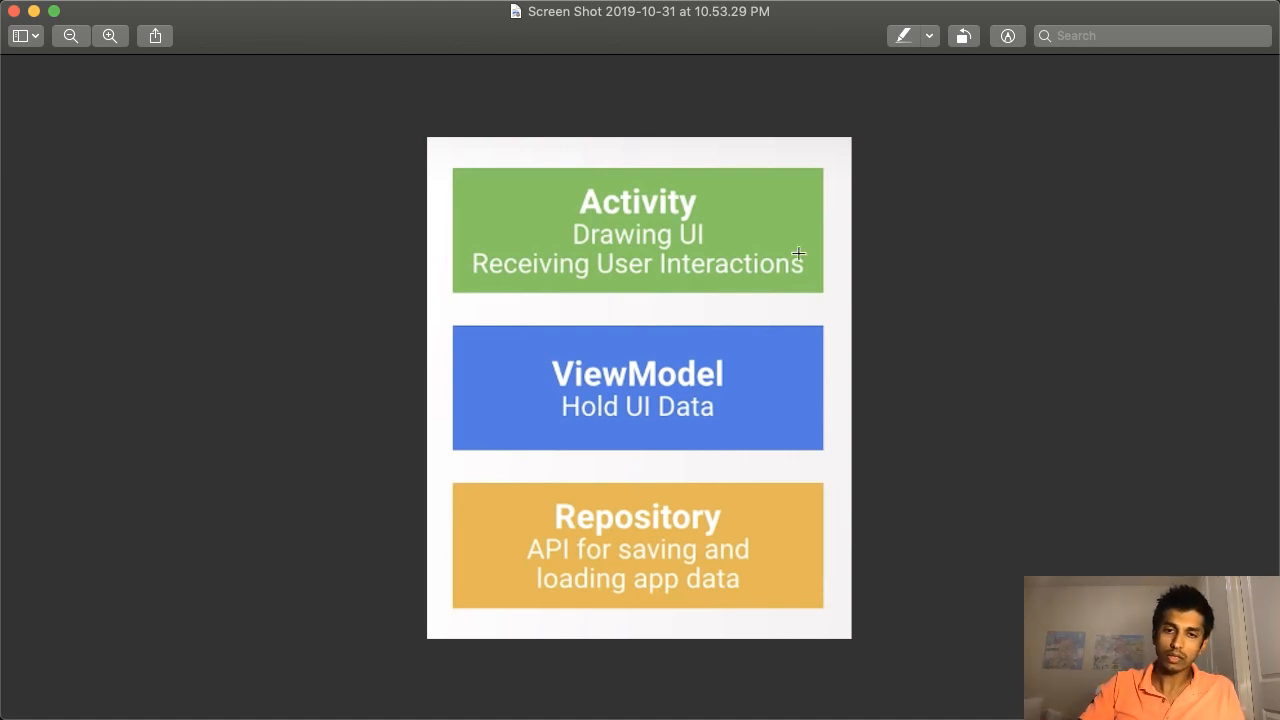
mouse_move(727, 523)
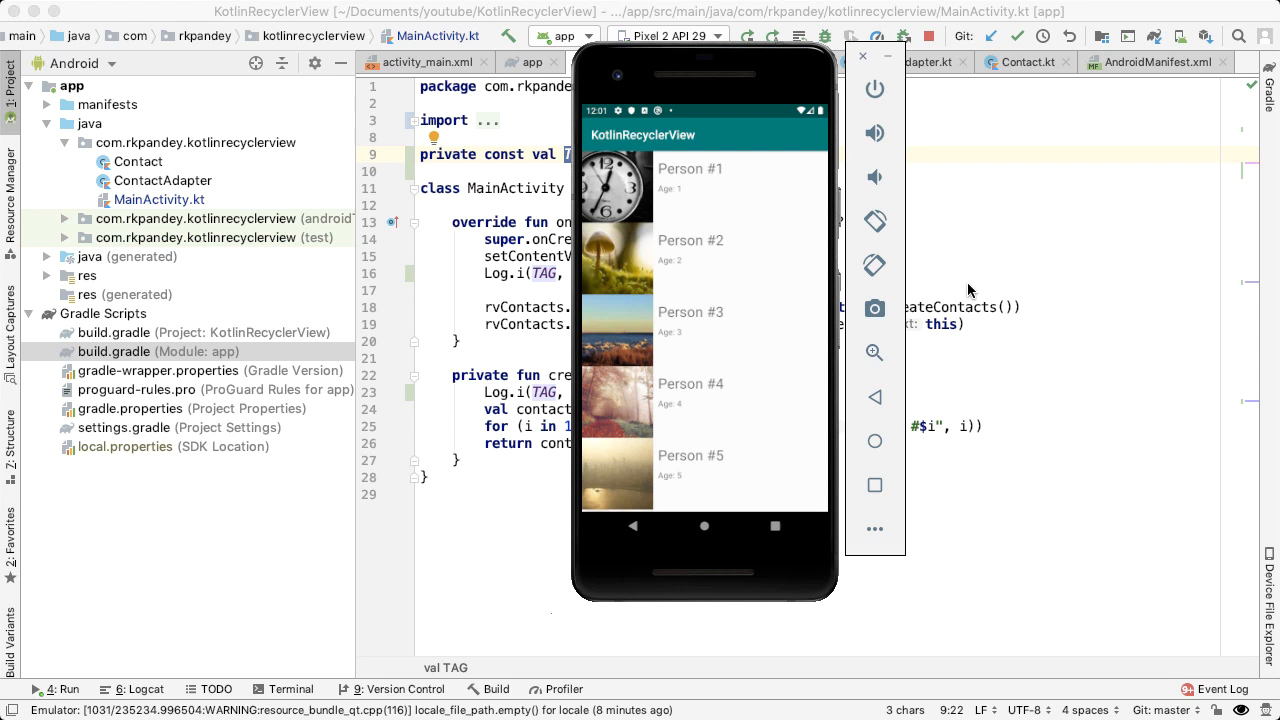
mouse_move(729, 261)
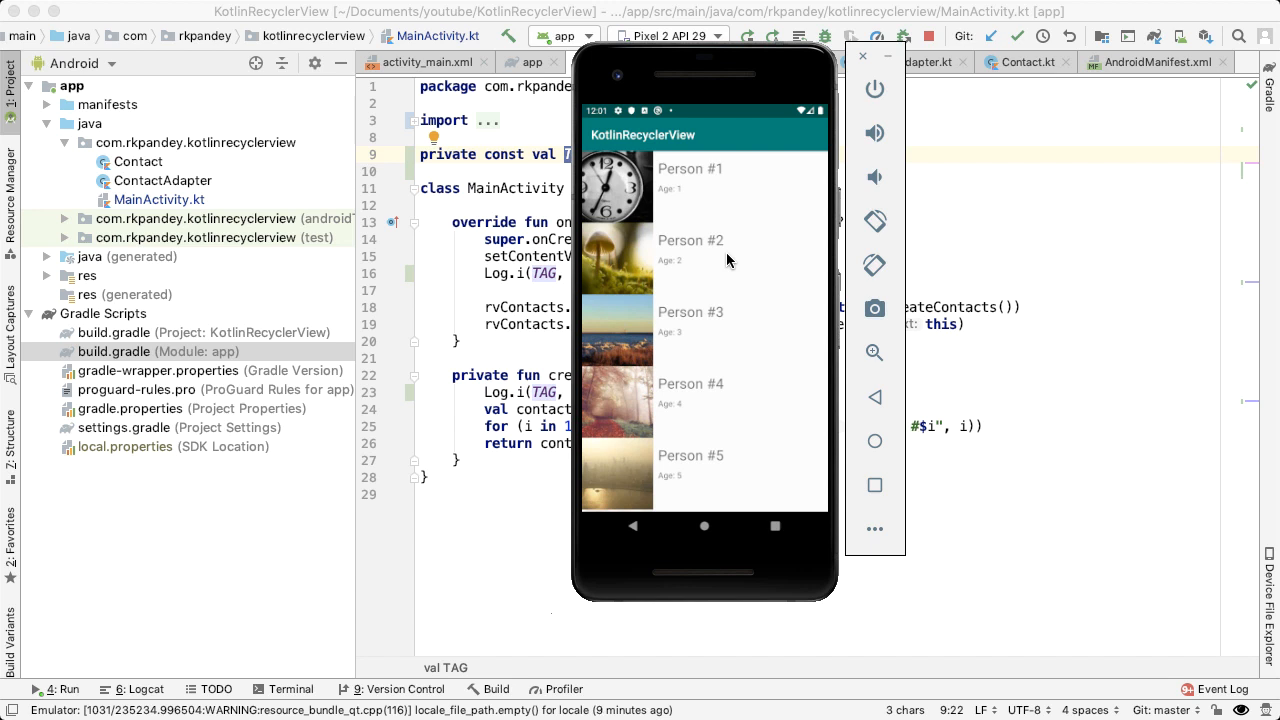
mouse_move(638, 188)
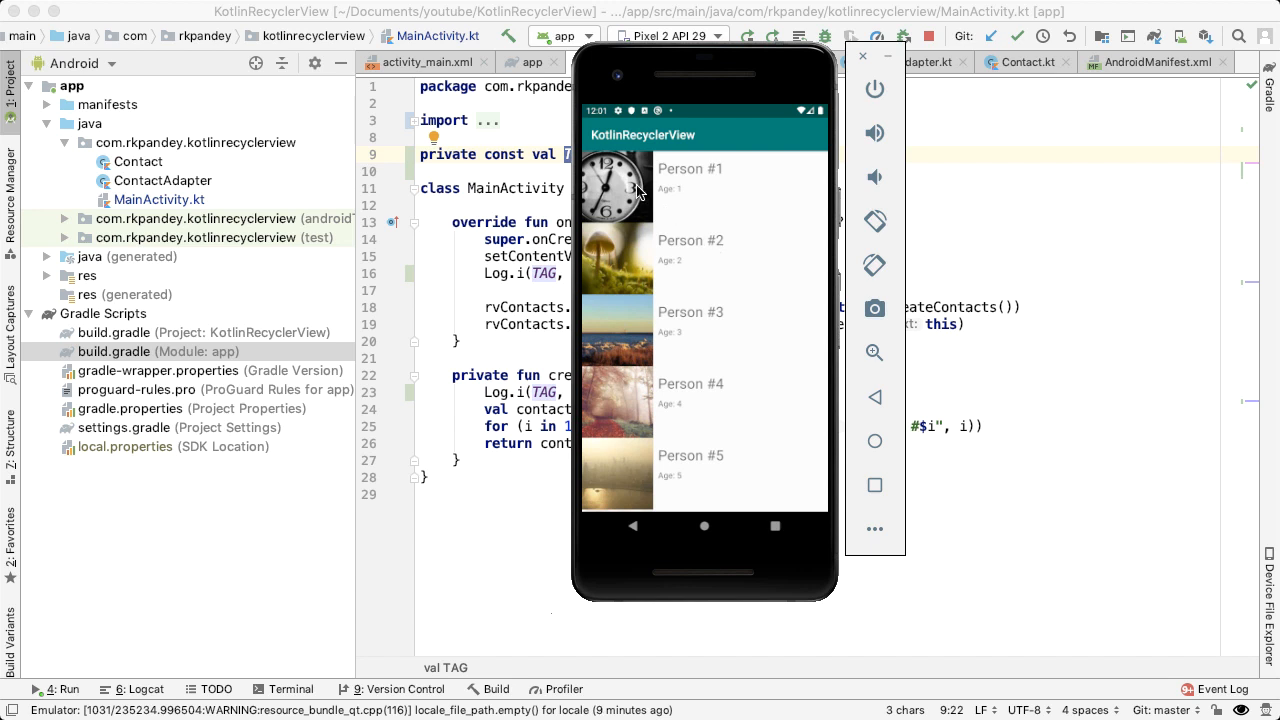
mouse_move(685, 175)
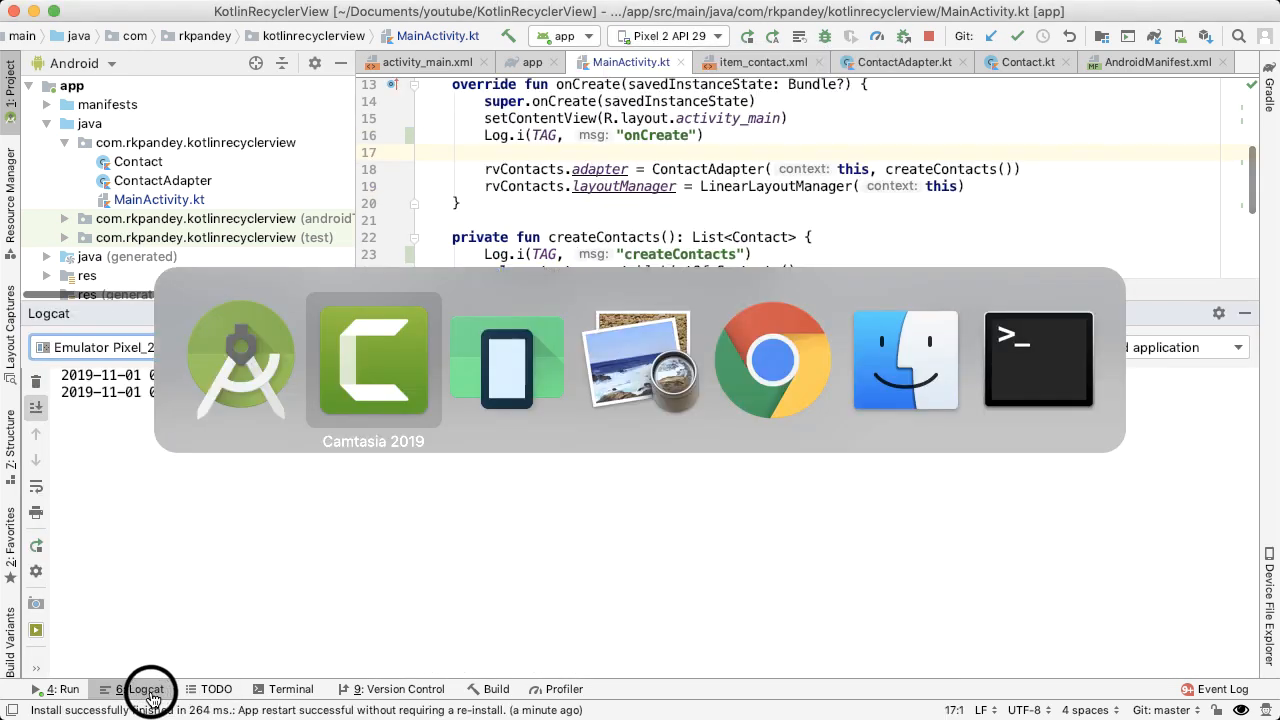
Filter Logcat by MainActivity and rotate the emulator so onCreate and createContacts log again.
click(507, 360)
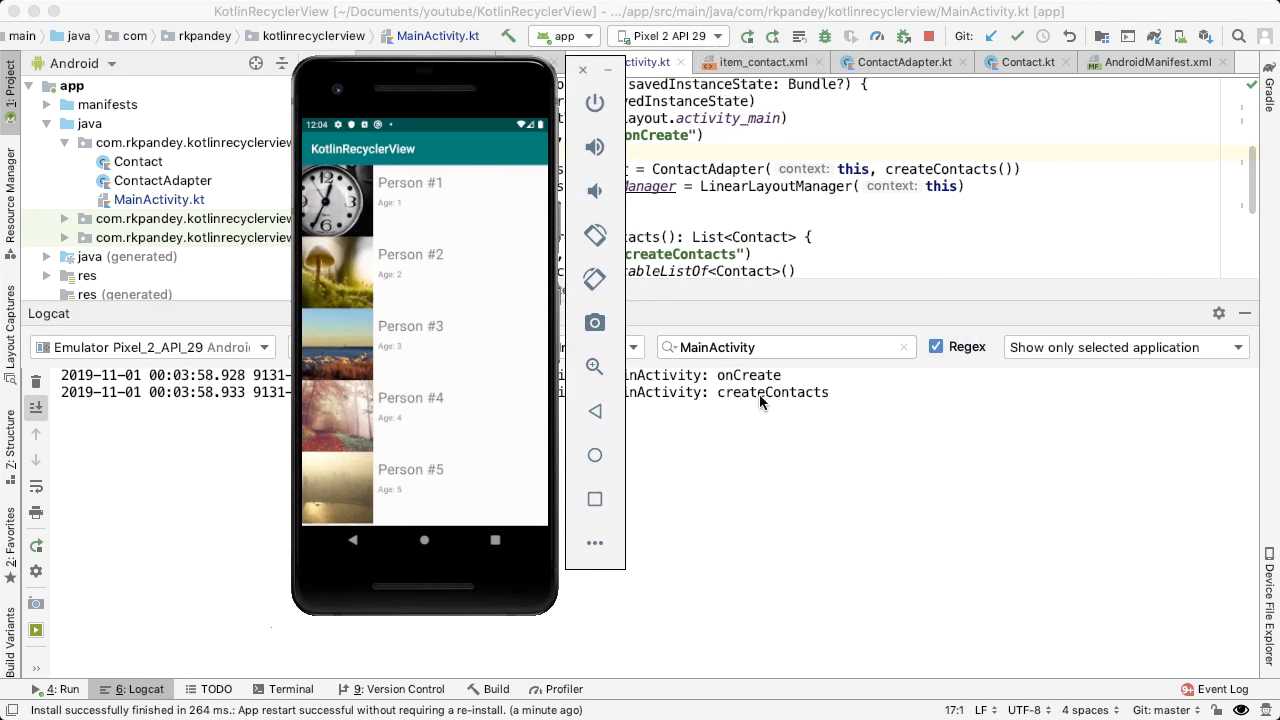
mouse_move(605, 245)
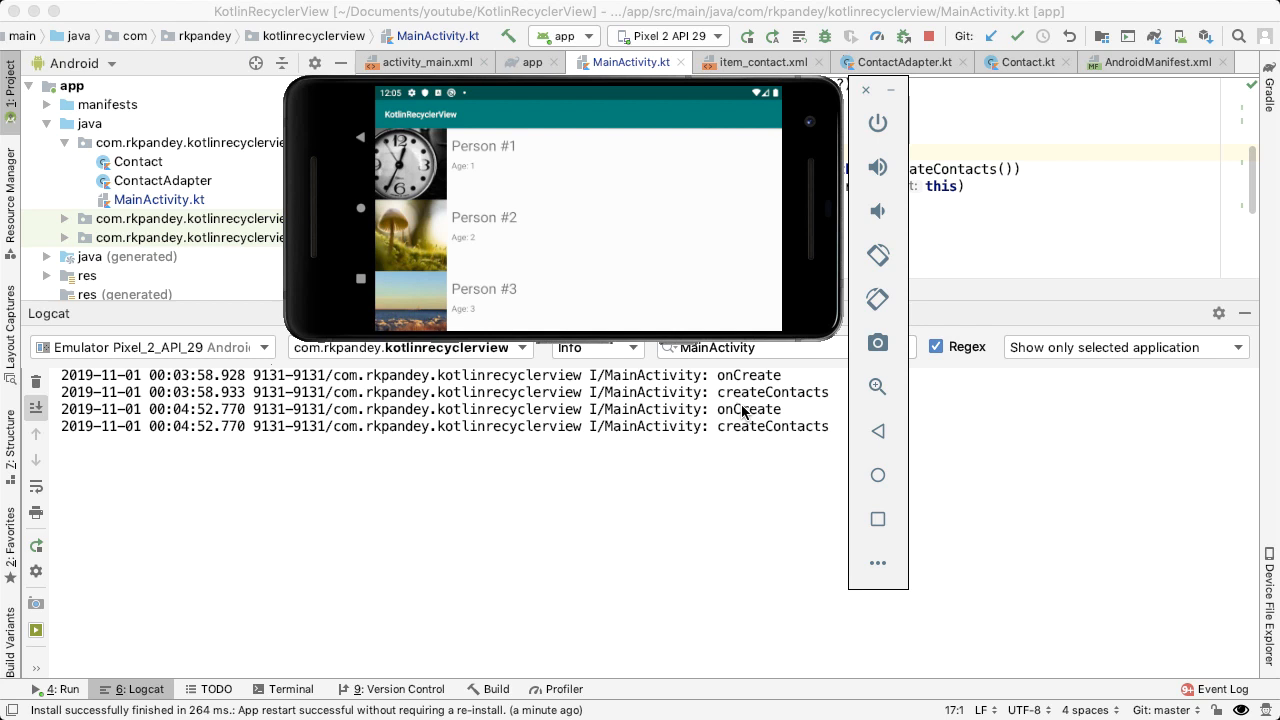
mouse_move(754, 427)
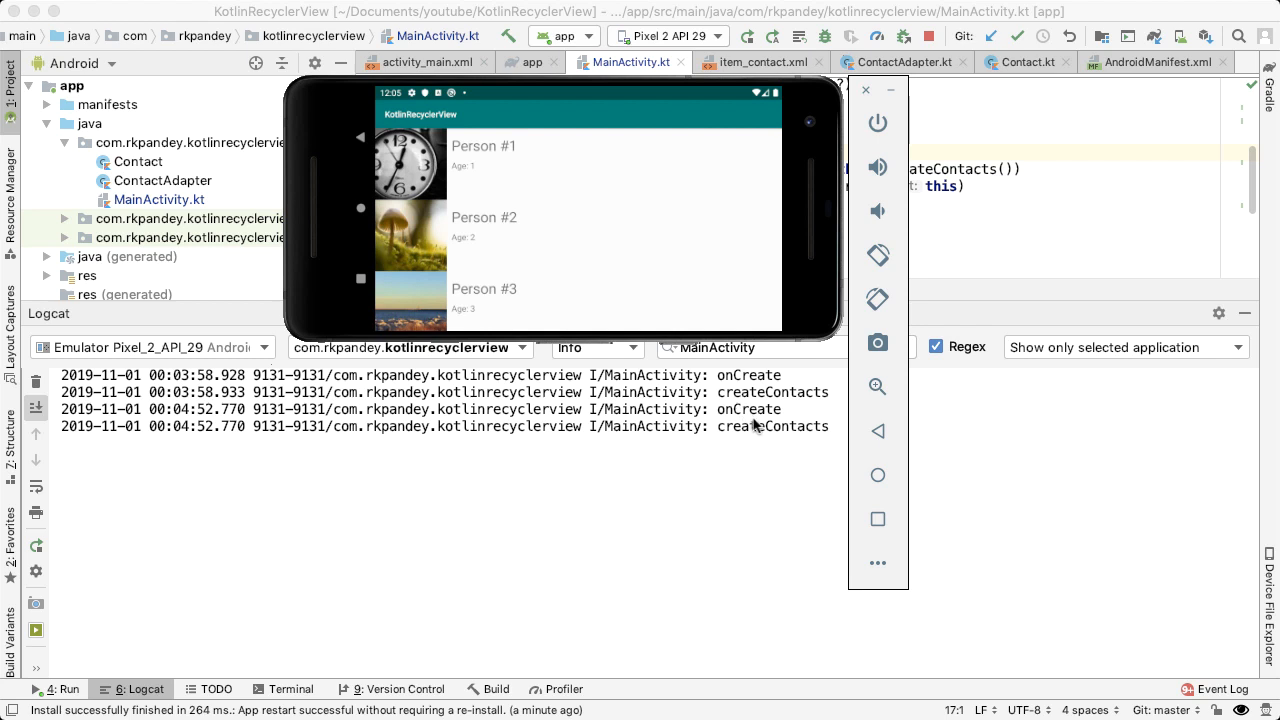
double_click(771, 426)
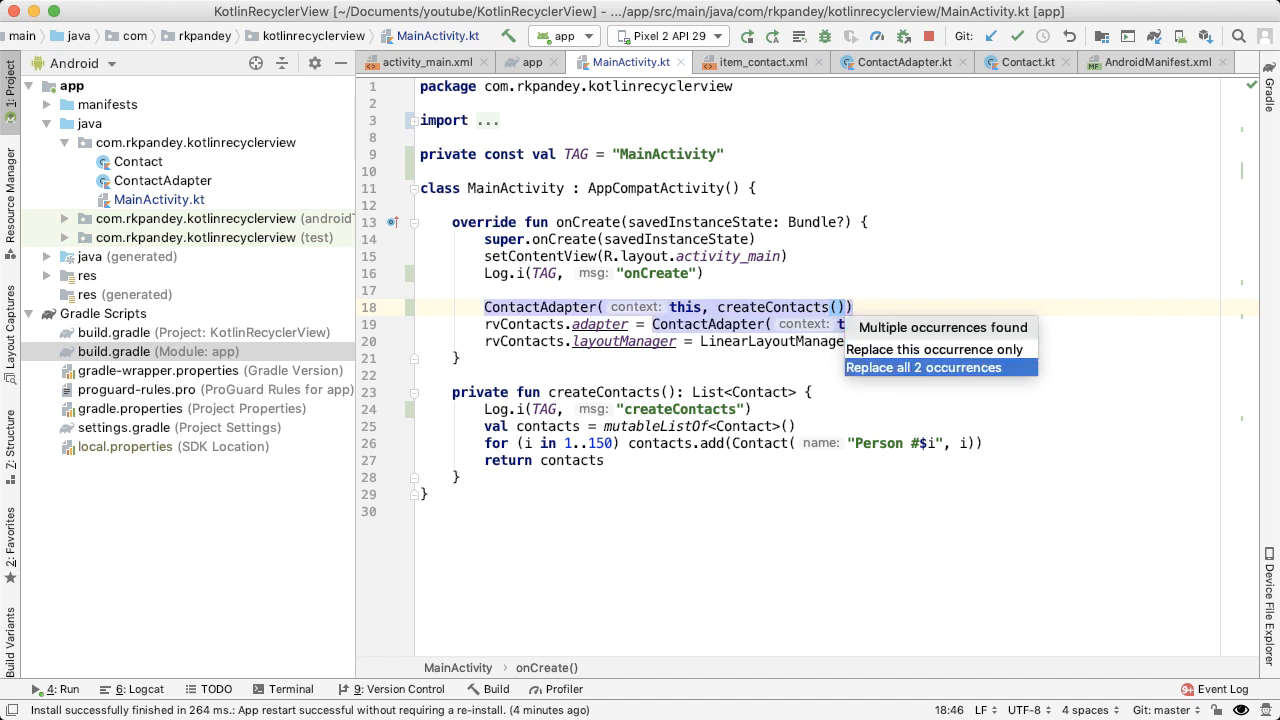
Extract ContactAdapter(...) into a variable for all occurrences, and createContacts() for this occurrence only.
click(923, 367)
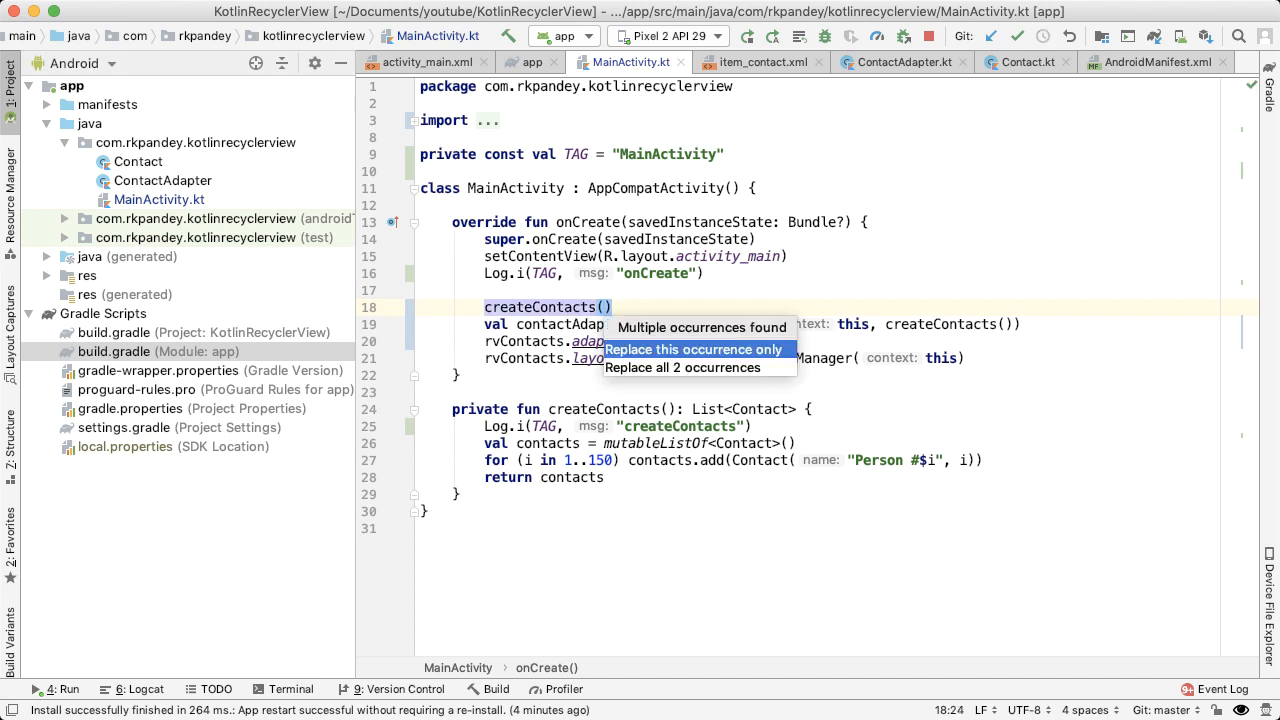
click(694, 349)
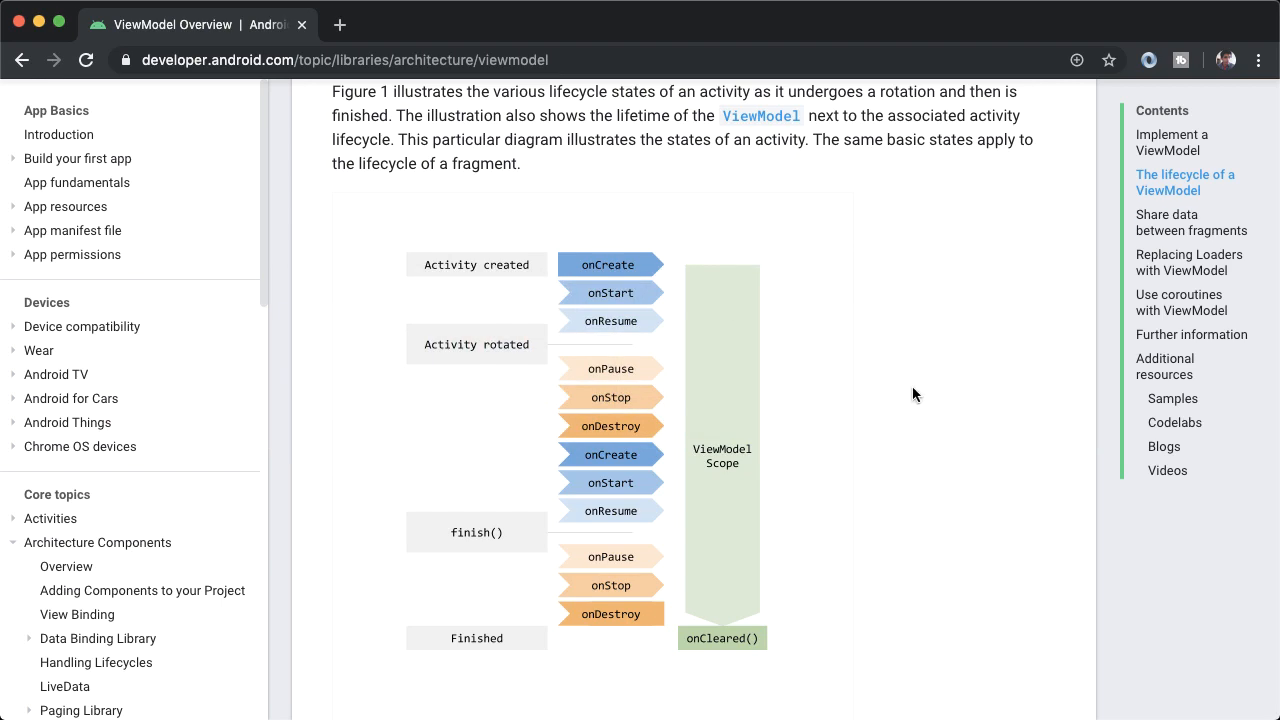
Scroll to the MyActivity Kotlin sample and highlight ViewModelProviders.of(this) and observe.
scroll(down, 3)
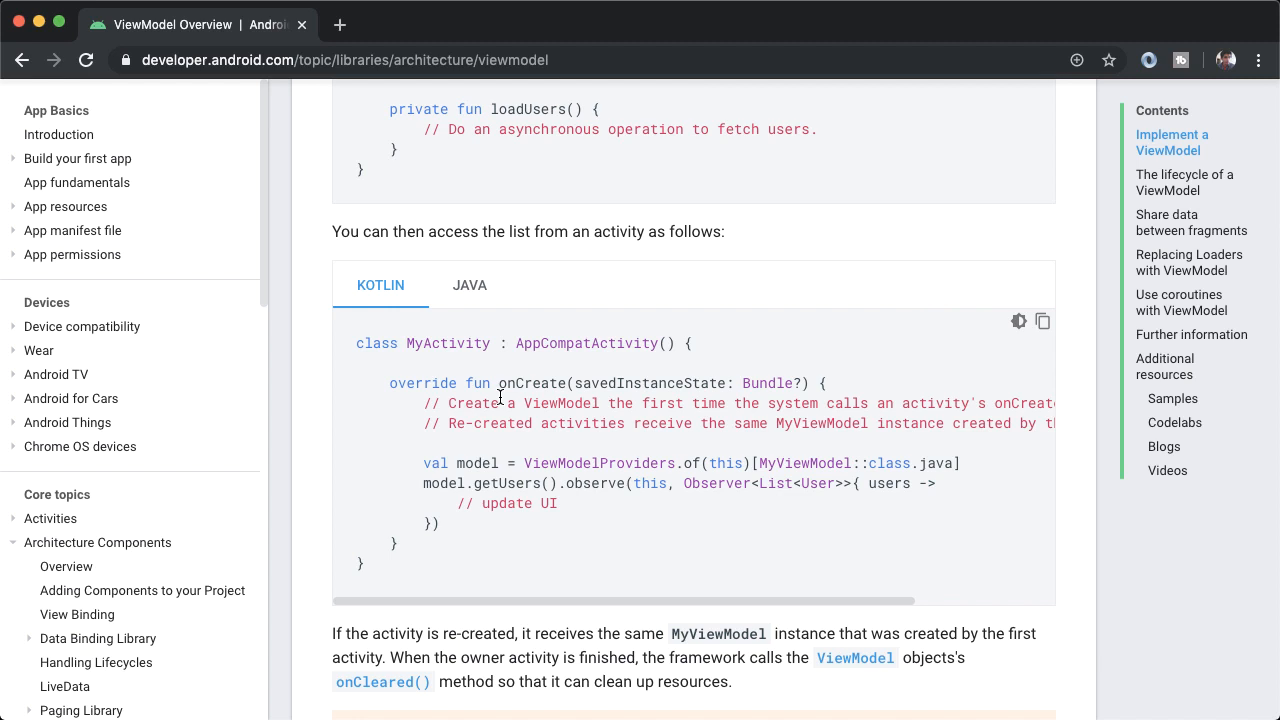
mouse_move(648, 455)
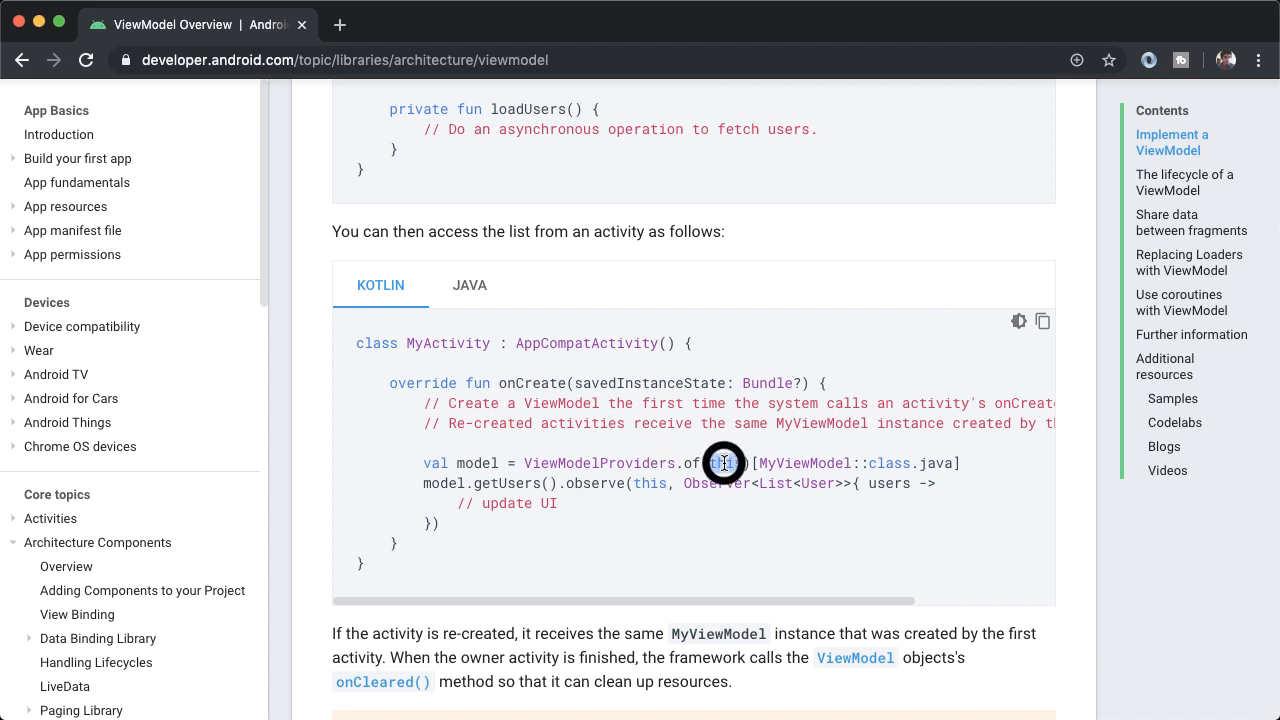
double_click(726, 463)
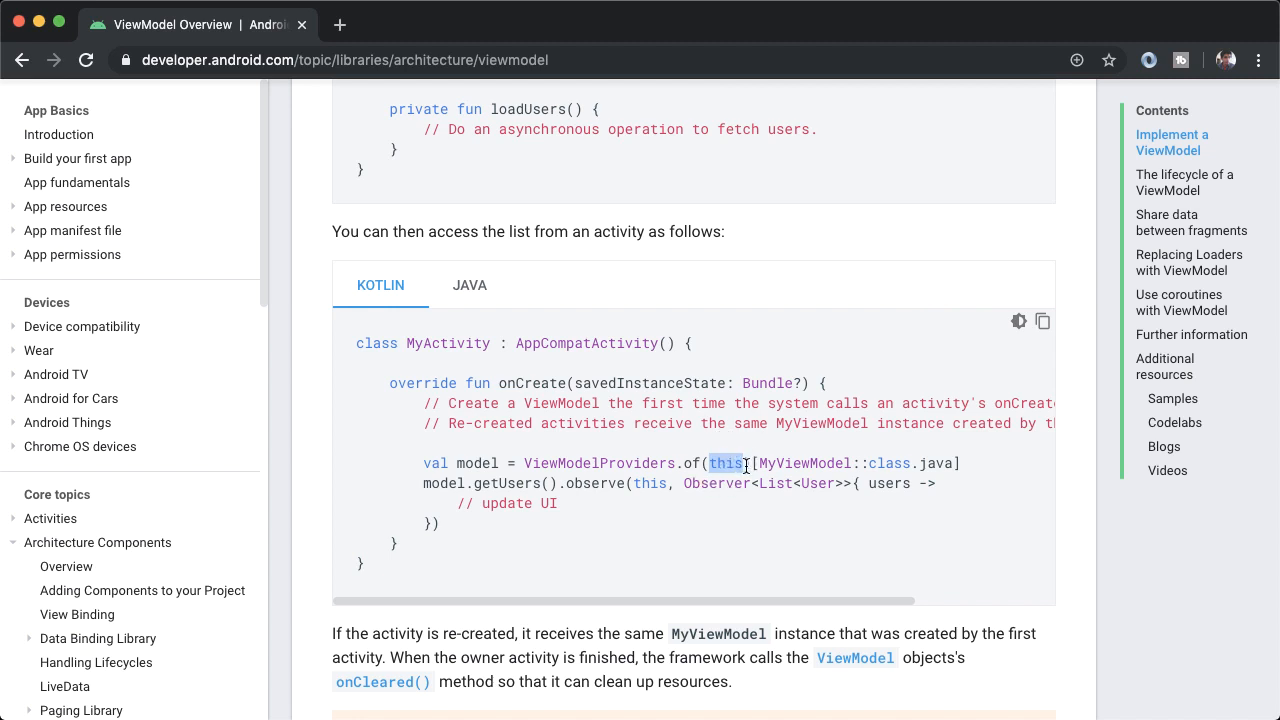
drag(755, 462, 930, 462)
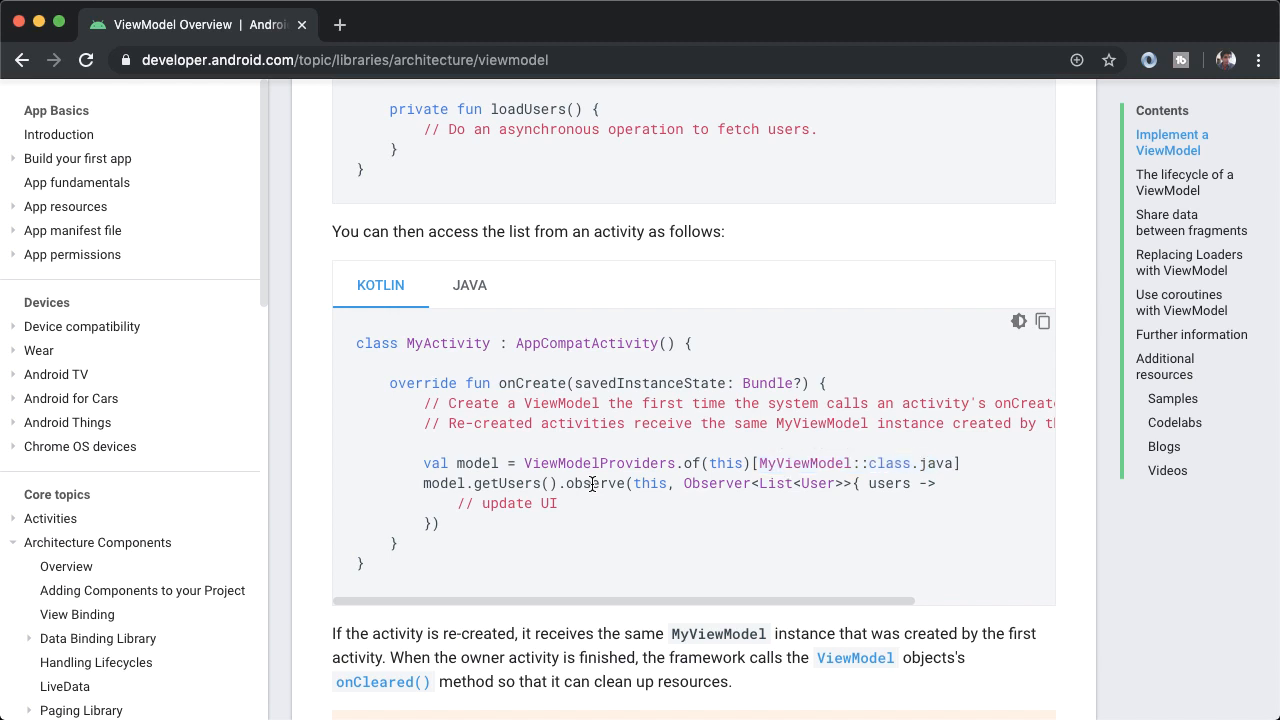
double_click(595, 483)
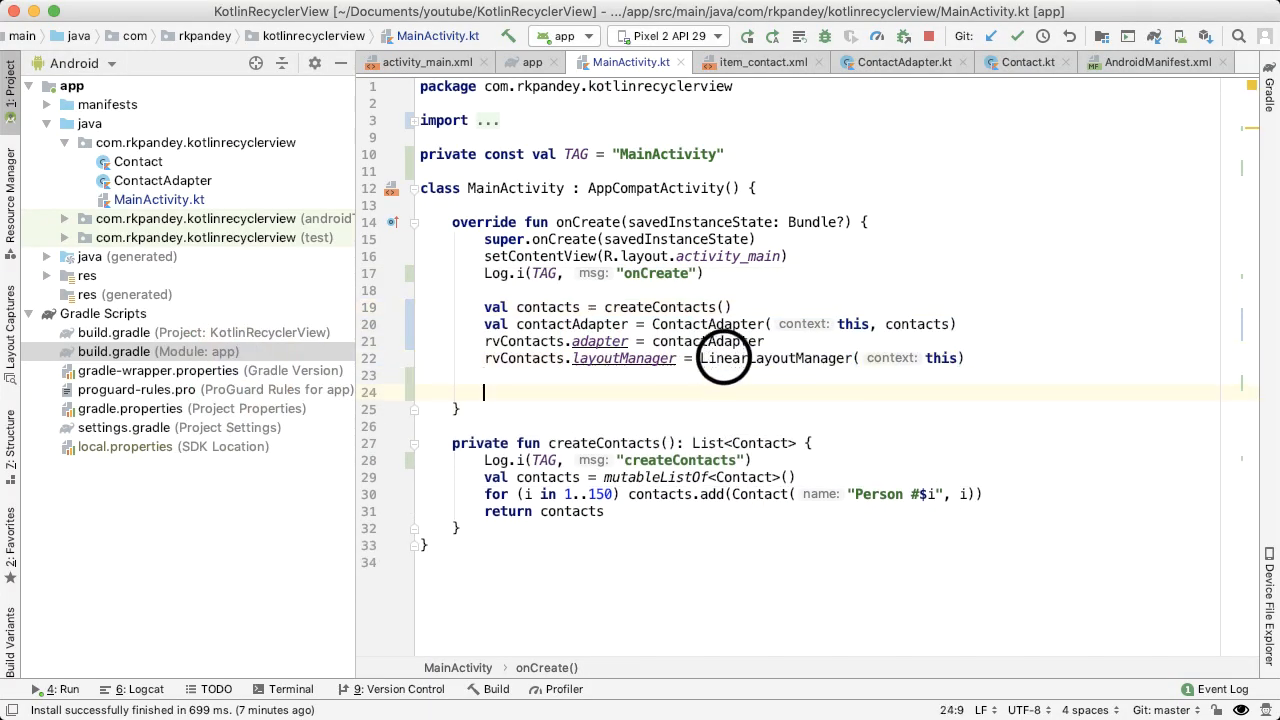
Type ViewModelProviders.of(this) in onCreate and add the lifecycle-extensions 2.1.0 dependency to build.gradle.
text(ViewModelP)
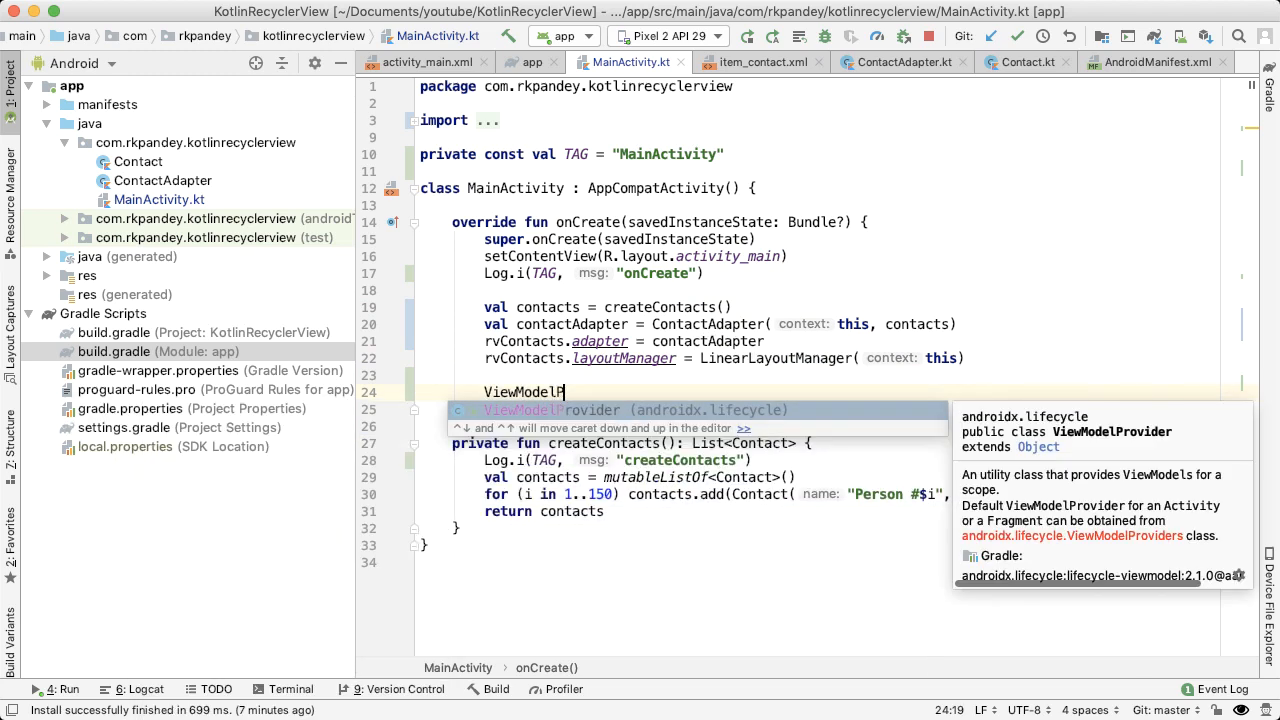
text(Providers.of(this))
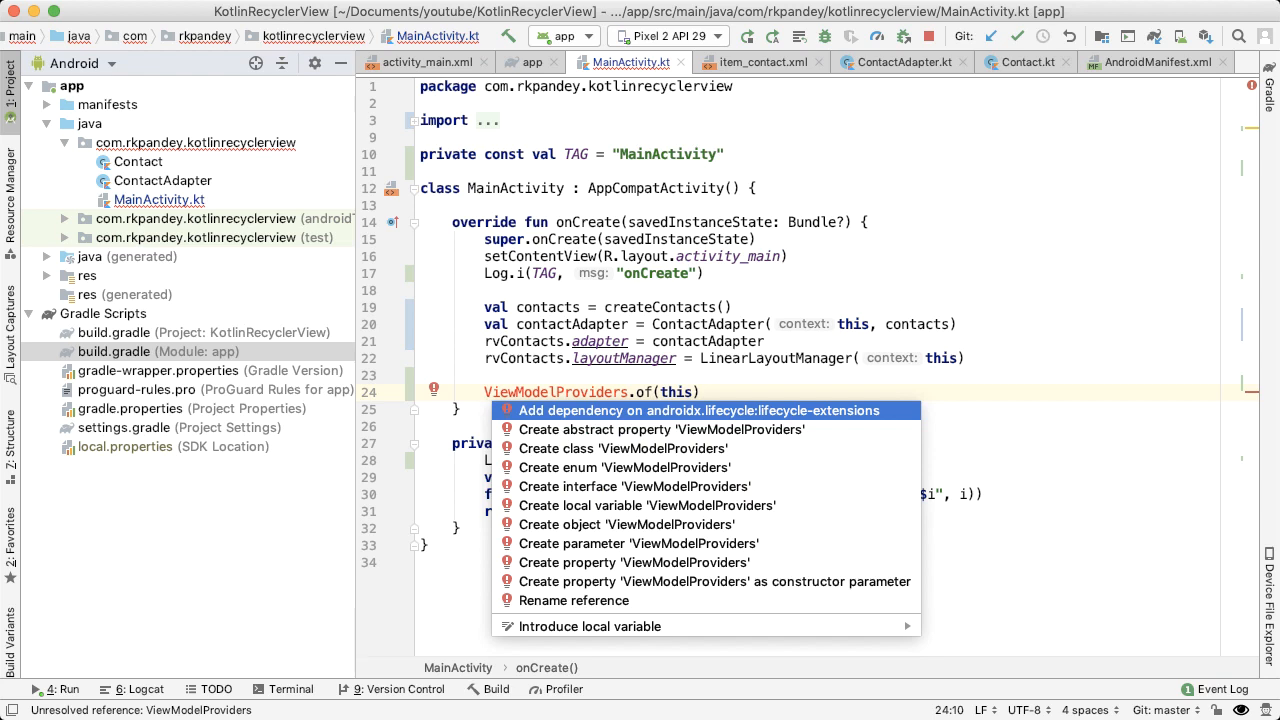
click(700, 410)
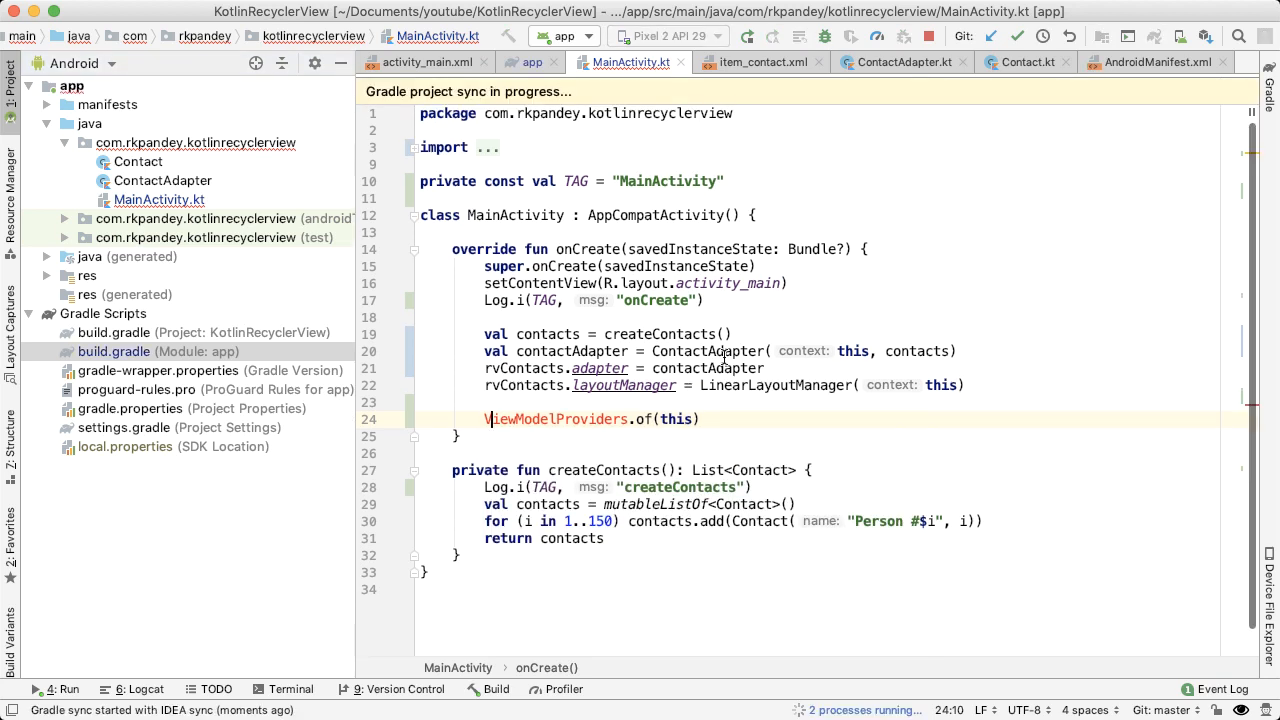
click(526, 62)
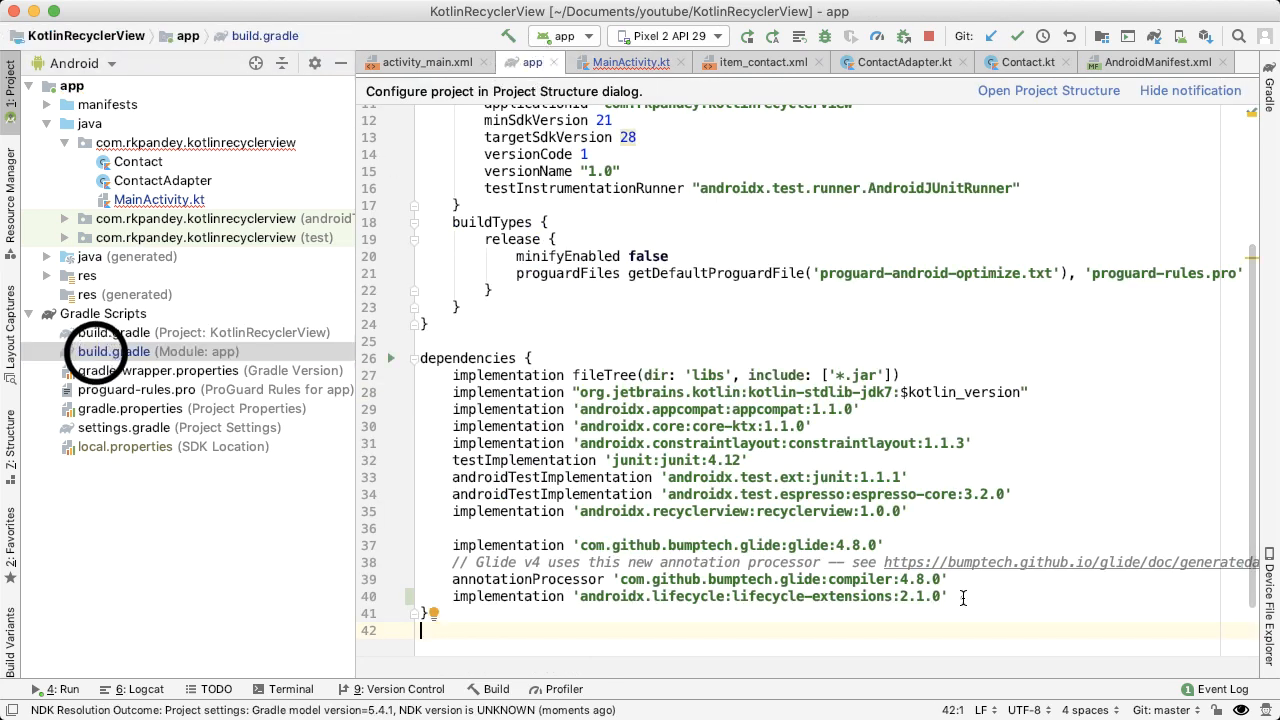
click(620, 62)
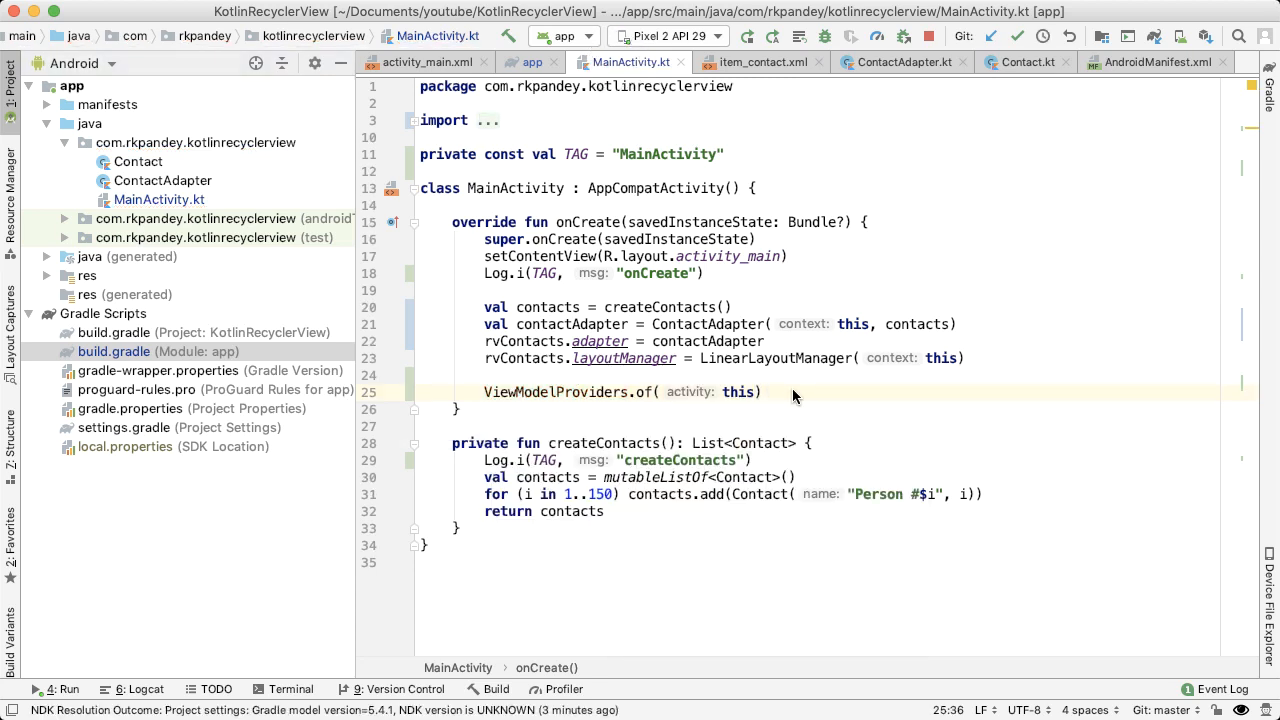
text([])
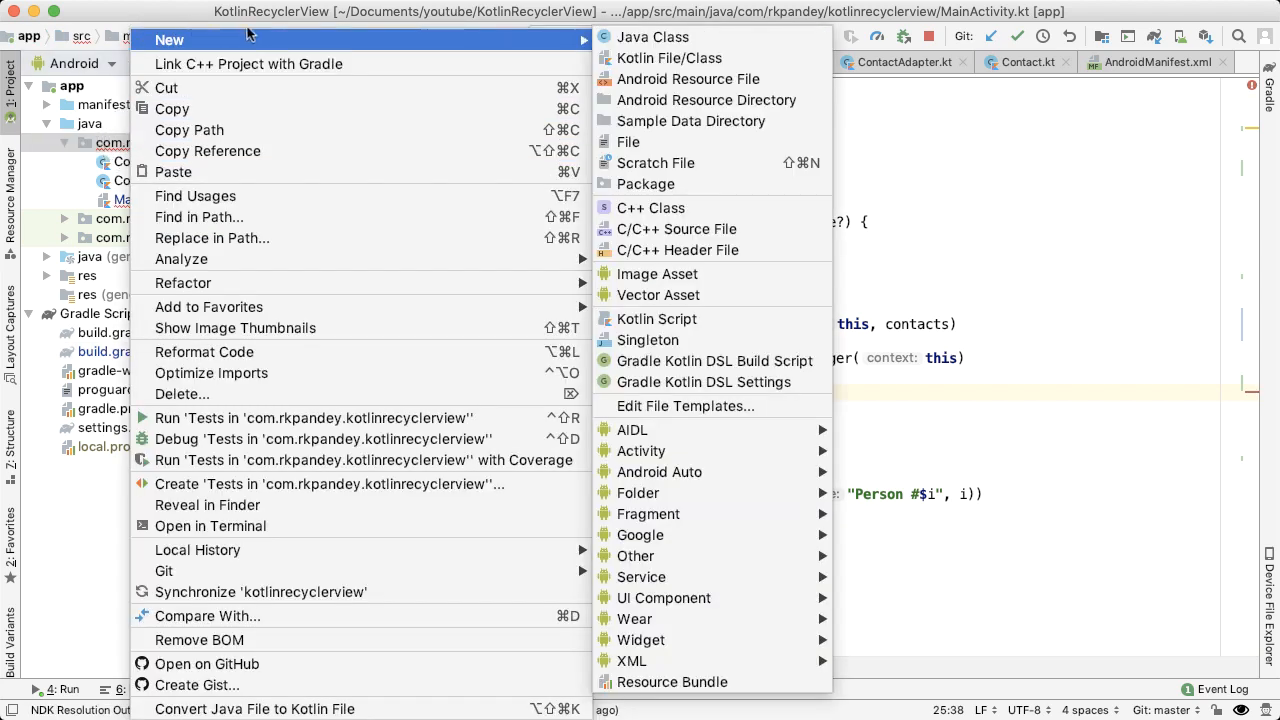
Create the MainActivityViewModel Kotlin file and add it to Git.
click(668, 58)
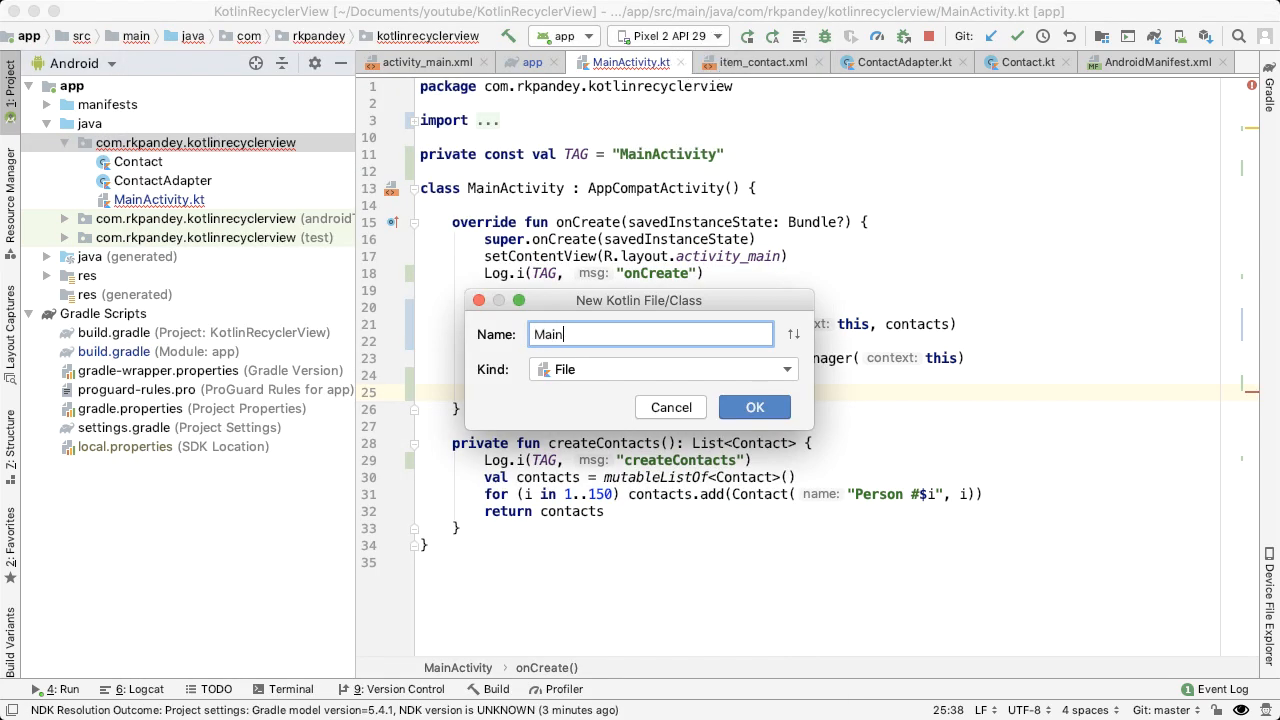
text(ActivityV)
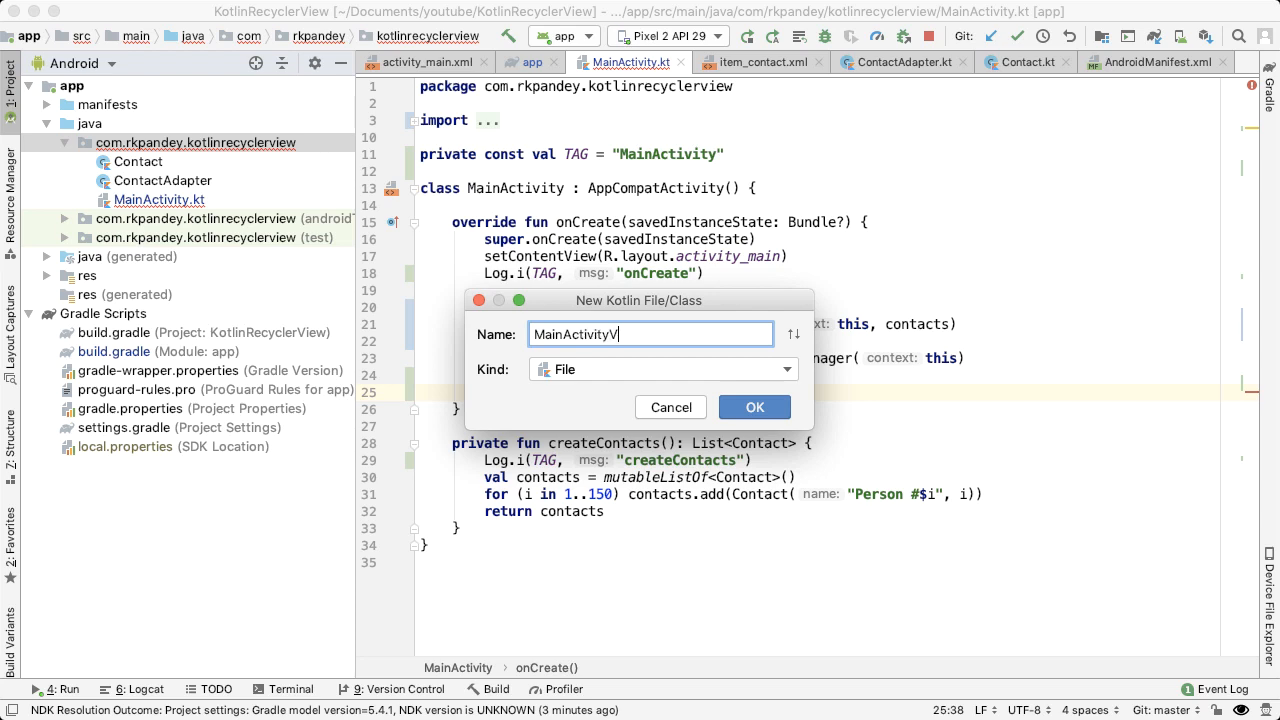
click(754, 407)
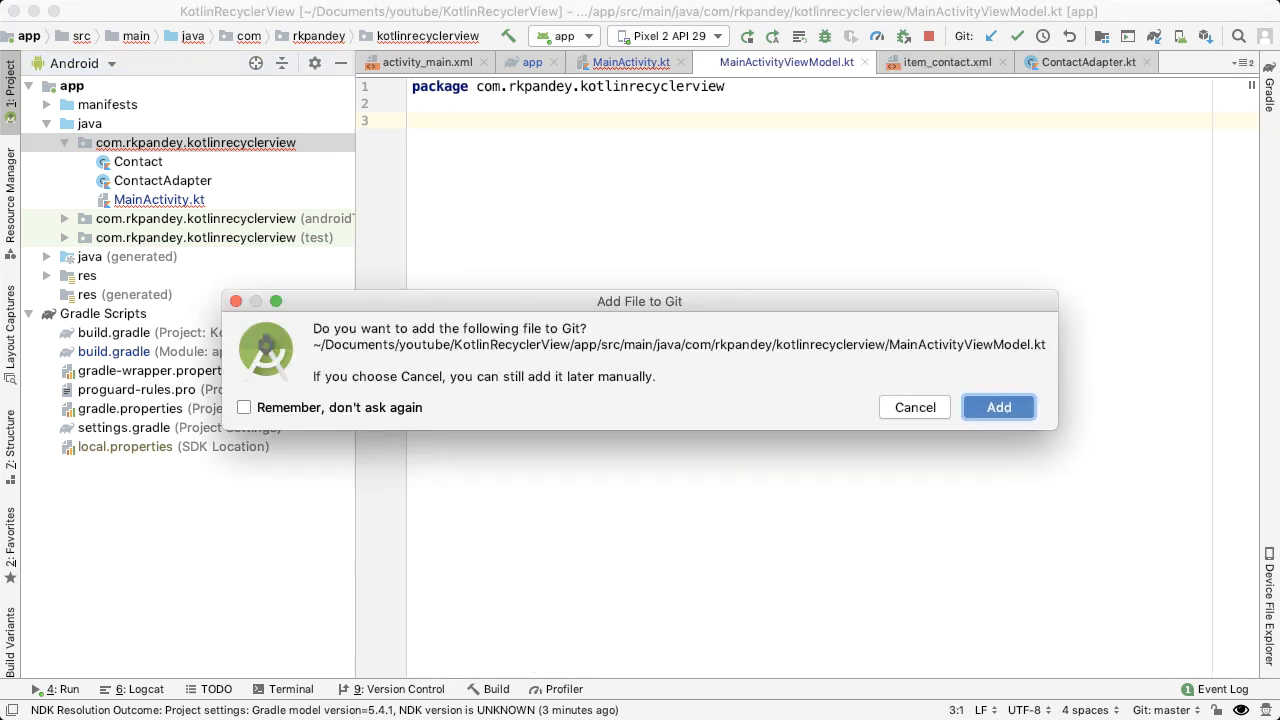
click(998, 407)
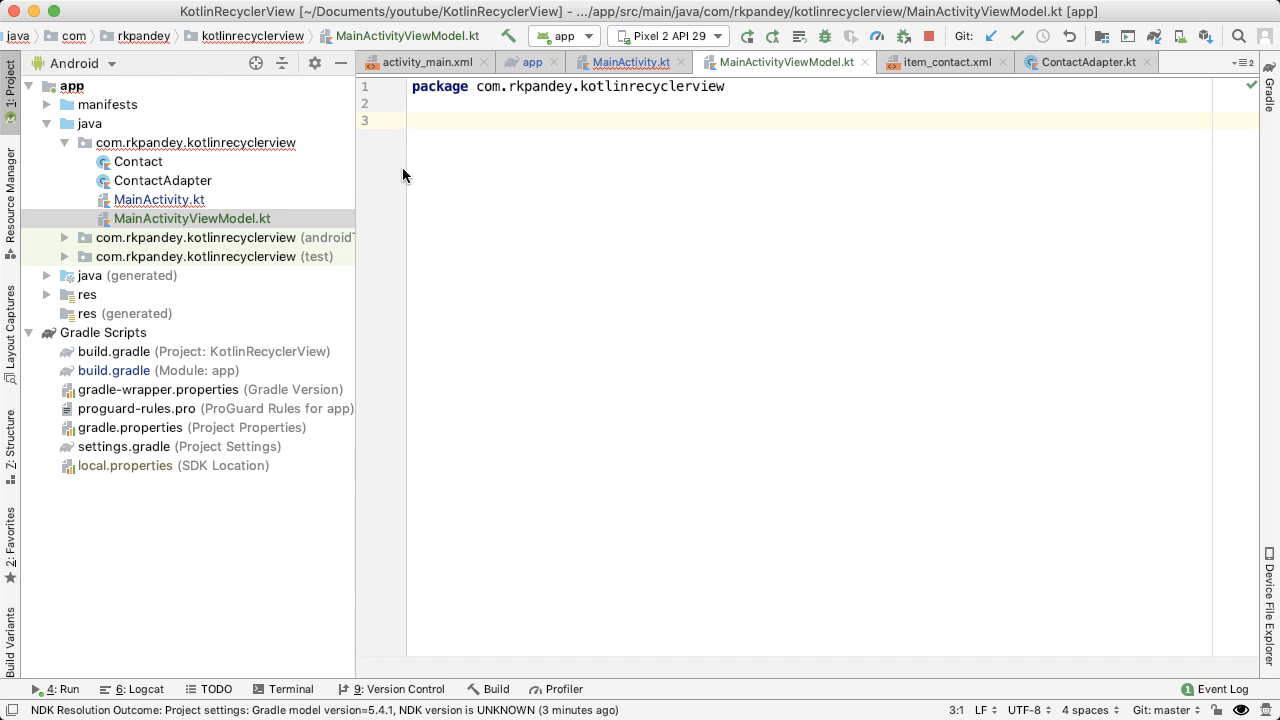
Declare MainActivityViewModel extending androidx ViewModel with a private MutableLiveData contactsLiveData field.
text(class MainActivityViewModel)
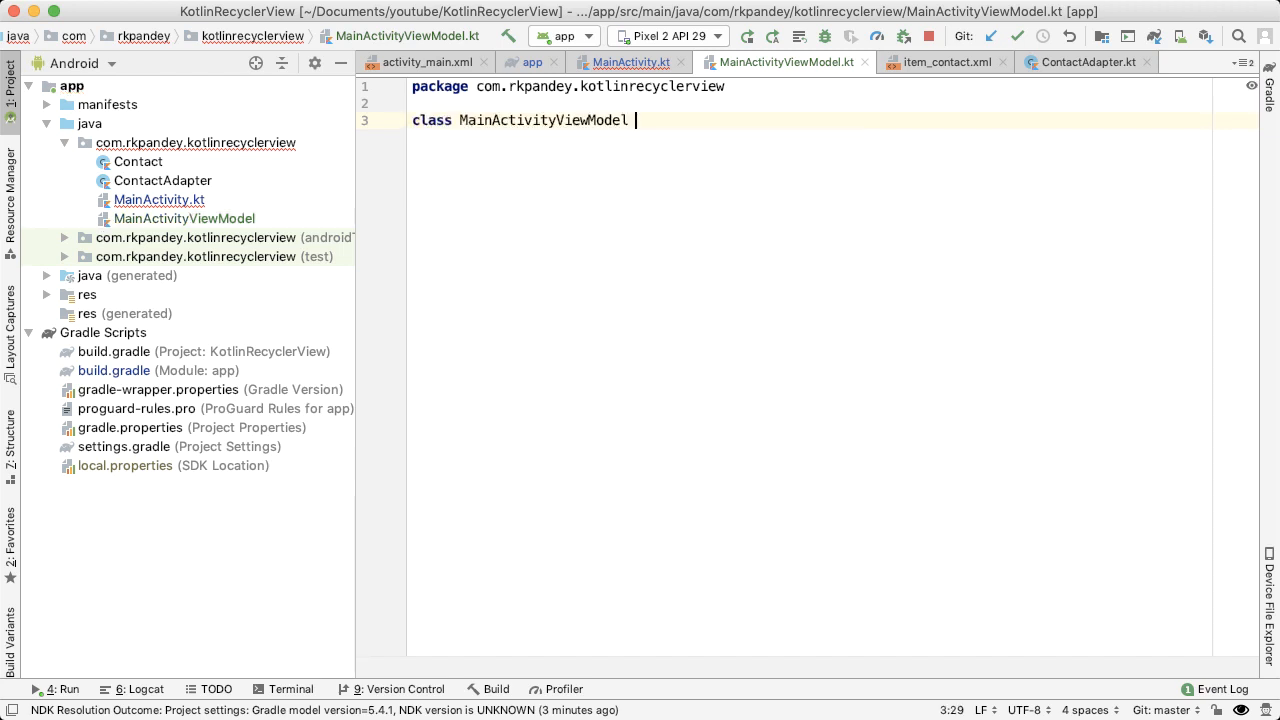
text(: VIew)
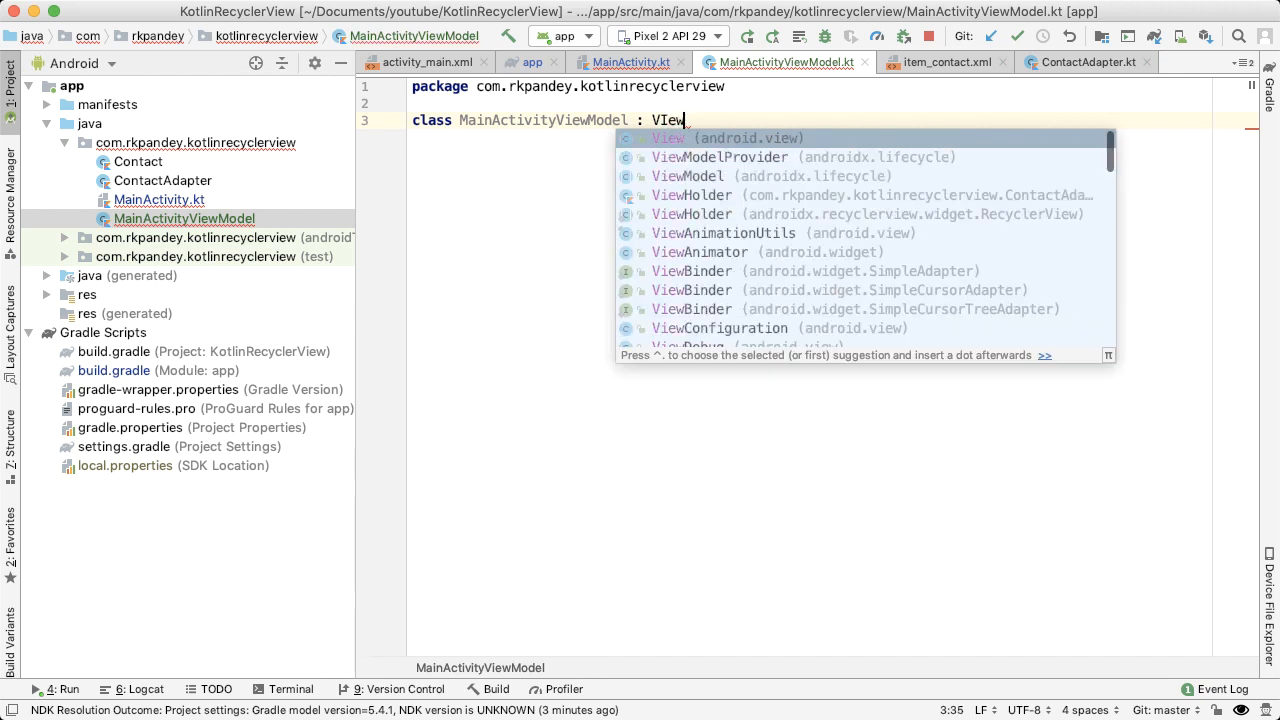
click(686, 176)
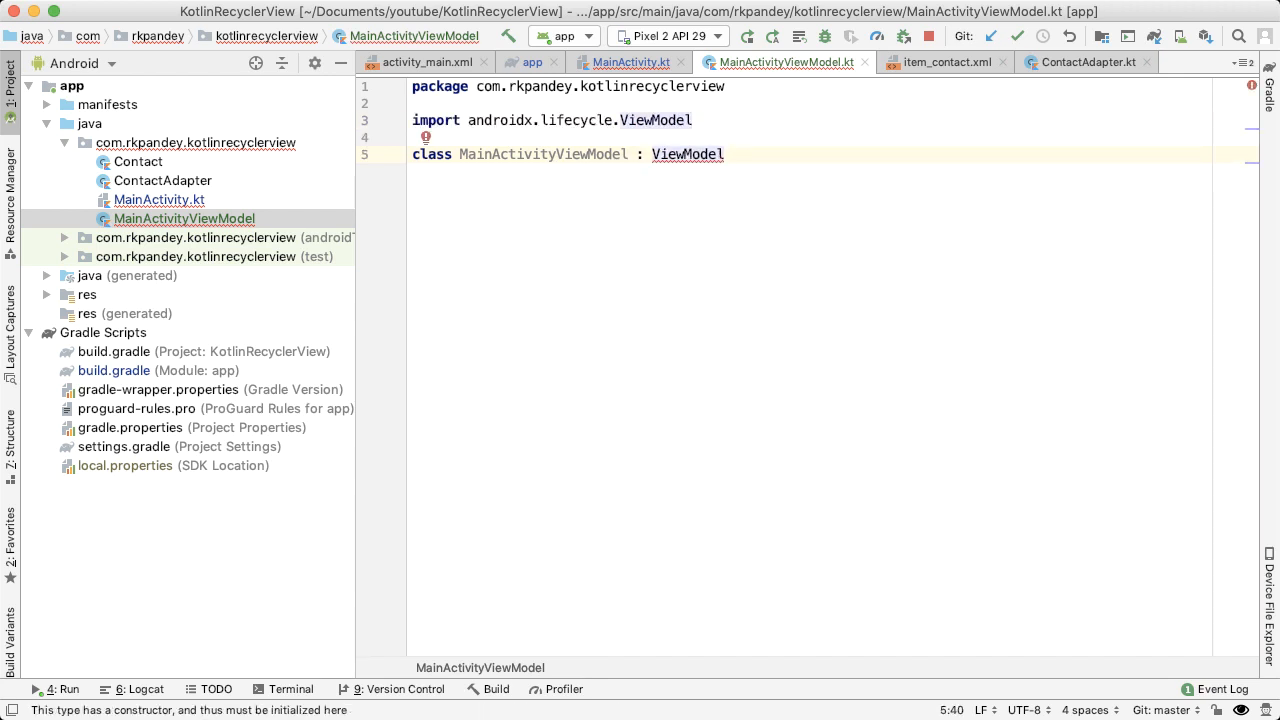
text(() {)
text(private val co)
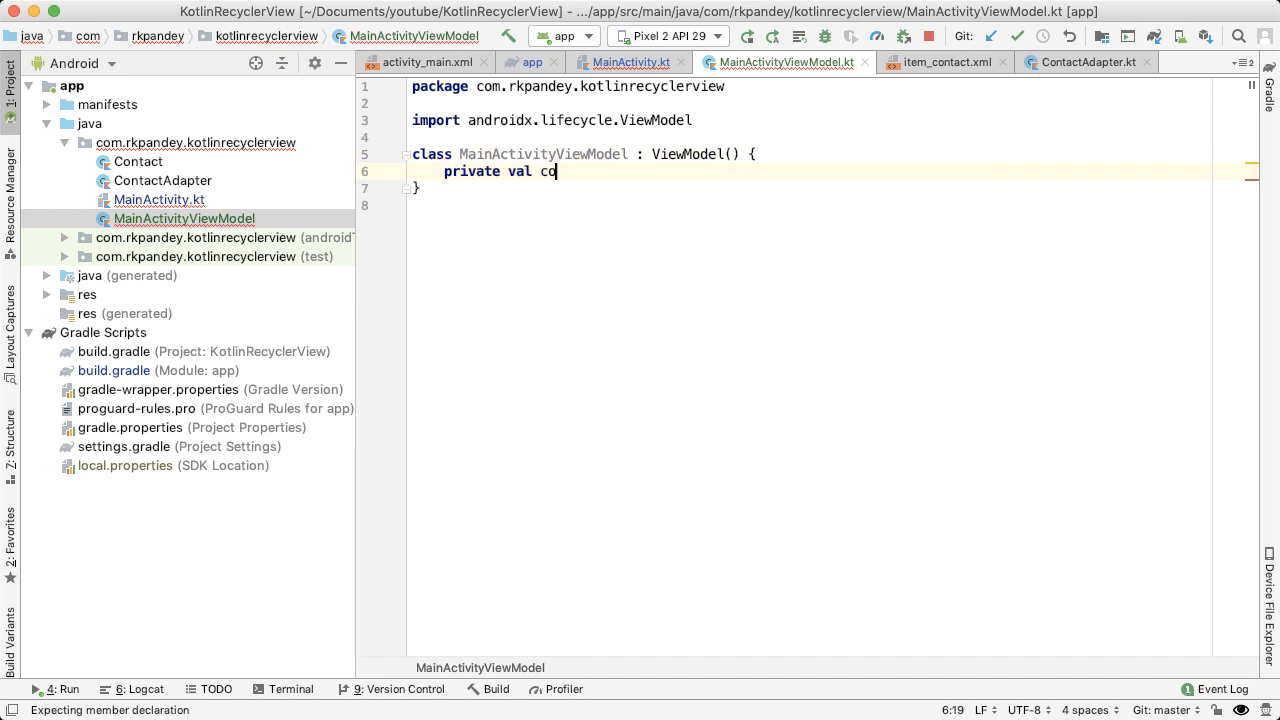
text(ntactsLiveData:)
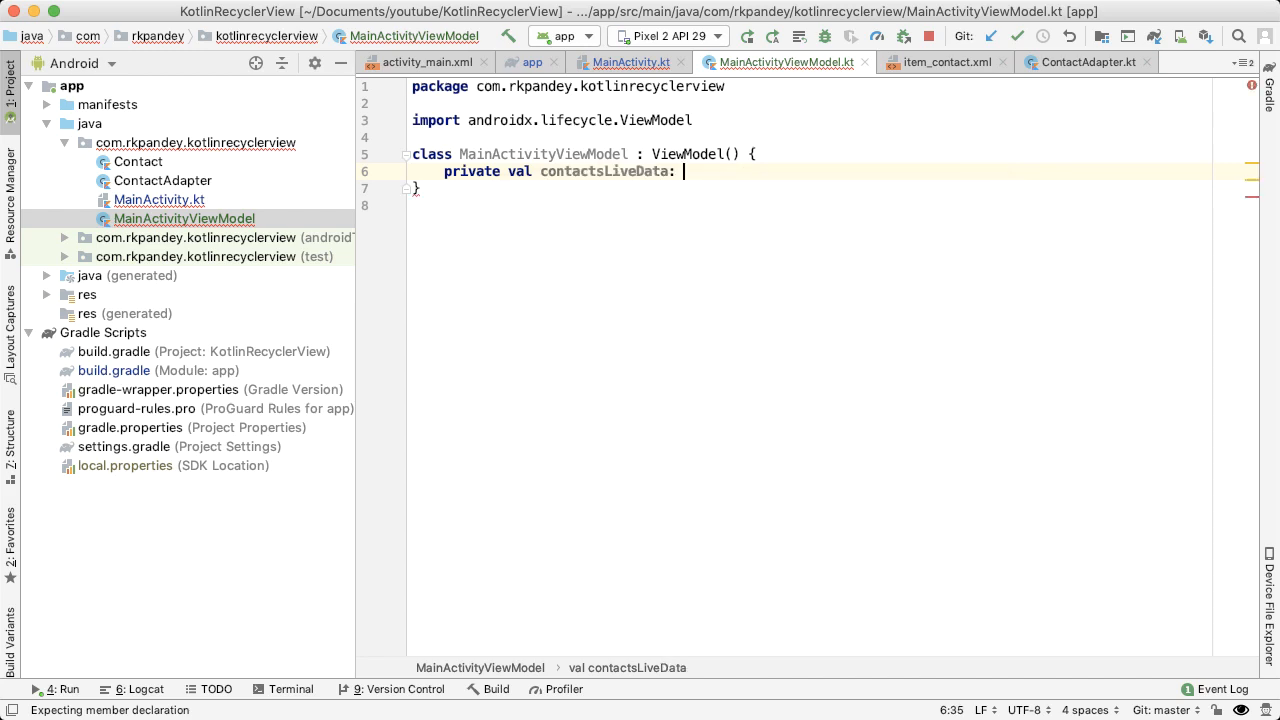
text(MutableLiveData<MutableList<>>)
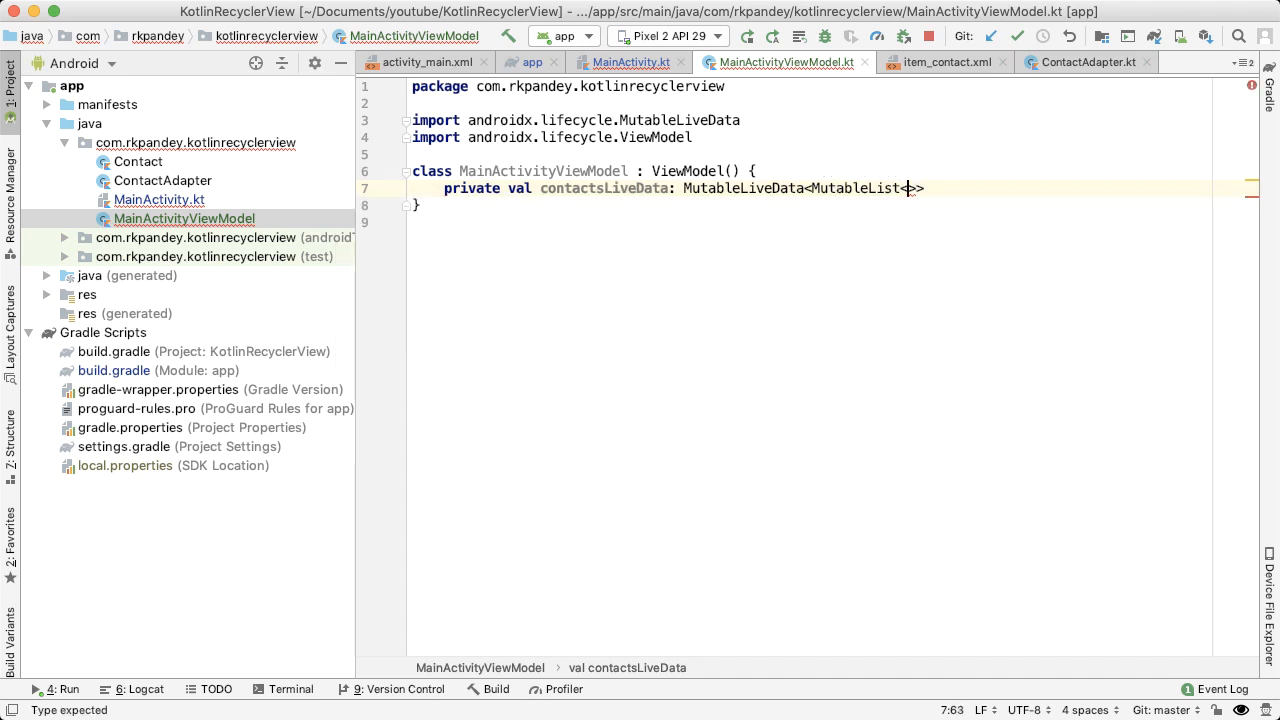
text(Contact)
text(i)
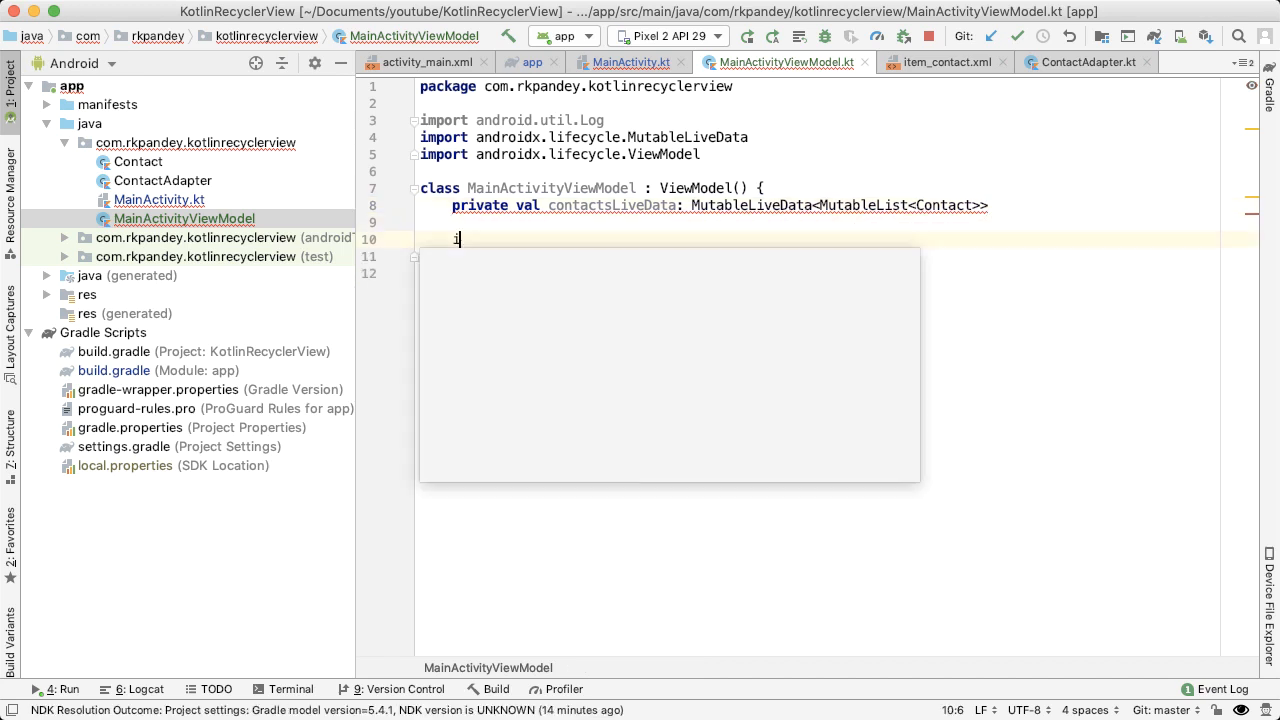
Add an init block assigning contactsLiveData a new MutableLiveData.
text(nit {)
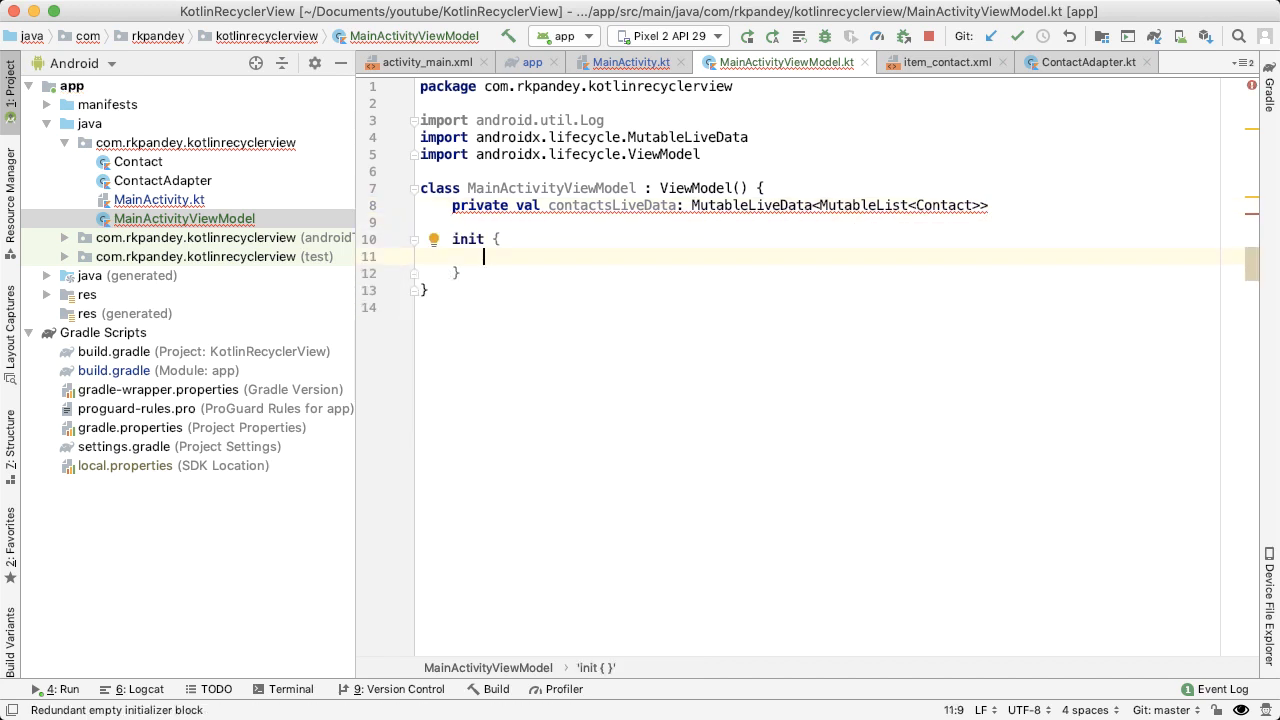
text(contactsLiveData =)
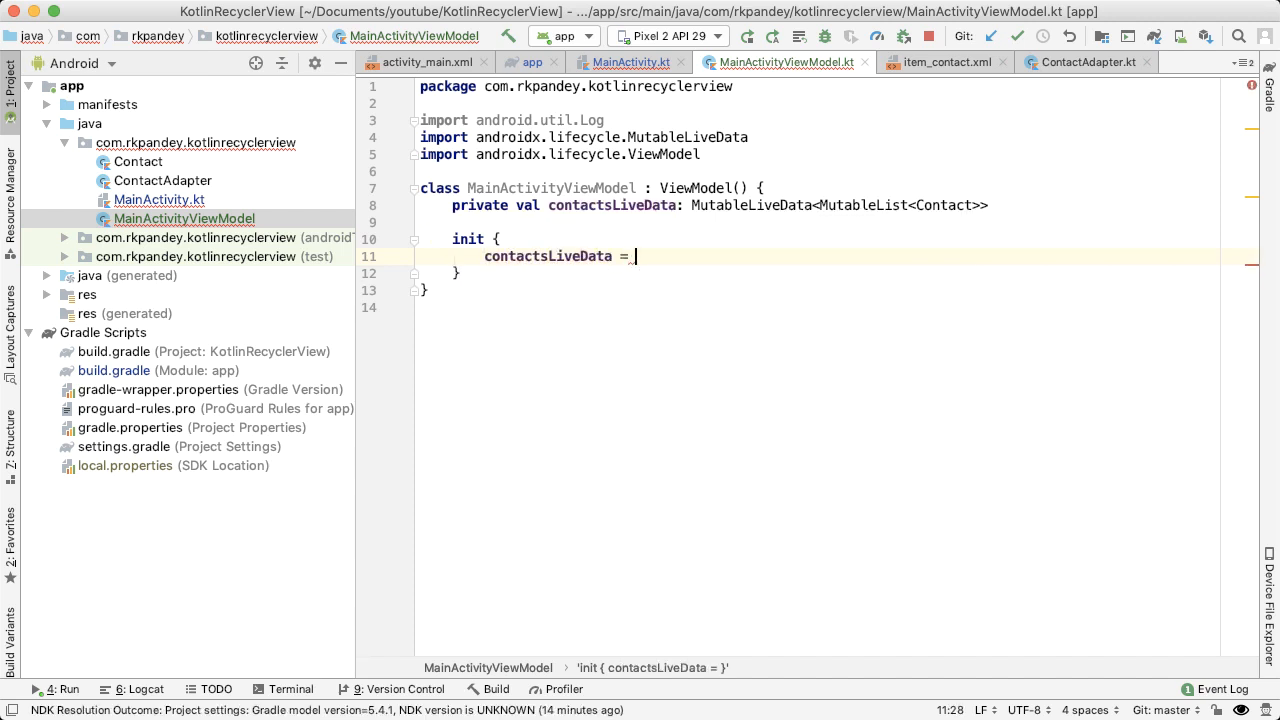
text(M)
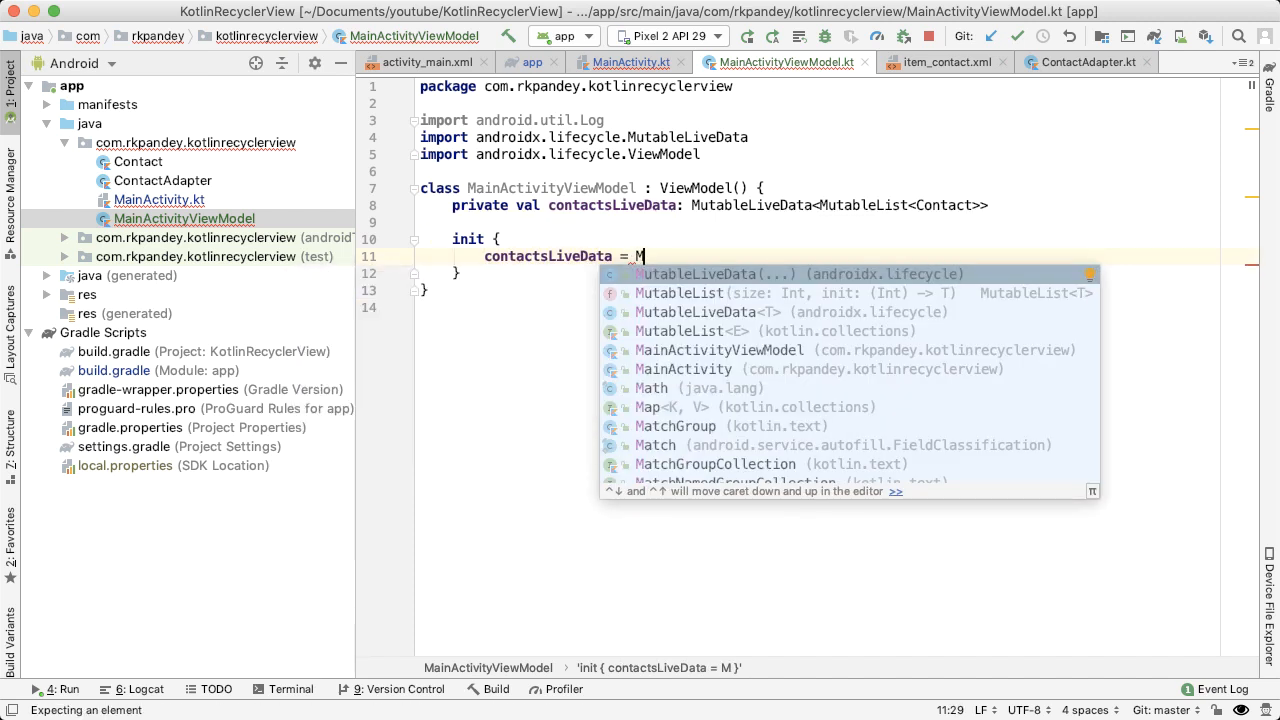
key(Tab)
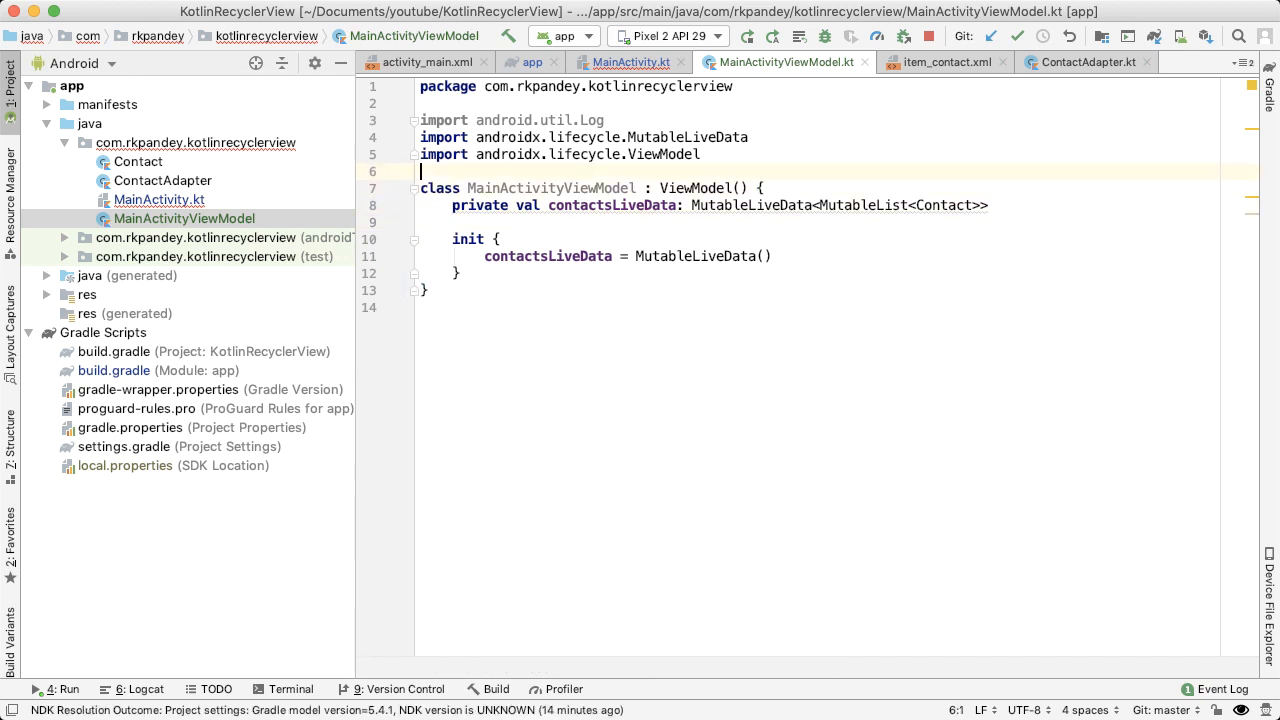
Add a TAG constant "MainActivityViewModel" and a Log.i call in the init block.
text(private c)
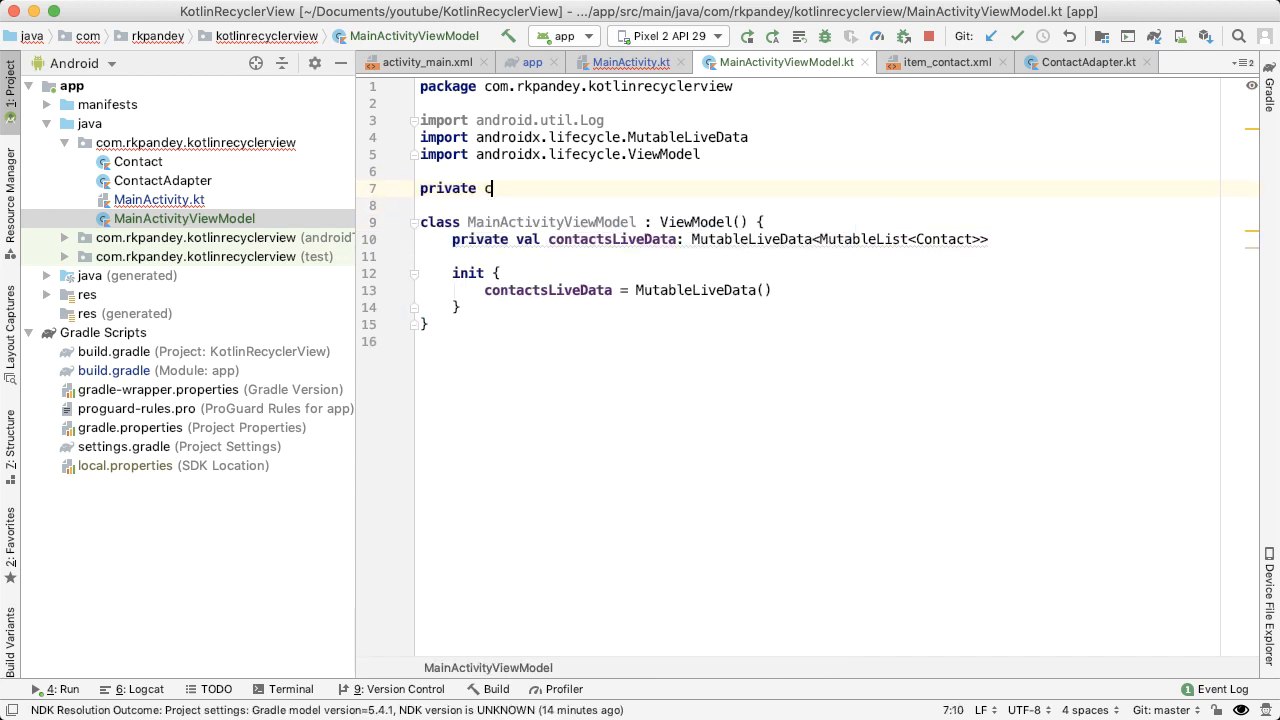
text(onst val TAG =)
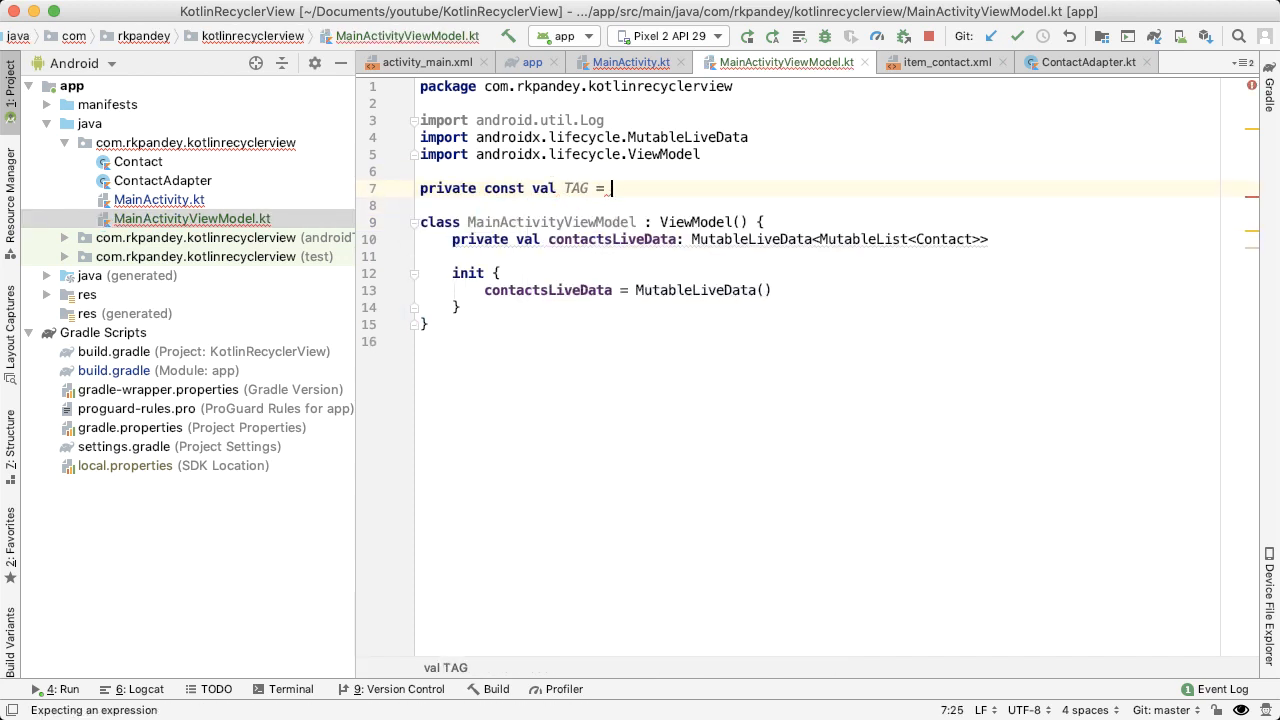
text("MainActivityViewModel")
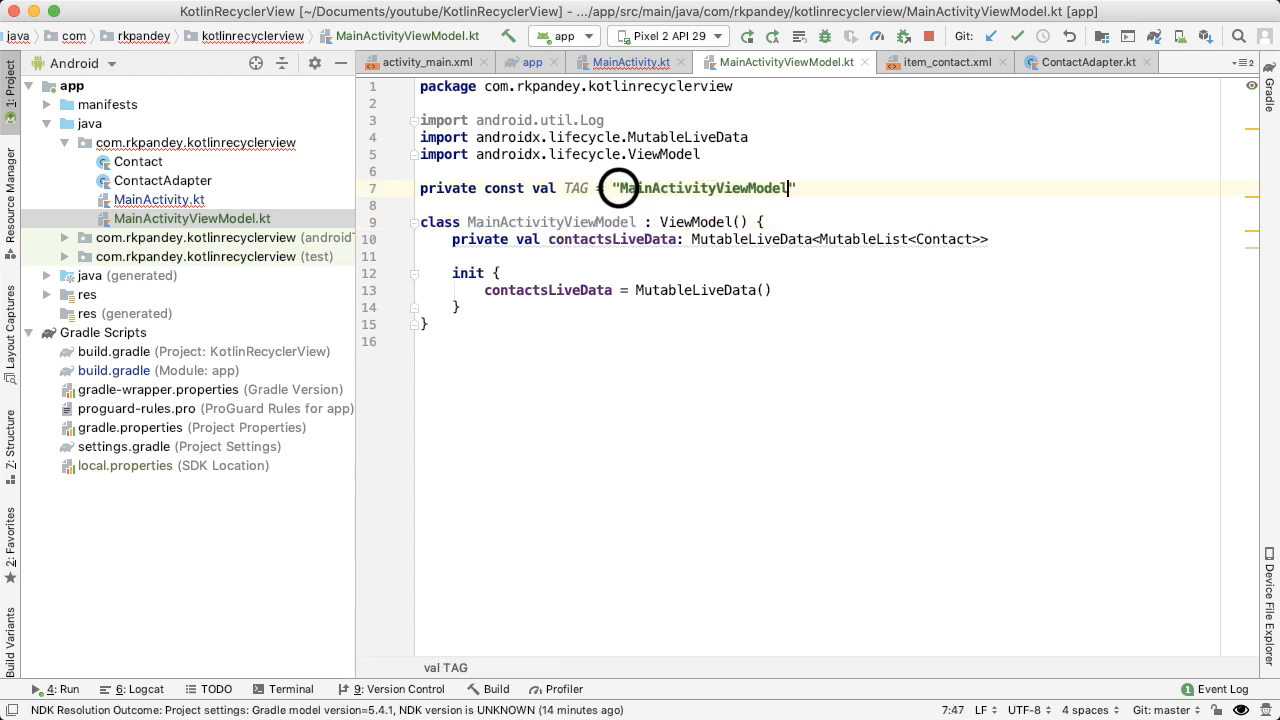
text(Log.i(TAG, "init)
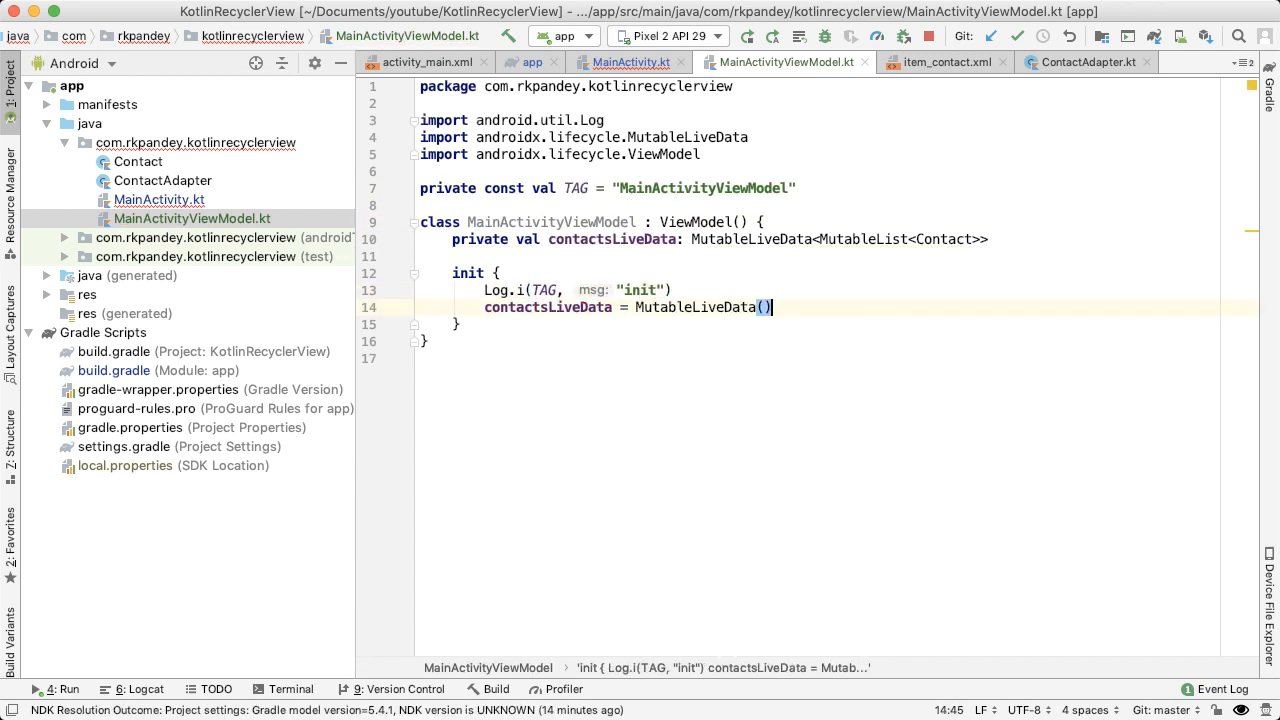
Store ViewModelProviders.of(this)[MainActivityViewModel::class.java] in model and replace createContacts() with mutableListOf<Contact>().
click(611, 62)
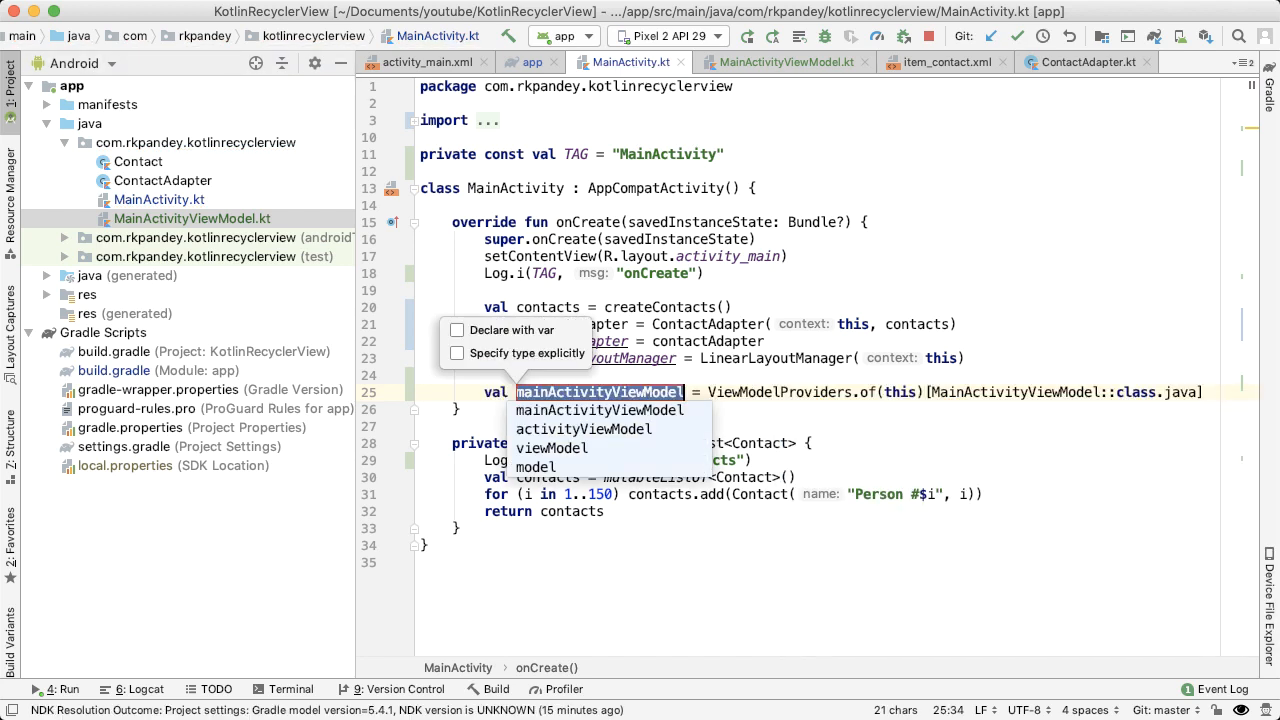
click(551, 466)
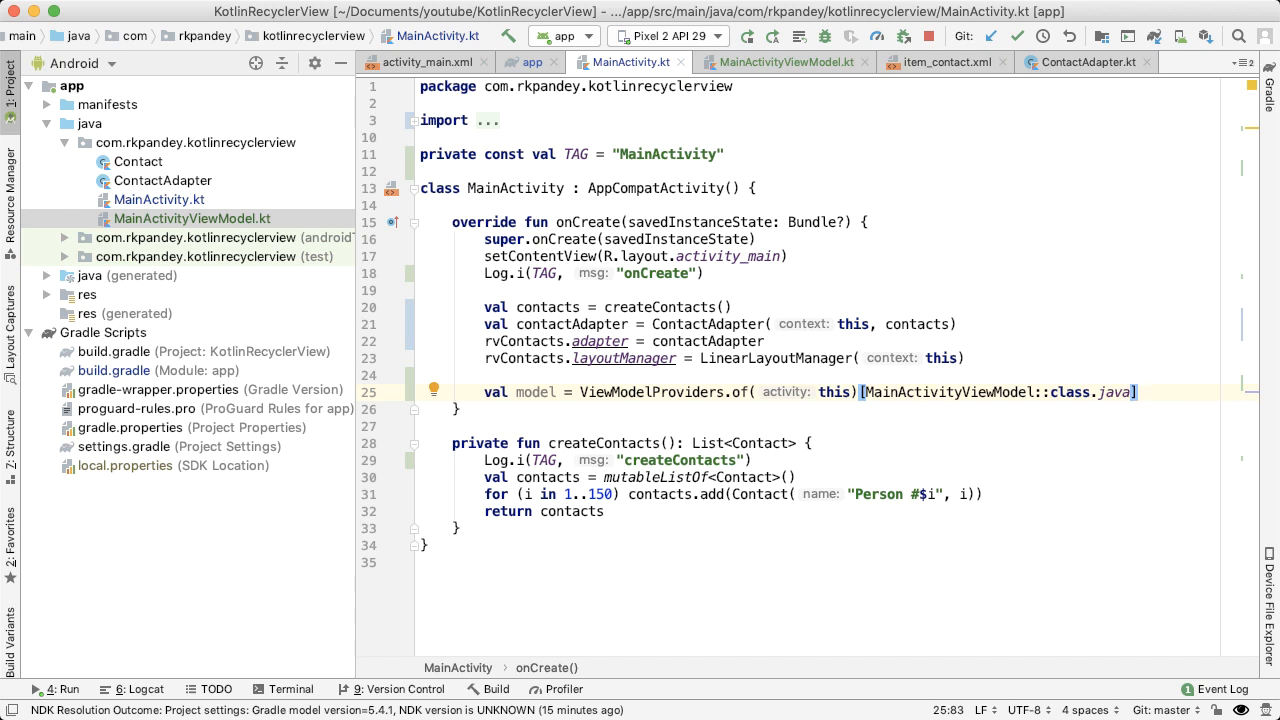
mouse_move(600, 471)
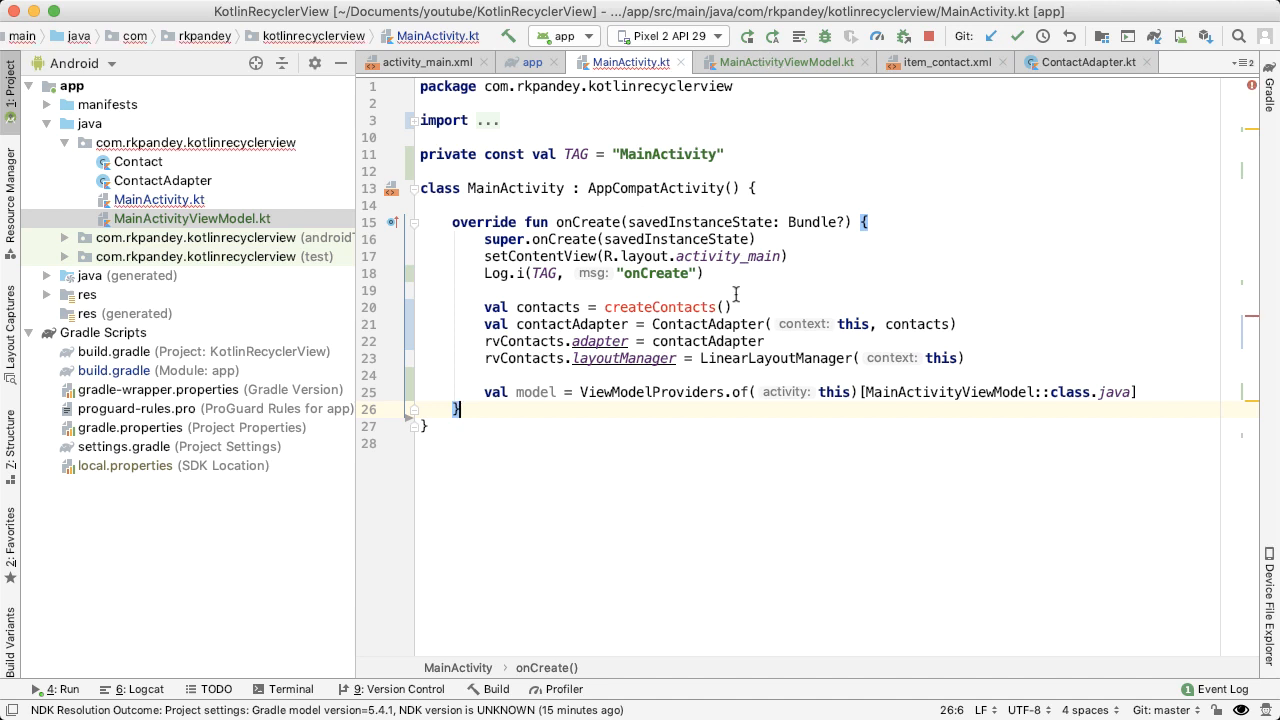
double_click(660, 307)
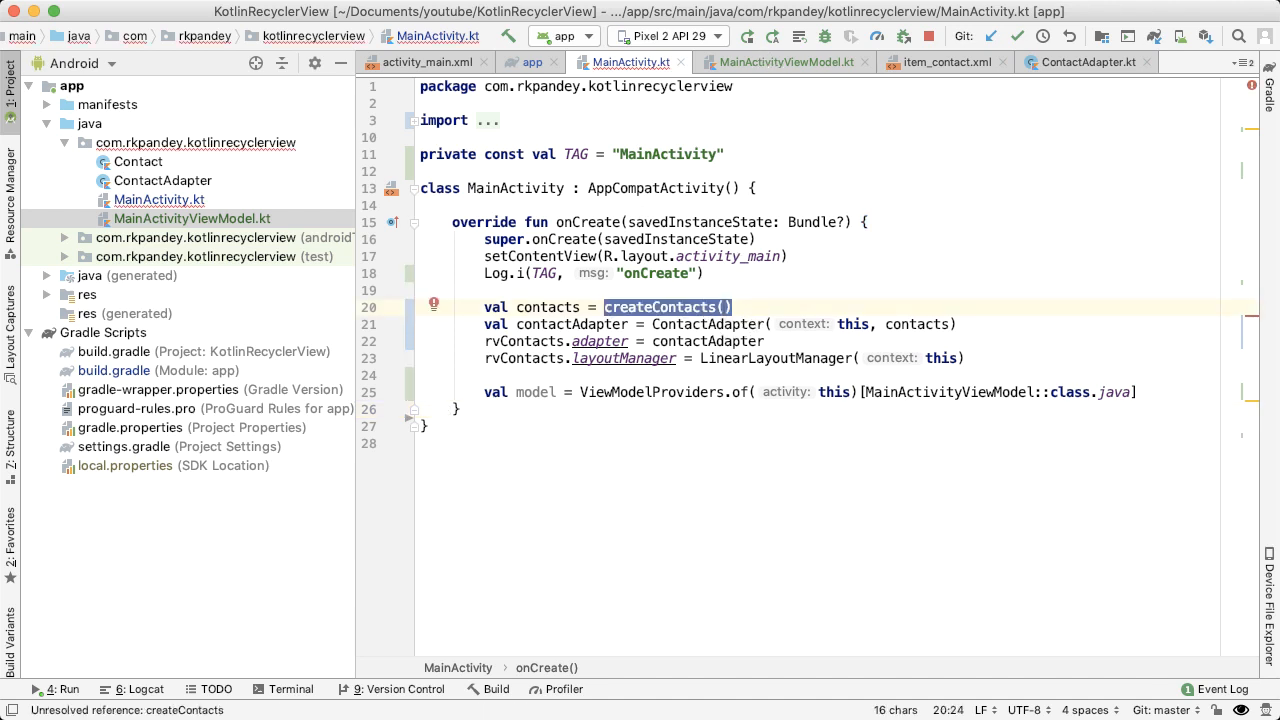
text(mutableListOf<)
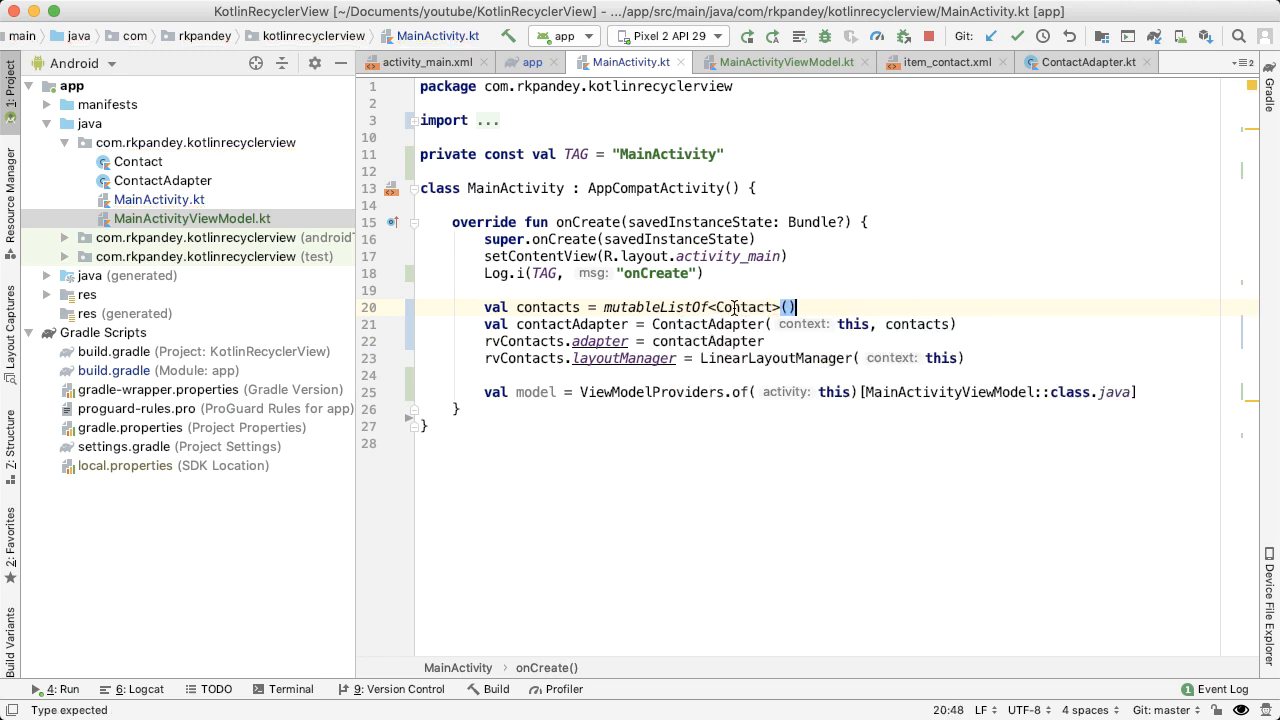
Fill contactsLiveData with createContacts() in MainActivityViewModel.
click(795, 62)
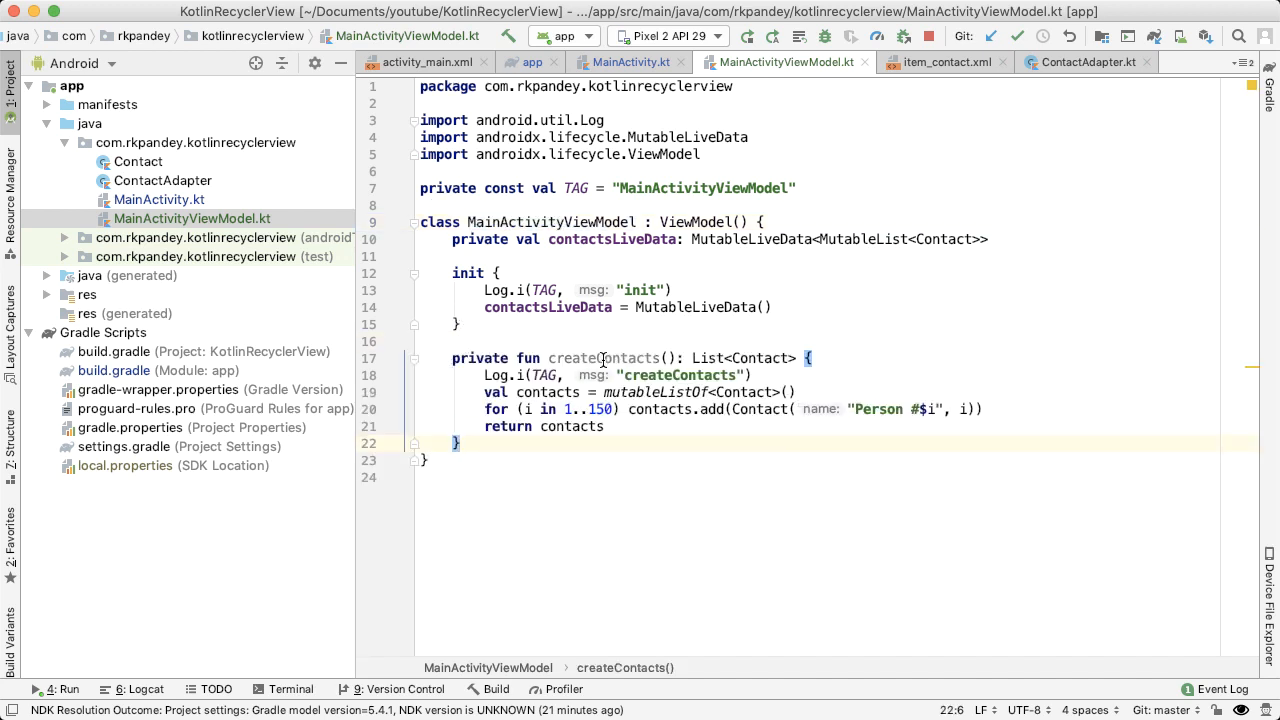
mouse_move(603, 358)
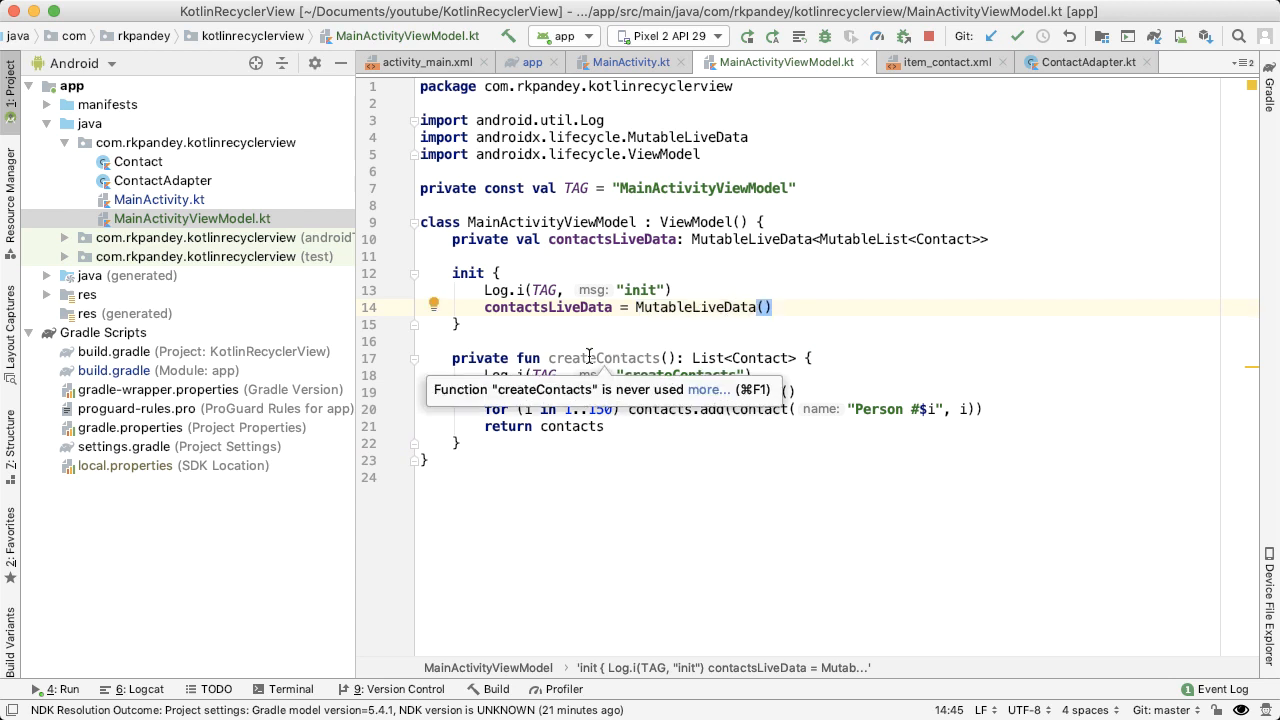
text(contactsLiveData.value =)
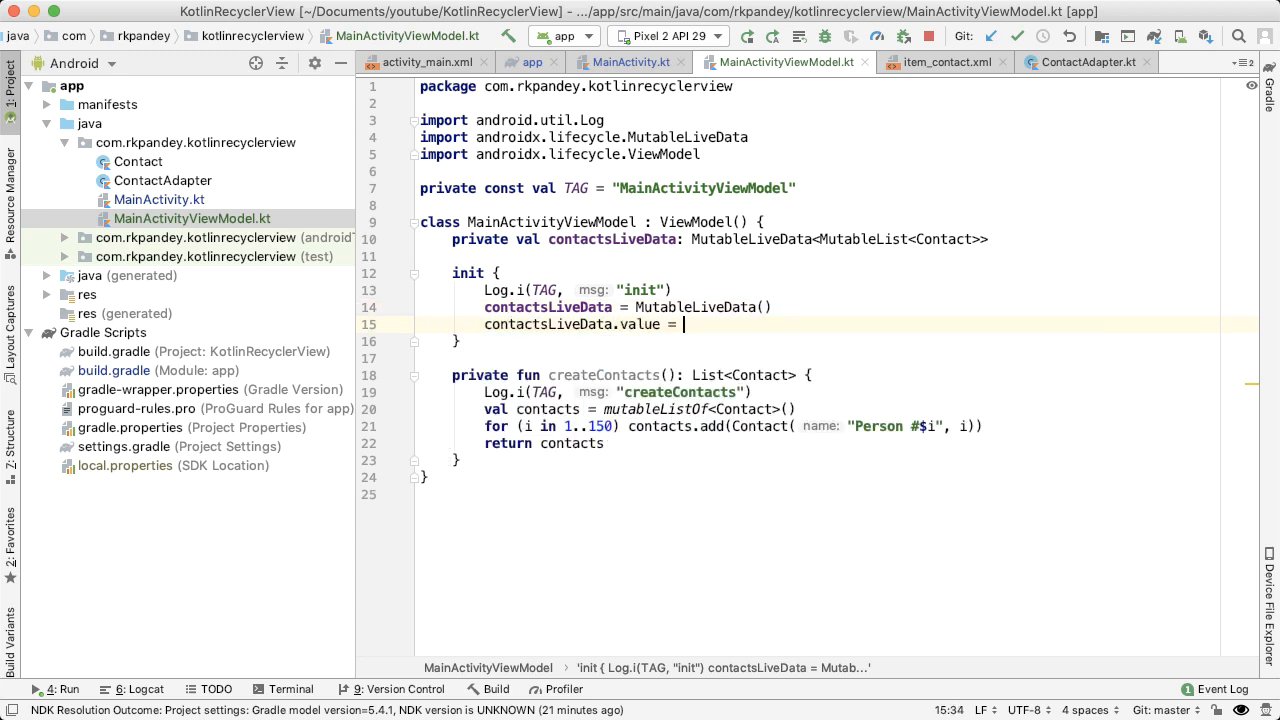
text(createContacts())
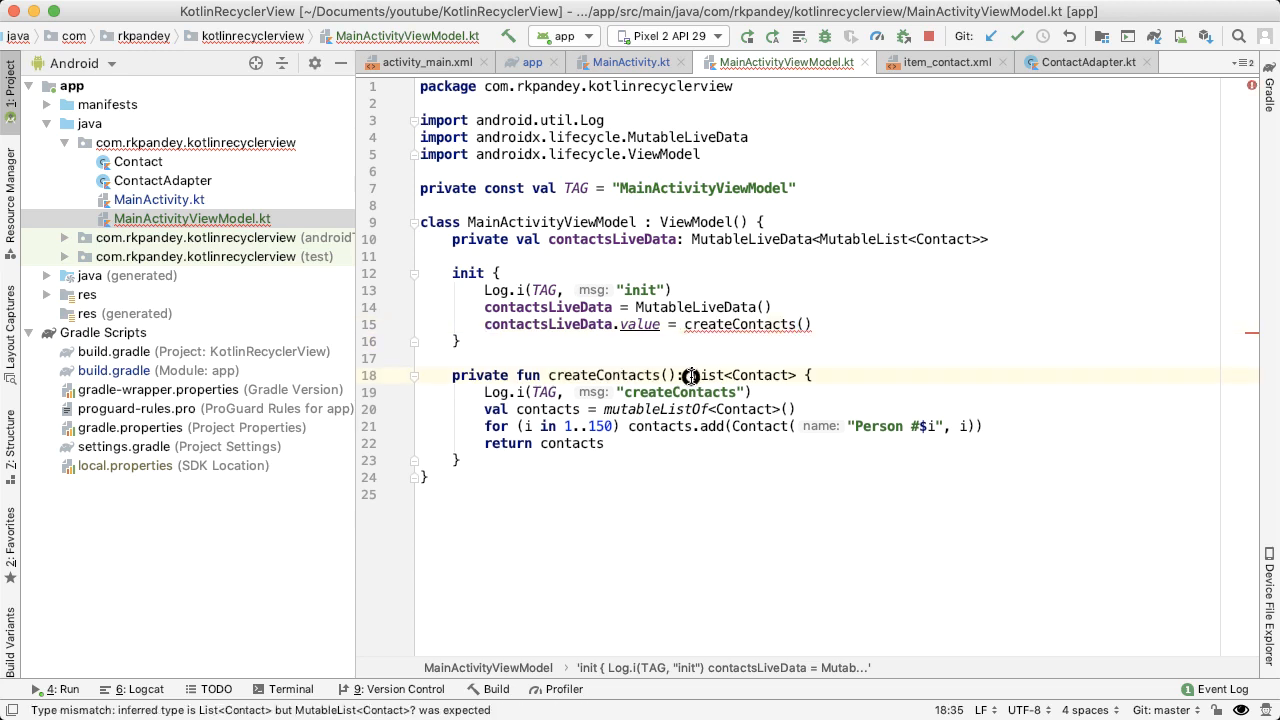
text(MutableList)
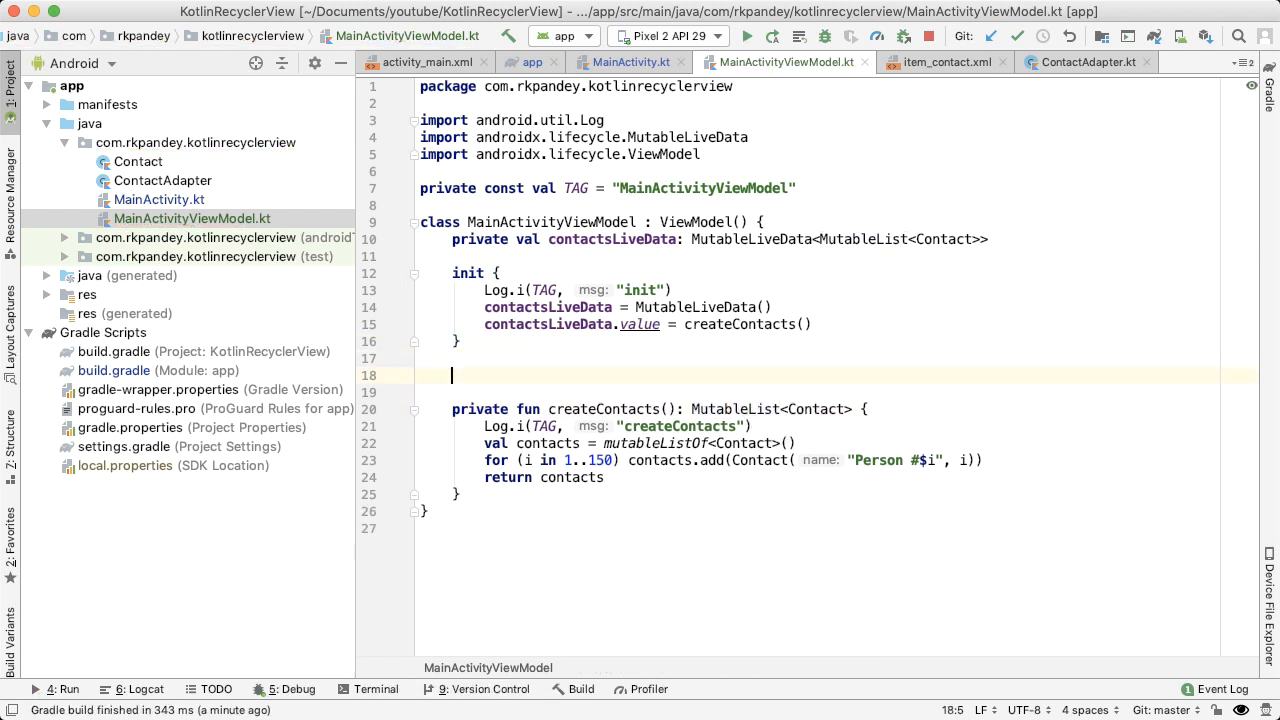
Add fun getContacts(): LiveData<MutableList<Contact>> returning contactsLiveData.
text(fun getContacts():)
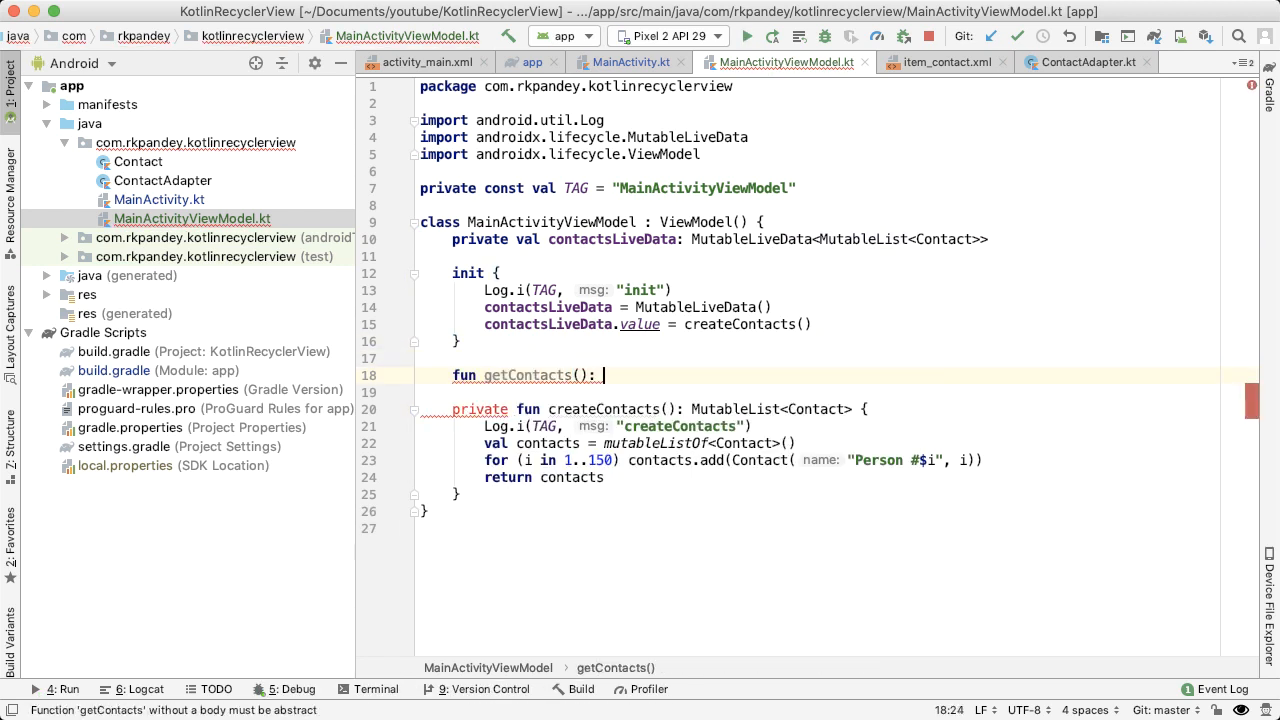
text(LiveData<MutableList<Contact>>)
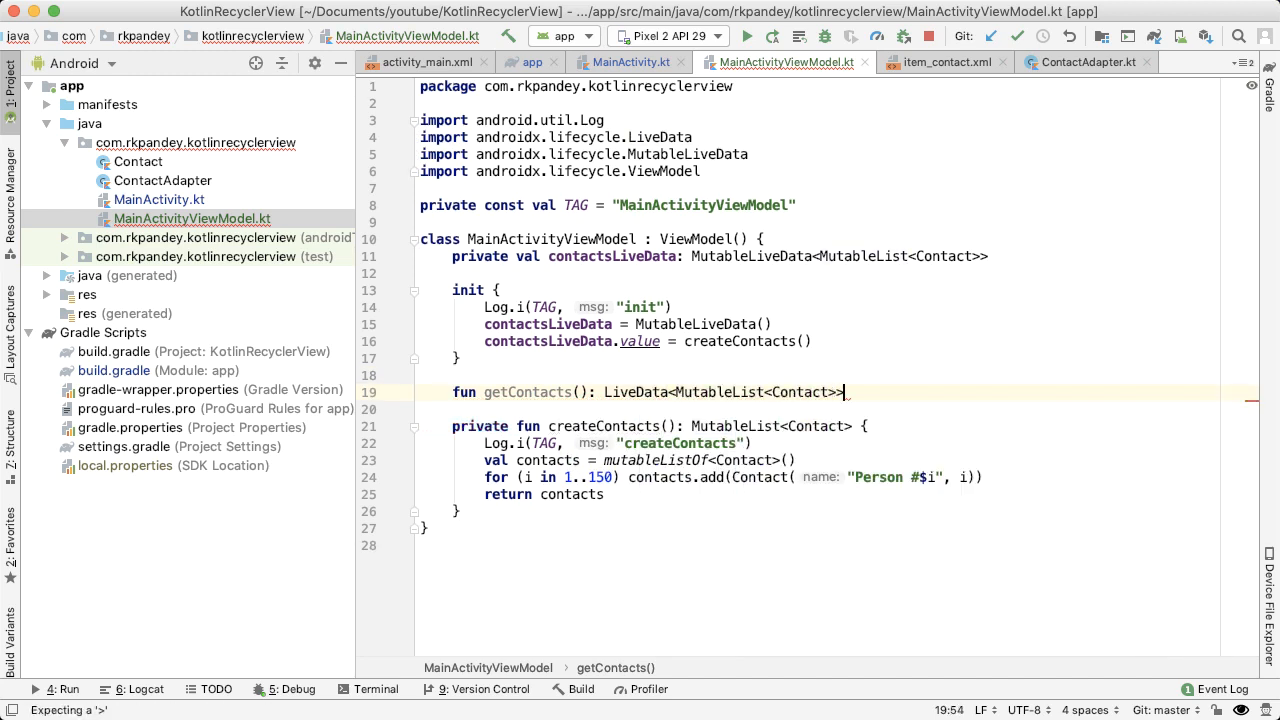
text({ return contactsLiveData })
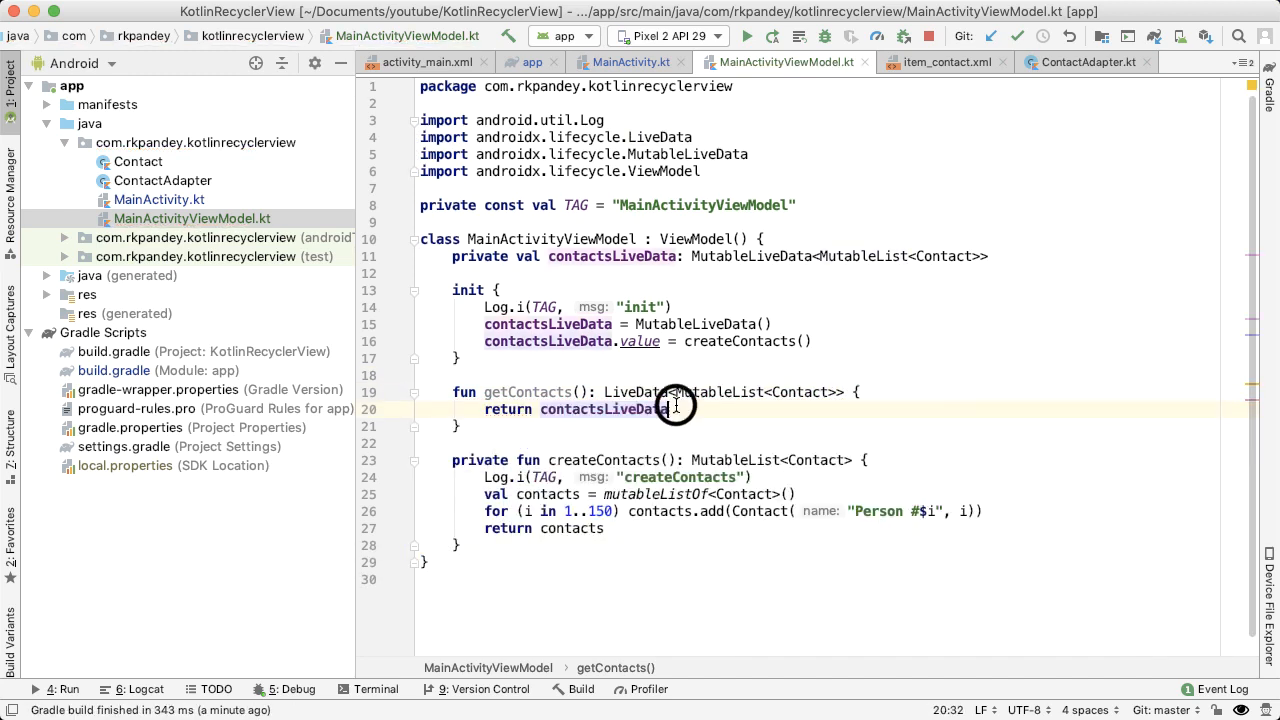
double_click(516, 392)
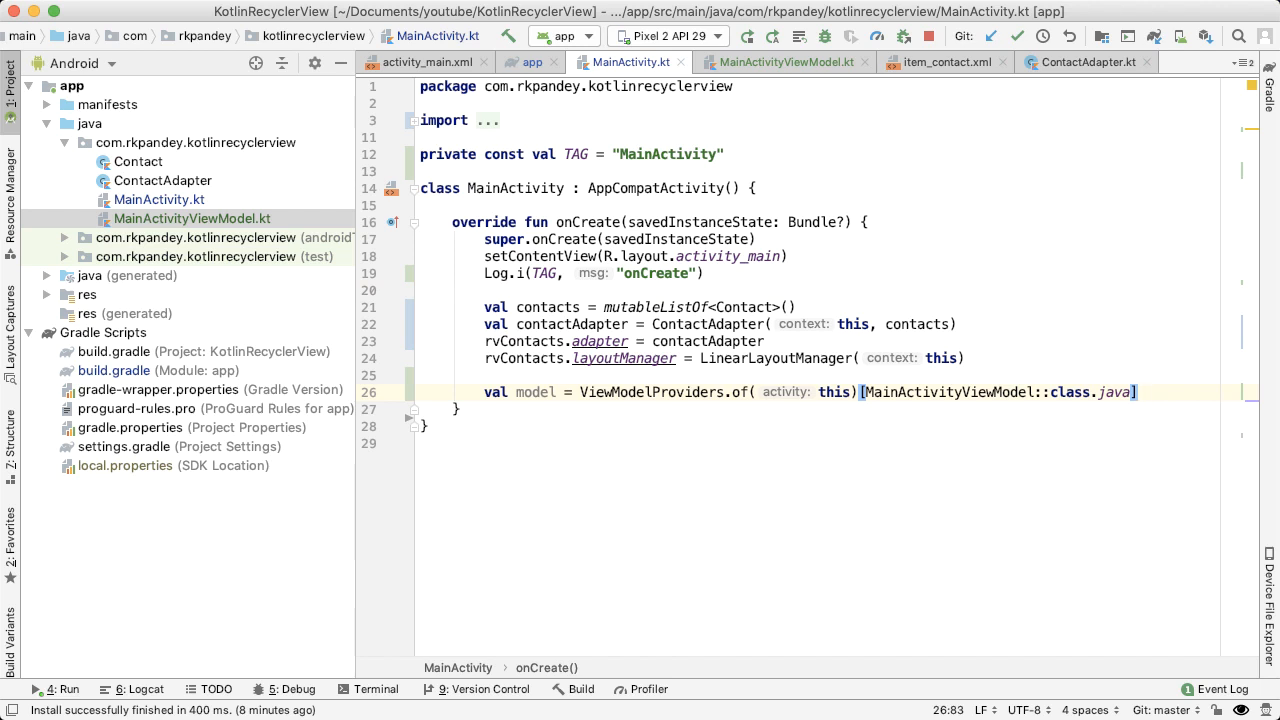
Call model.getContacts().observe(this, Observer { contactsSnapshot -> ... }) in onCreate.
text(model.)
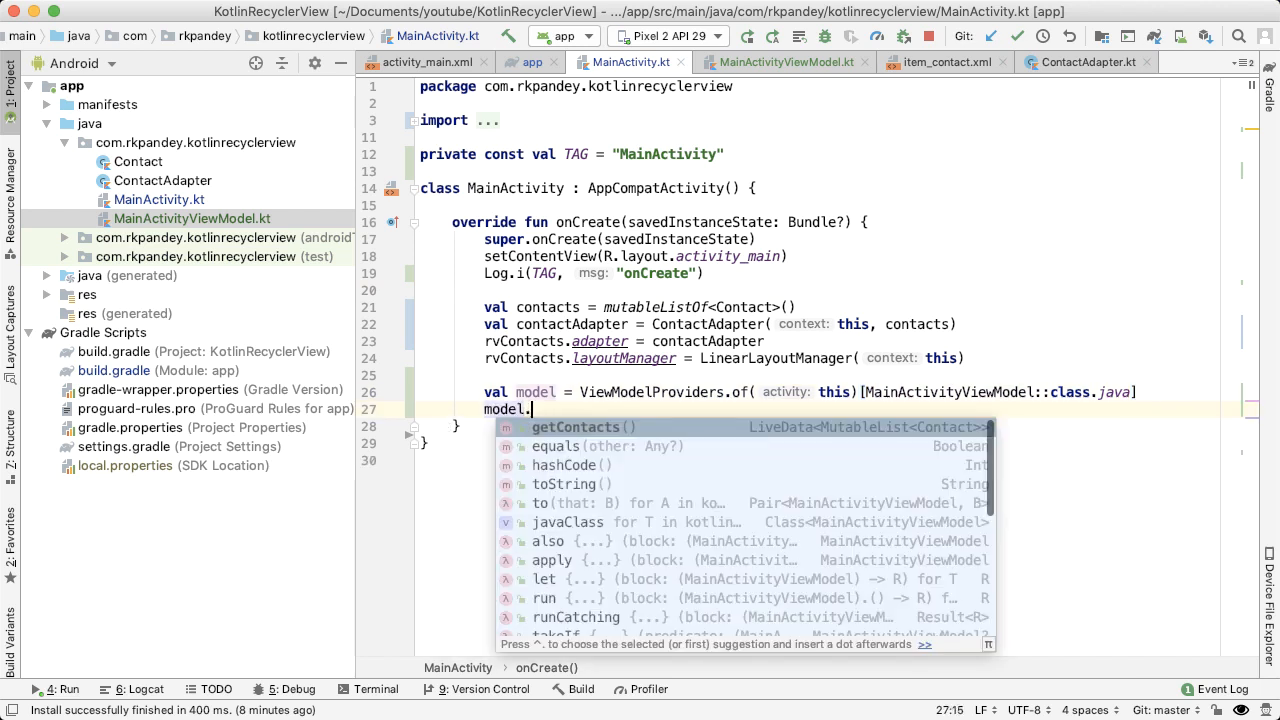
text(getContacts().observe(this,)
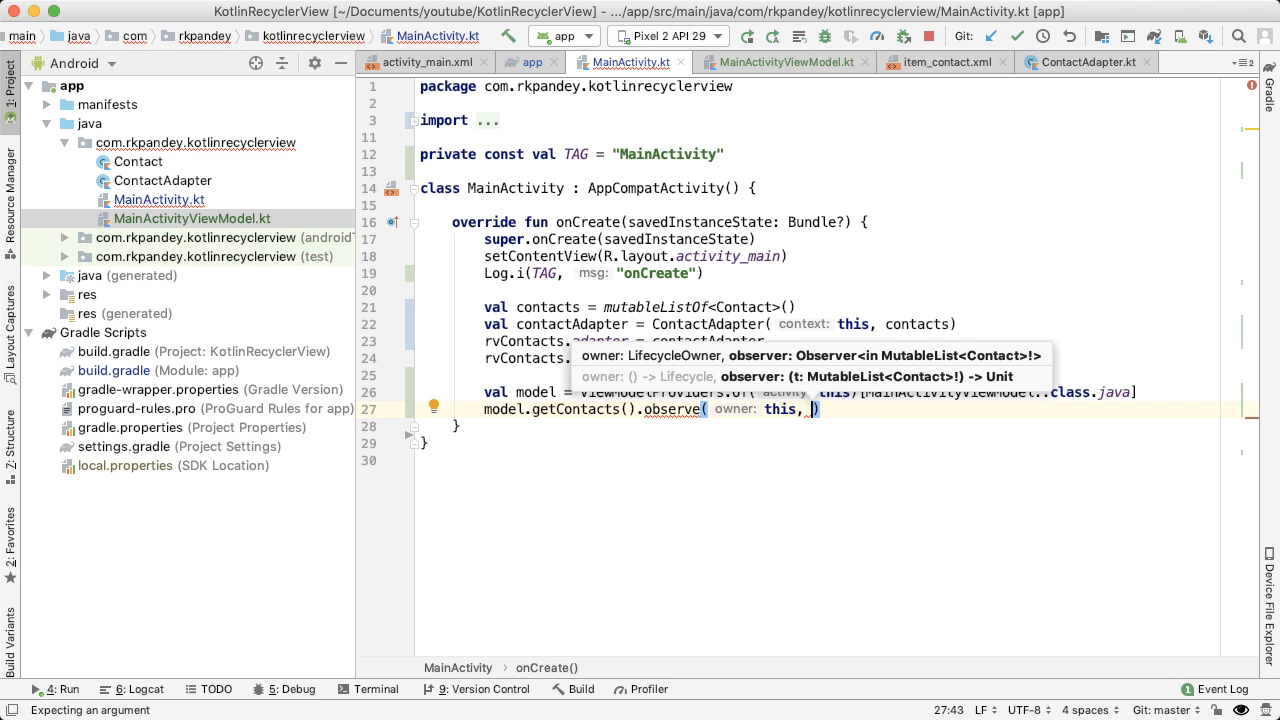
text(Observer {)
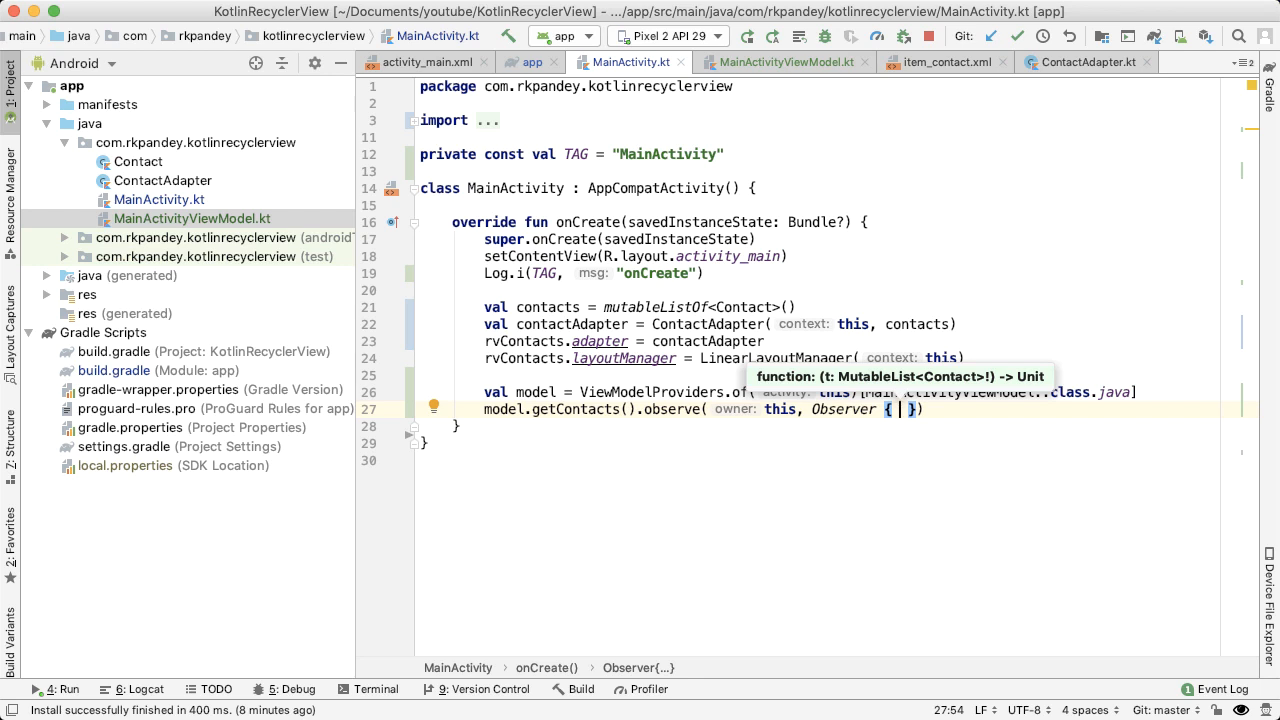
text(contactsSnapshot ->)
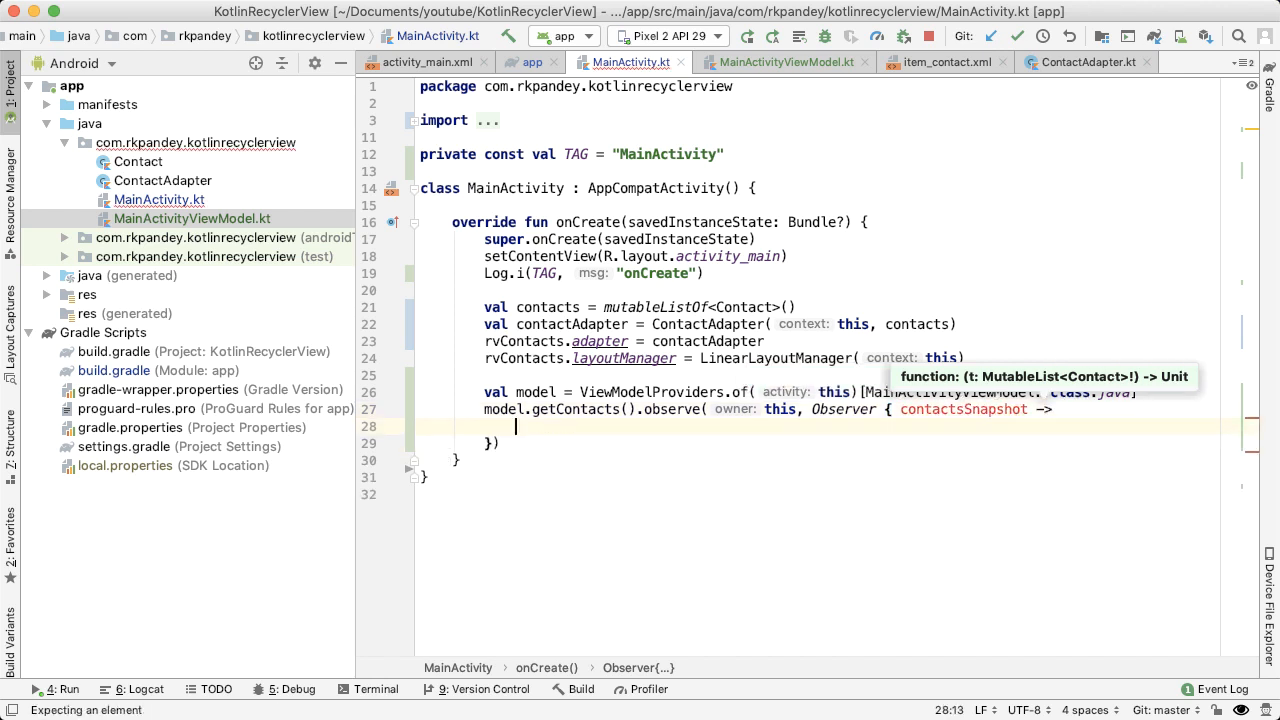
text(// Update to UI)
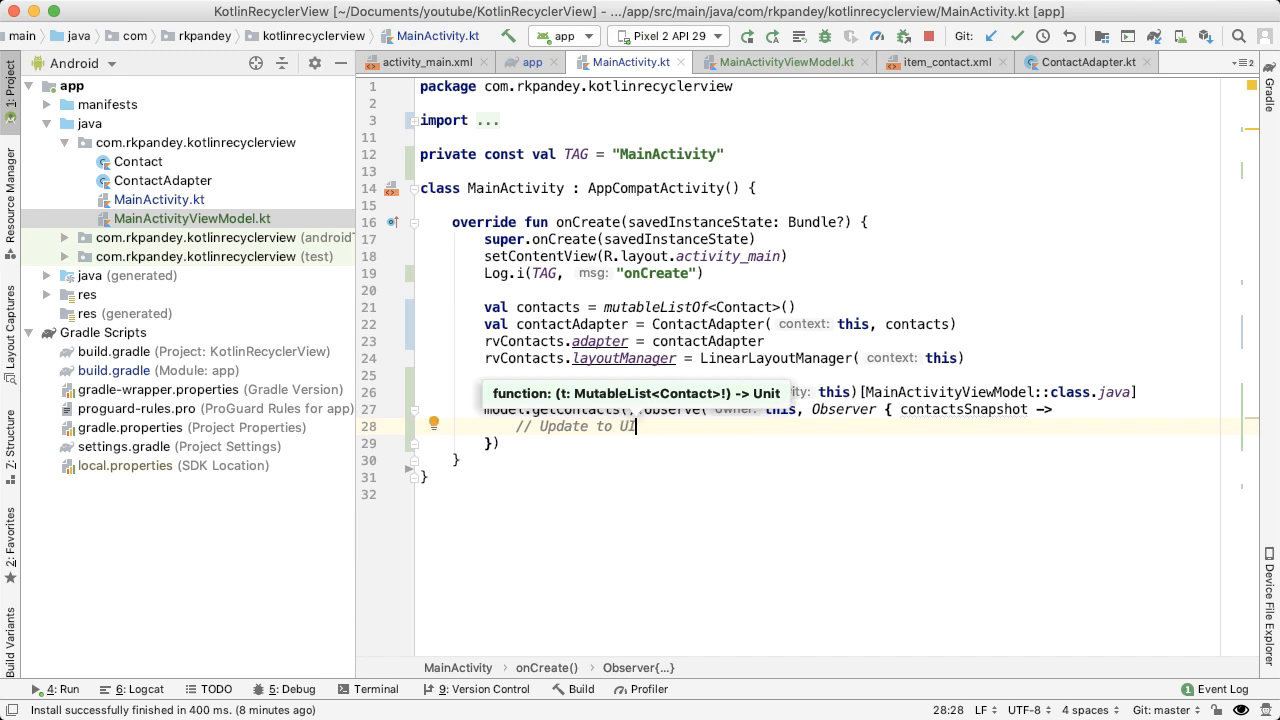
Inside the observer, log receipt, clear contacts, and add the contactsSnapshot items.
text(Log.i()
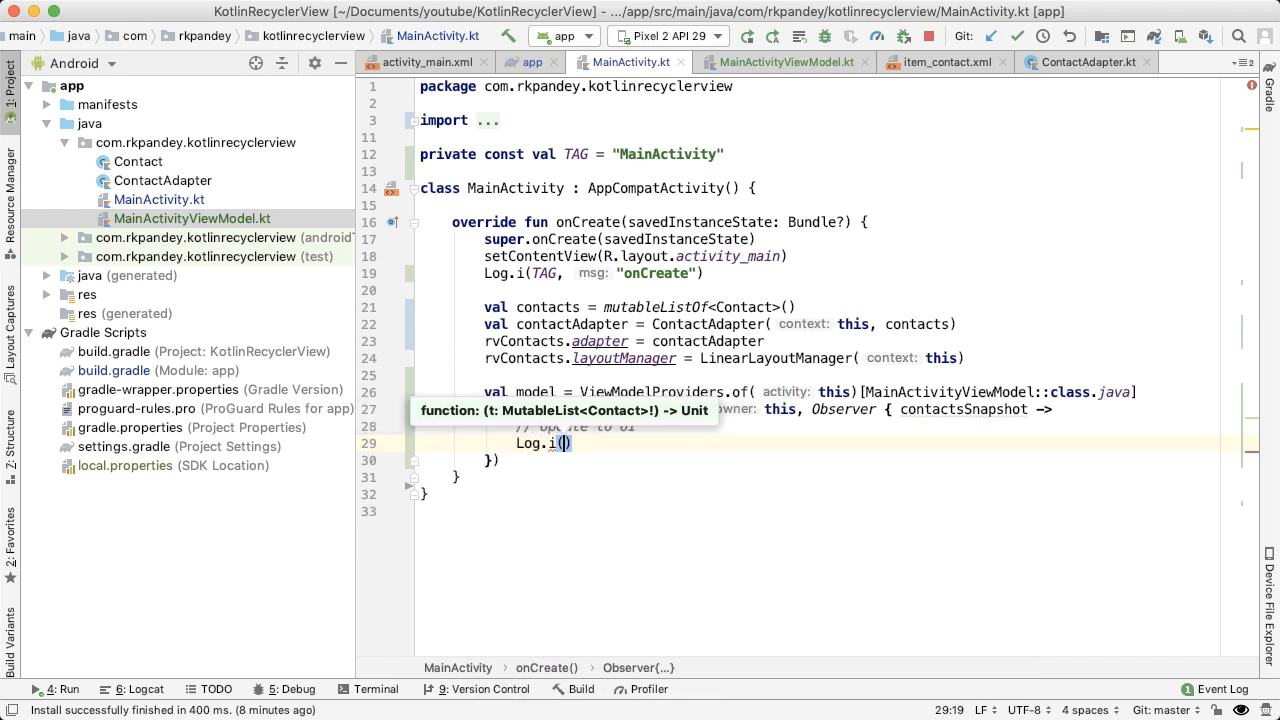
text(TAG, "Received contacts from view model)
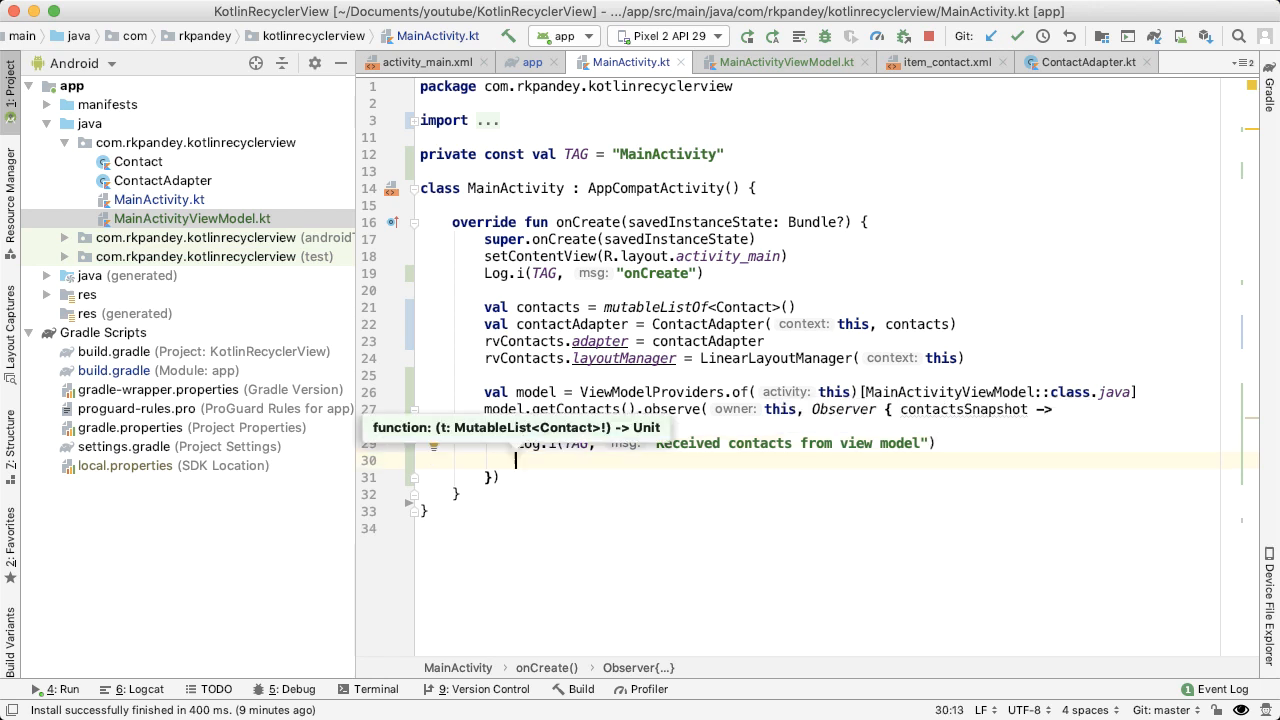
mouse_move(531, 510)
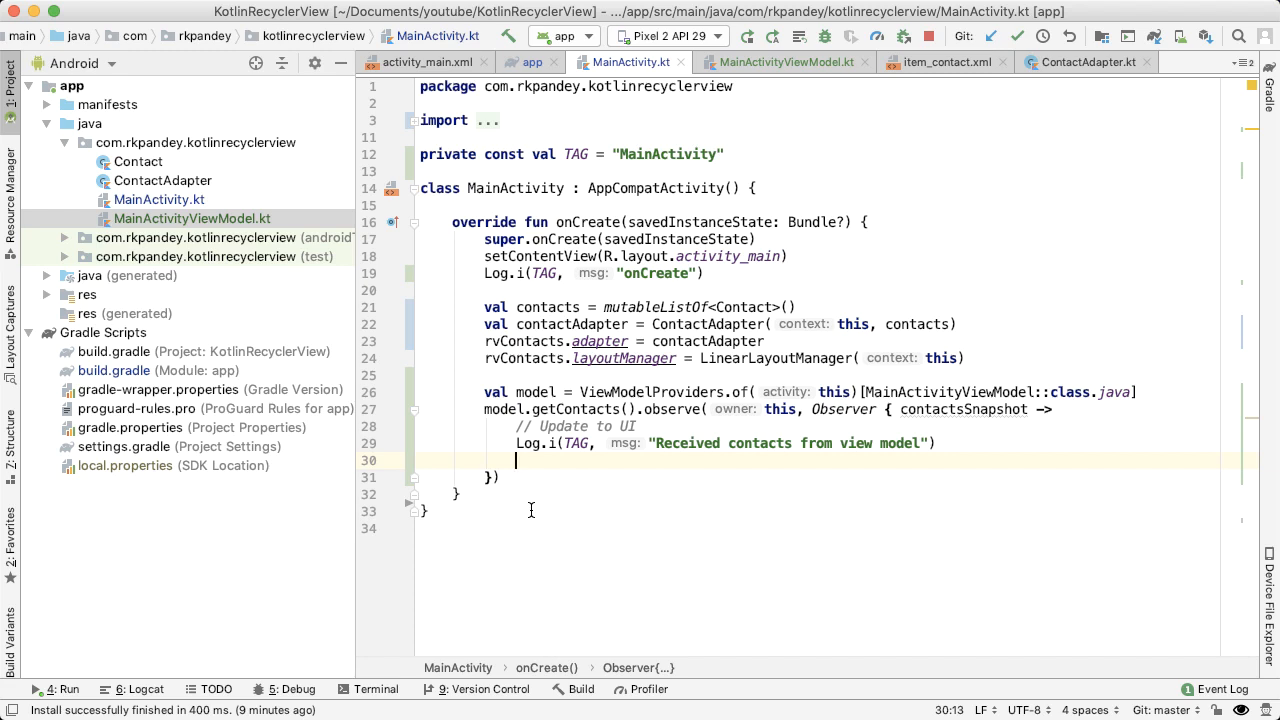
text(contacts.cl)
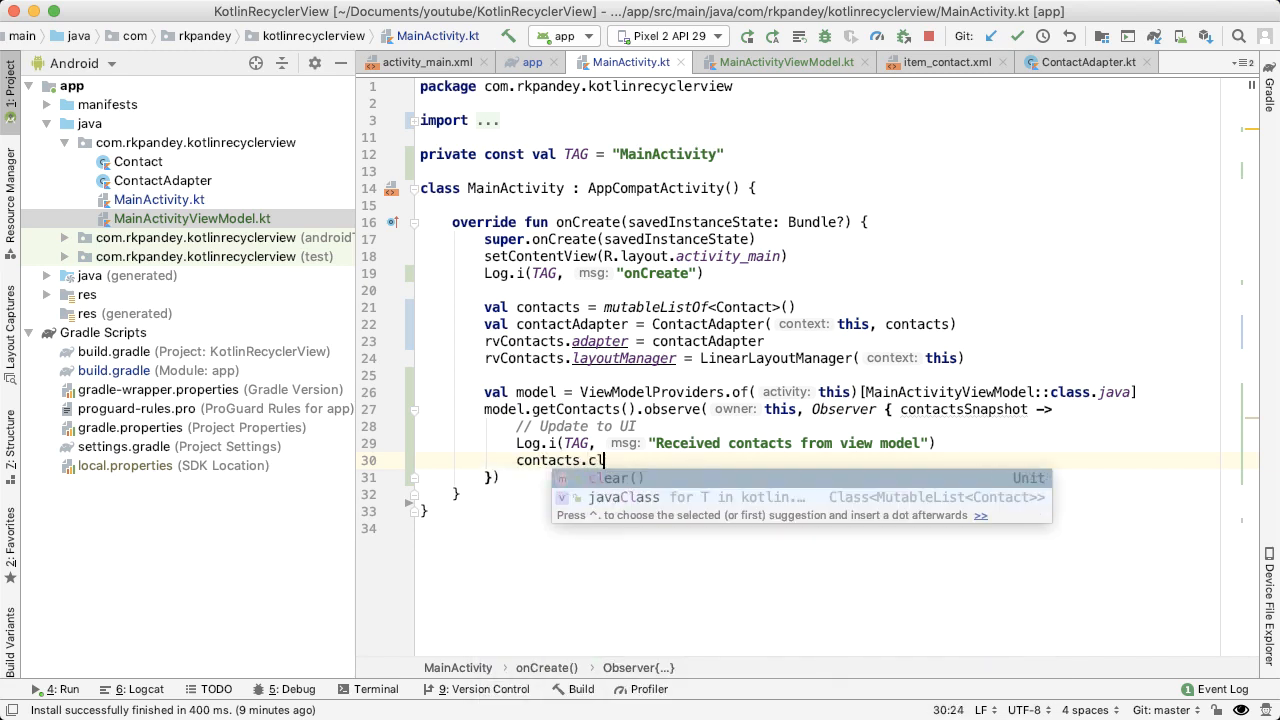
key(Tab)
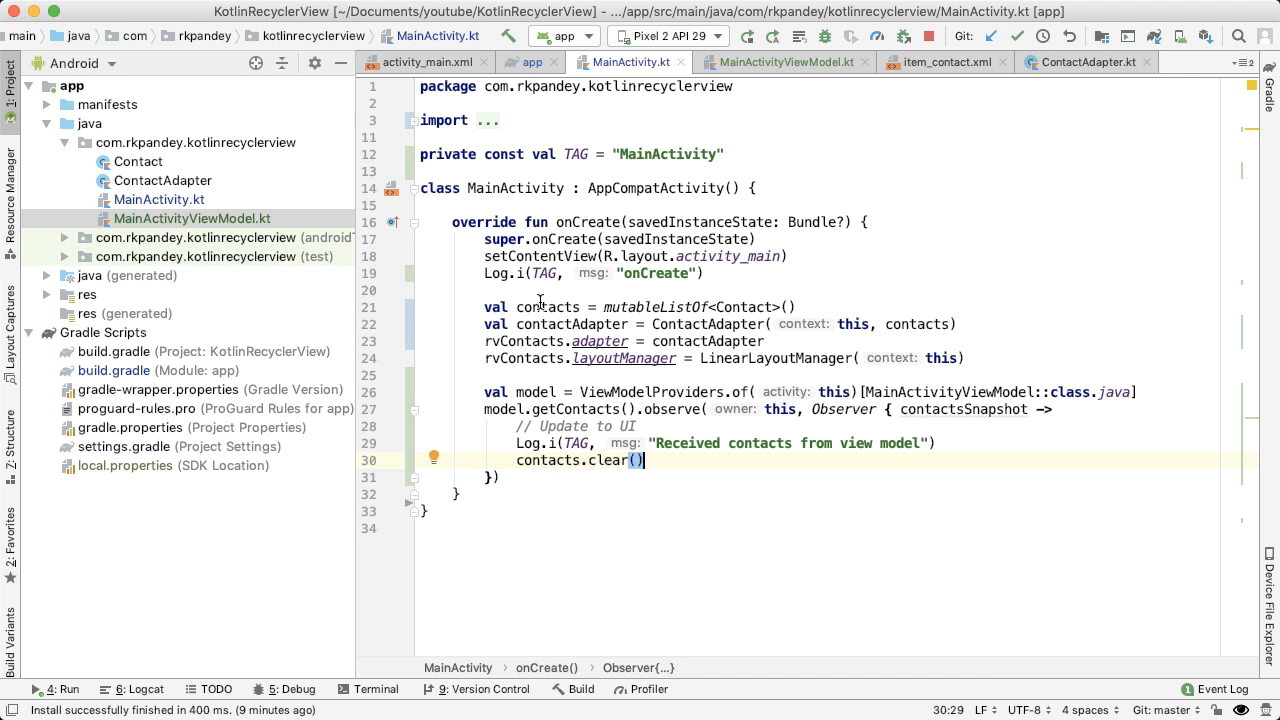
text(contacts.add()
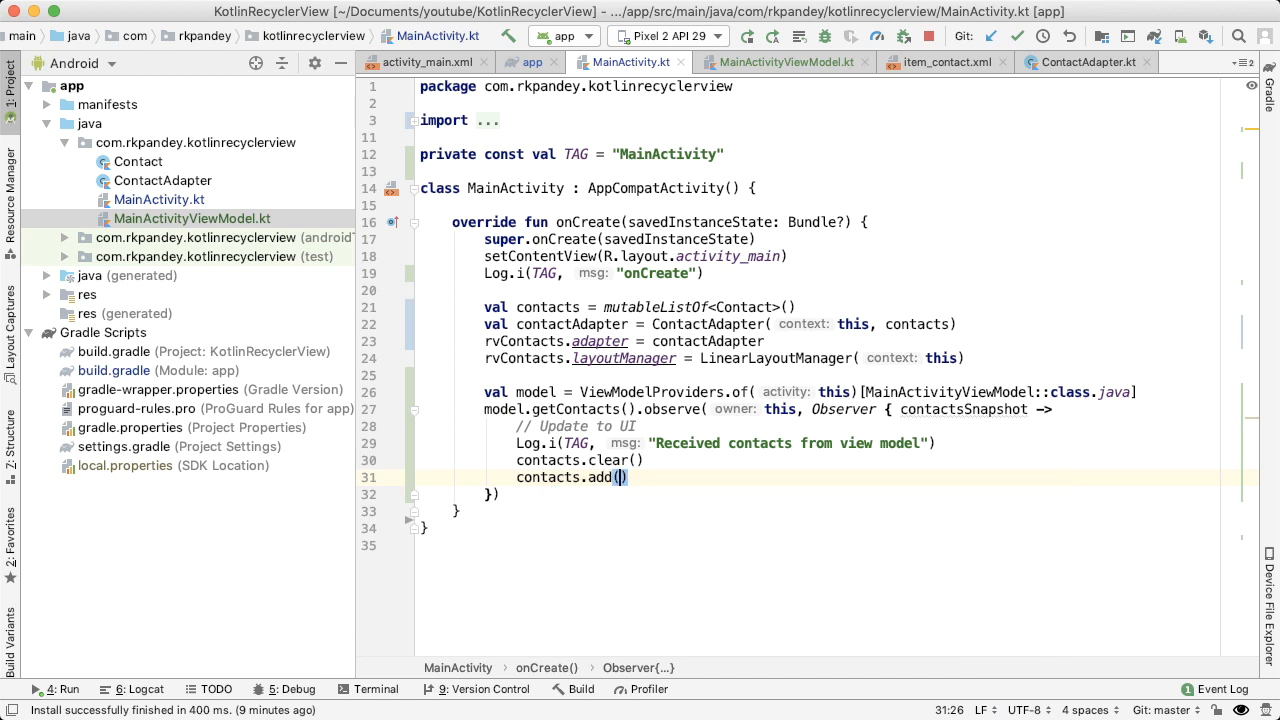
text(contactsSnapshot)
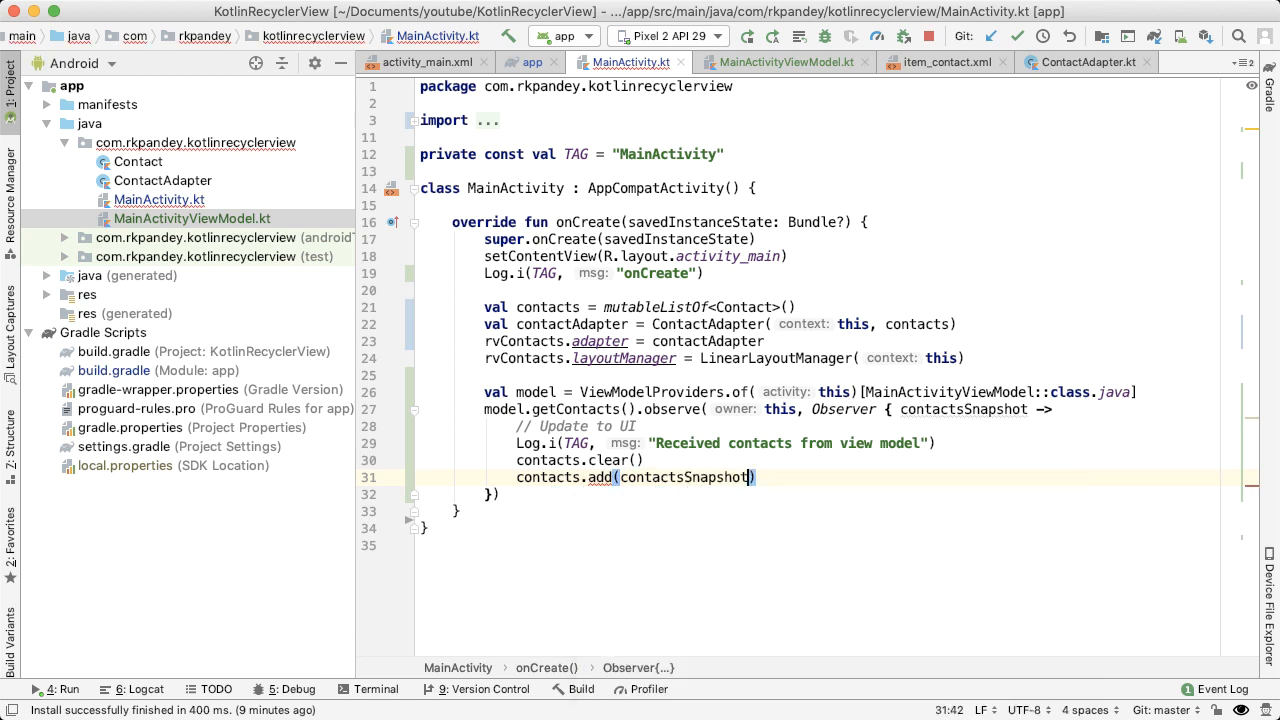
text(cont)
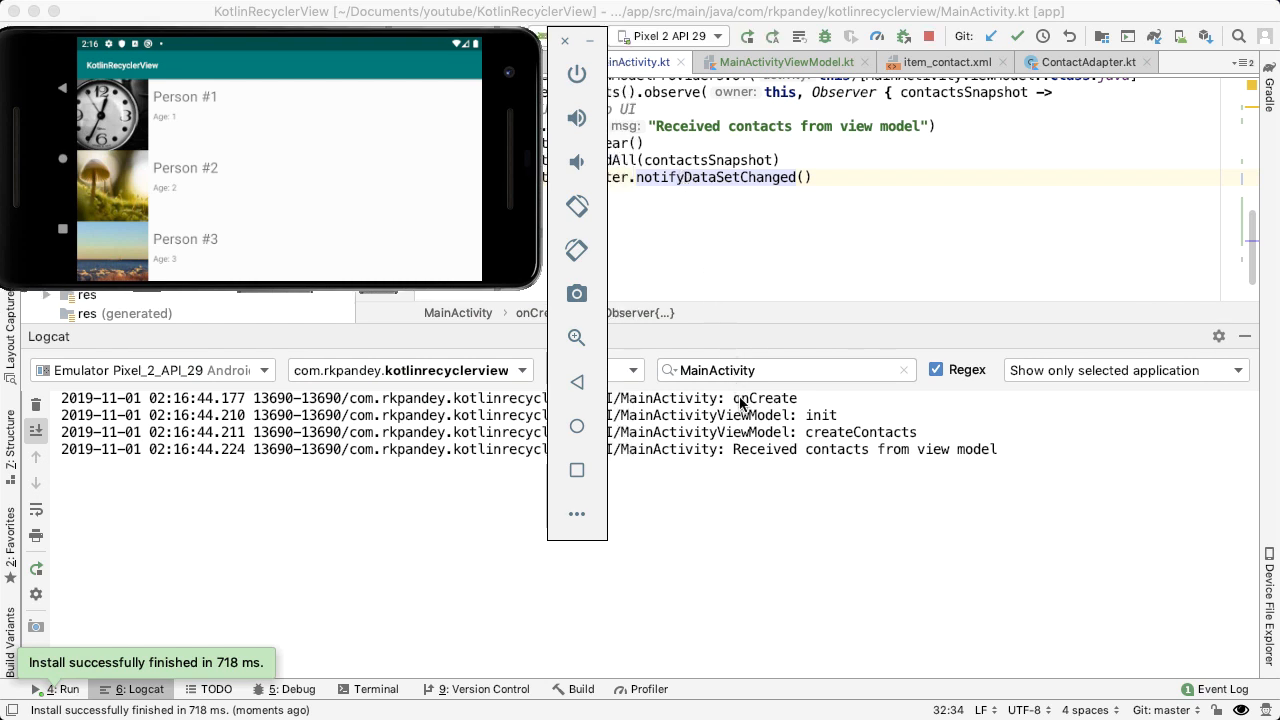
mouse_move(829, 415)
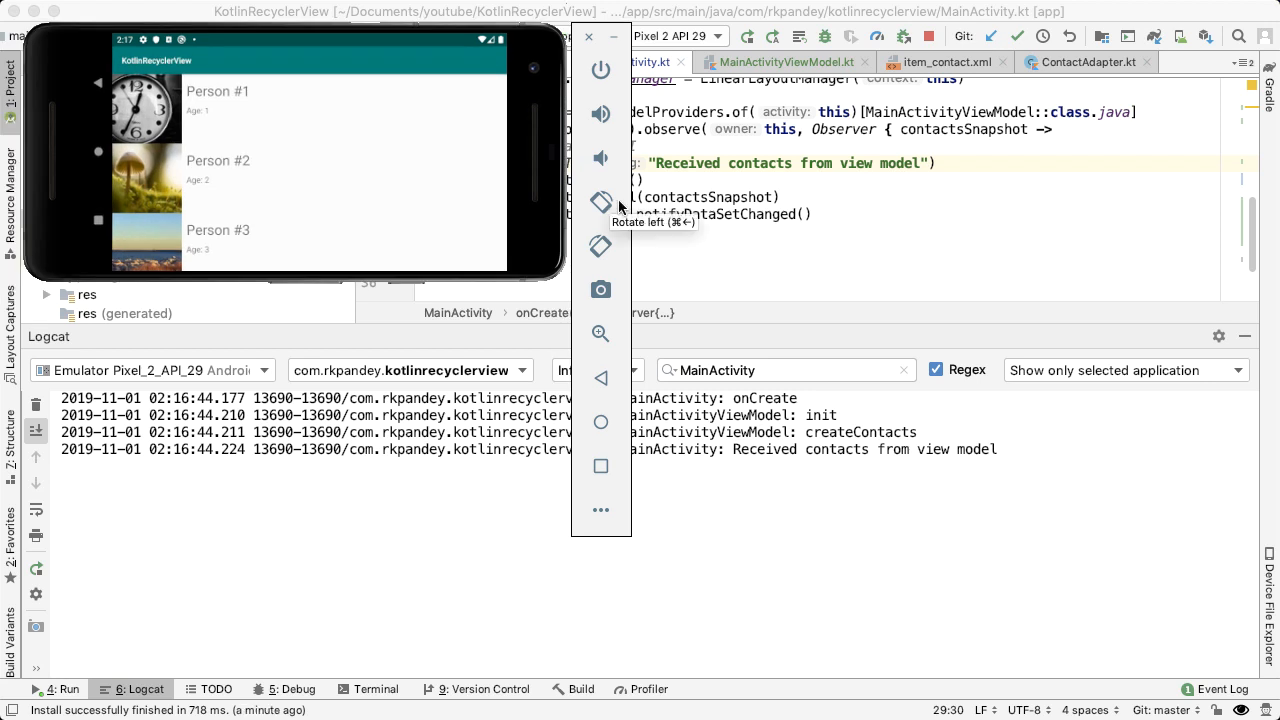
mouse_move(697, 345)
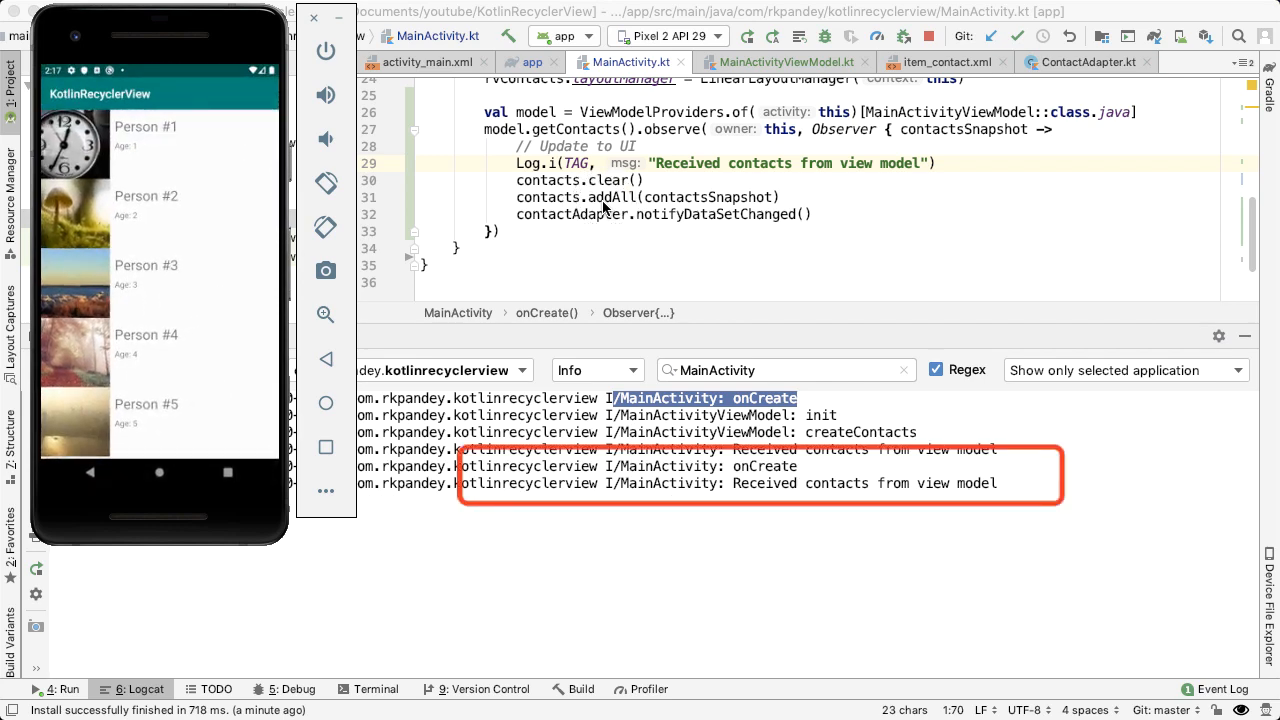
mouse_move(631, 238)
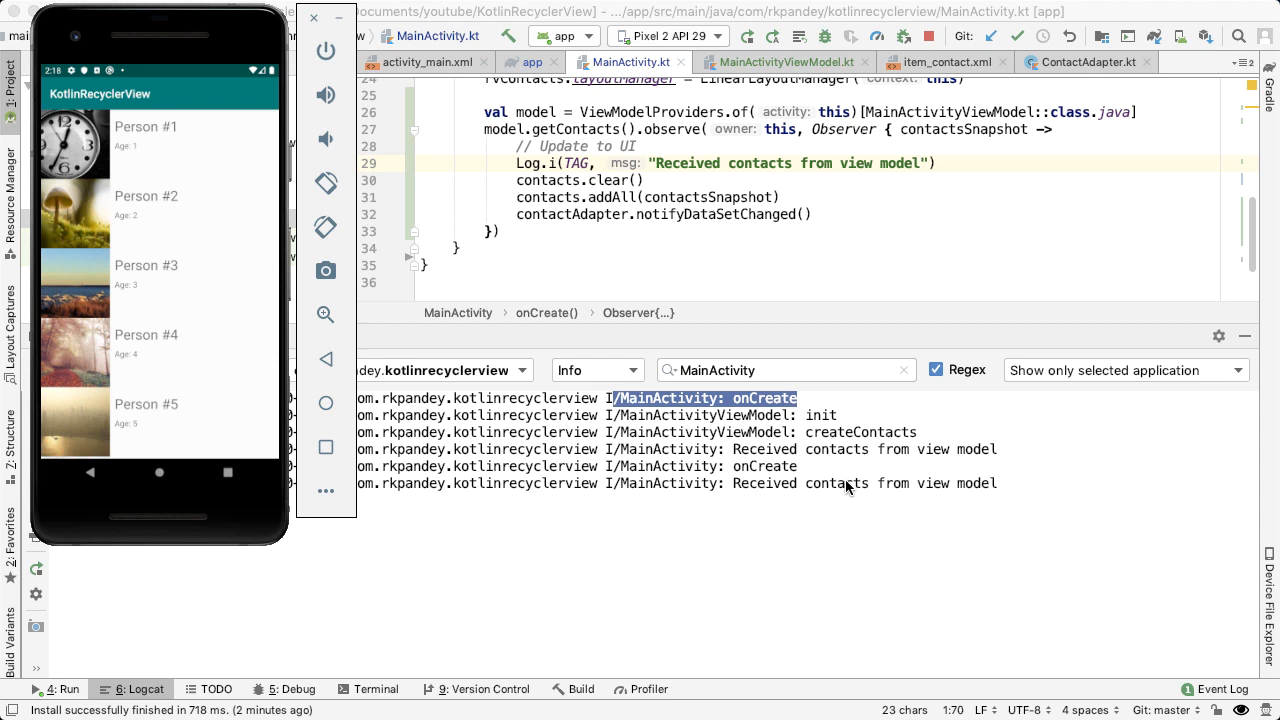
mouse_move(774, 233)
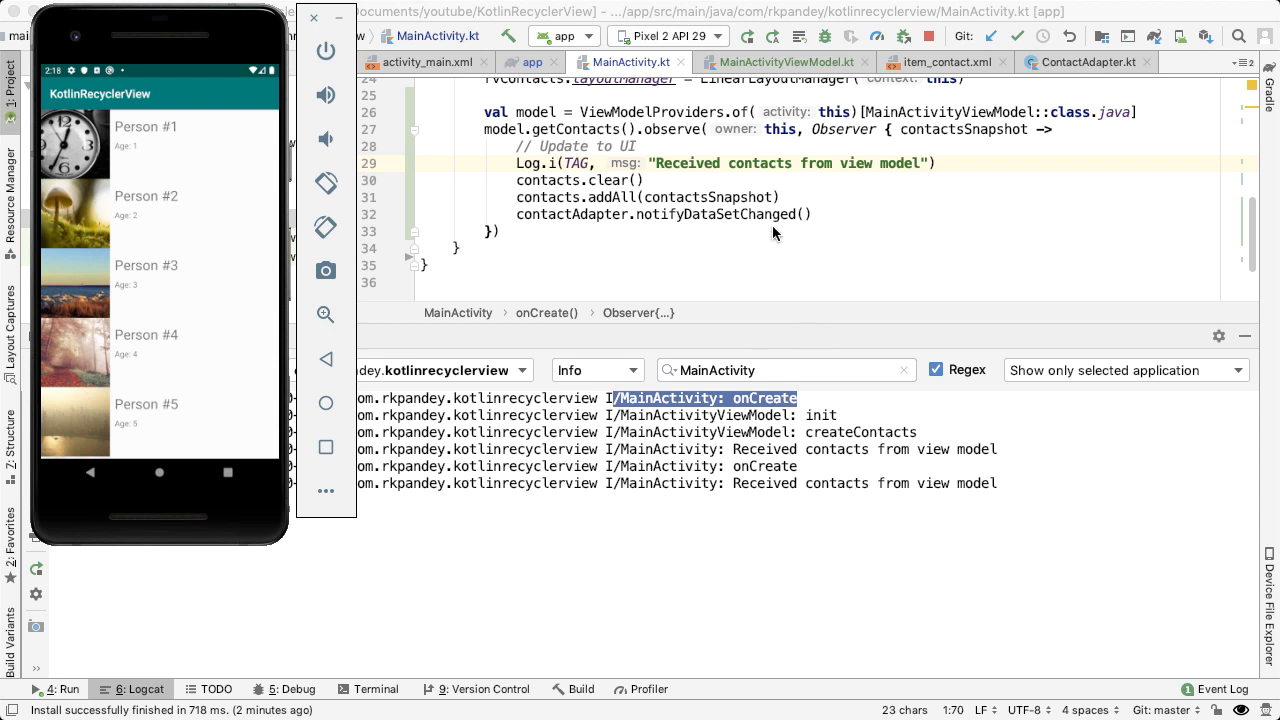
mouse_move(192, 293)
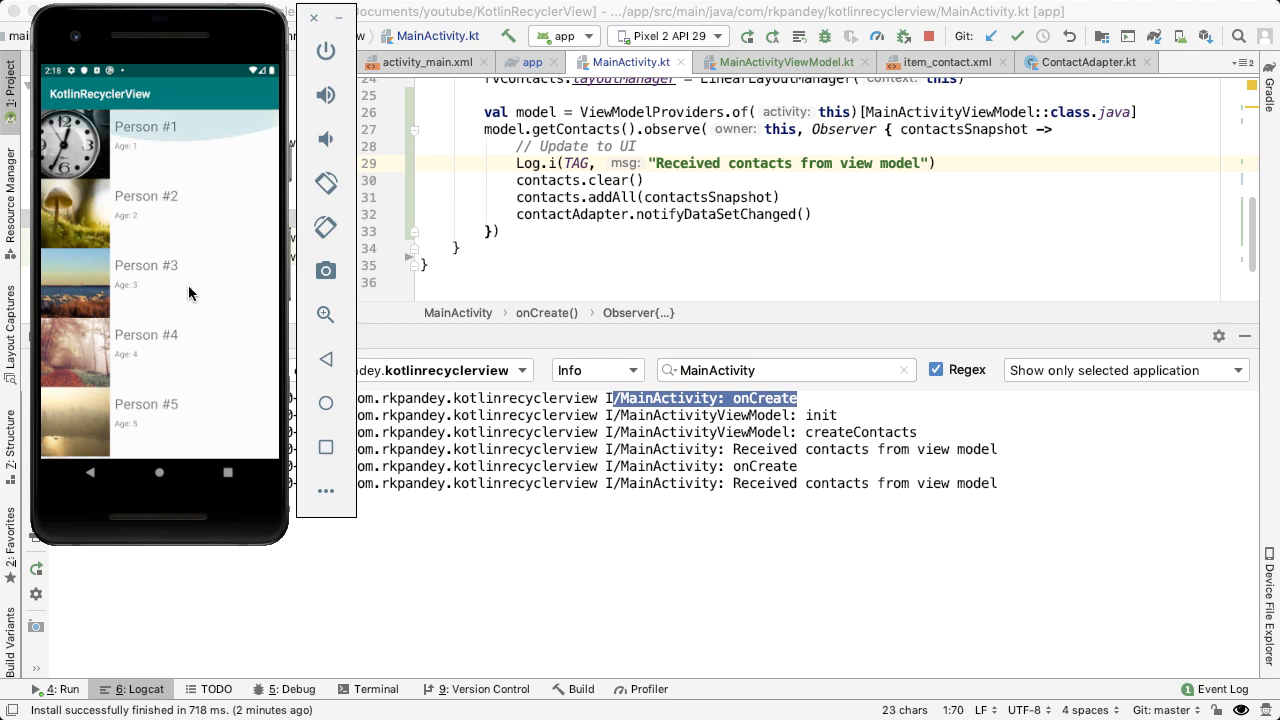
Tap the first contact in the emulator, then switch over to Chrome.
click(150, 130)
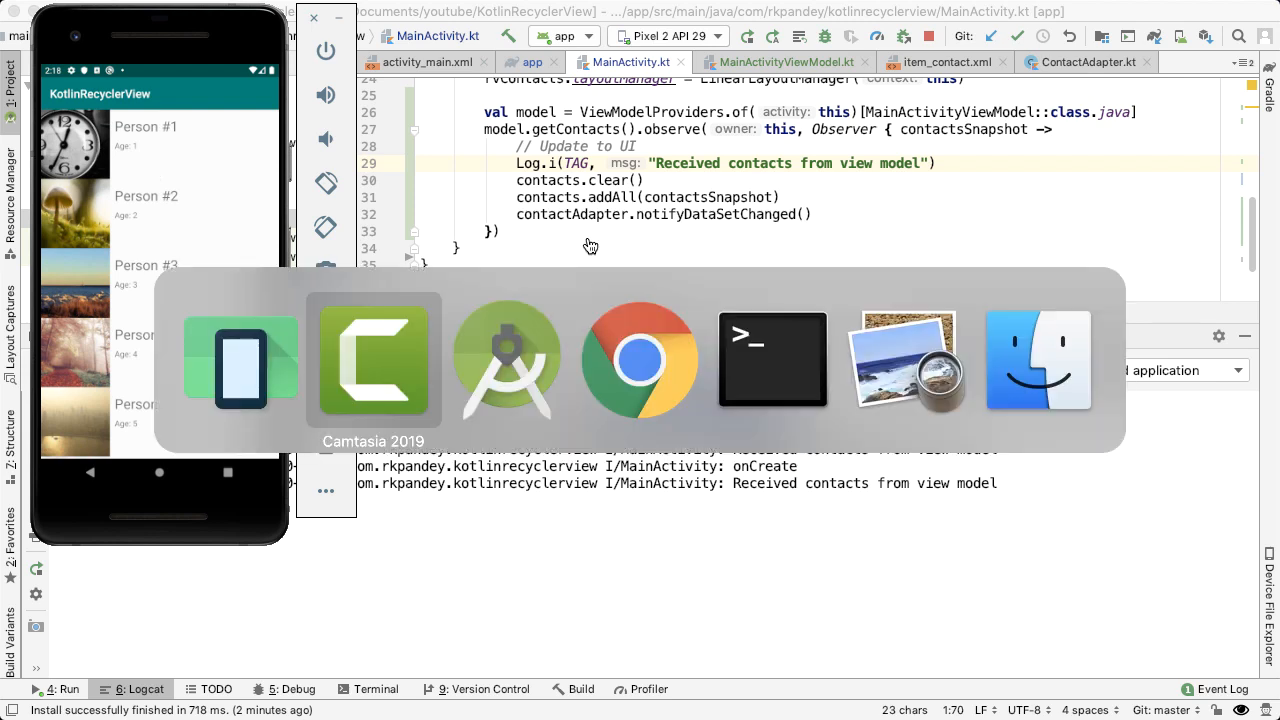
click(638, 360)
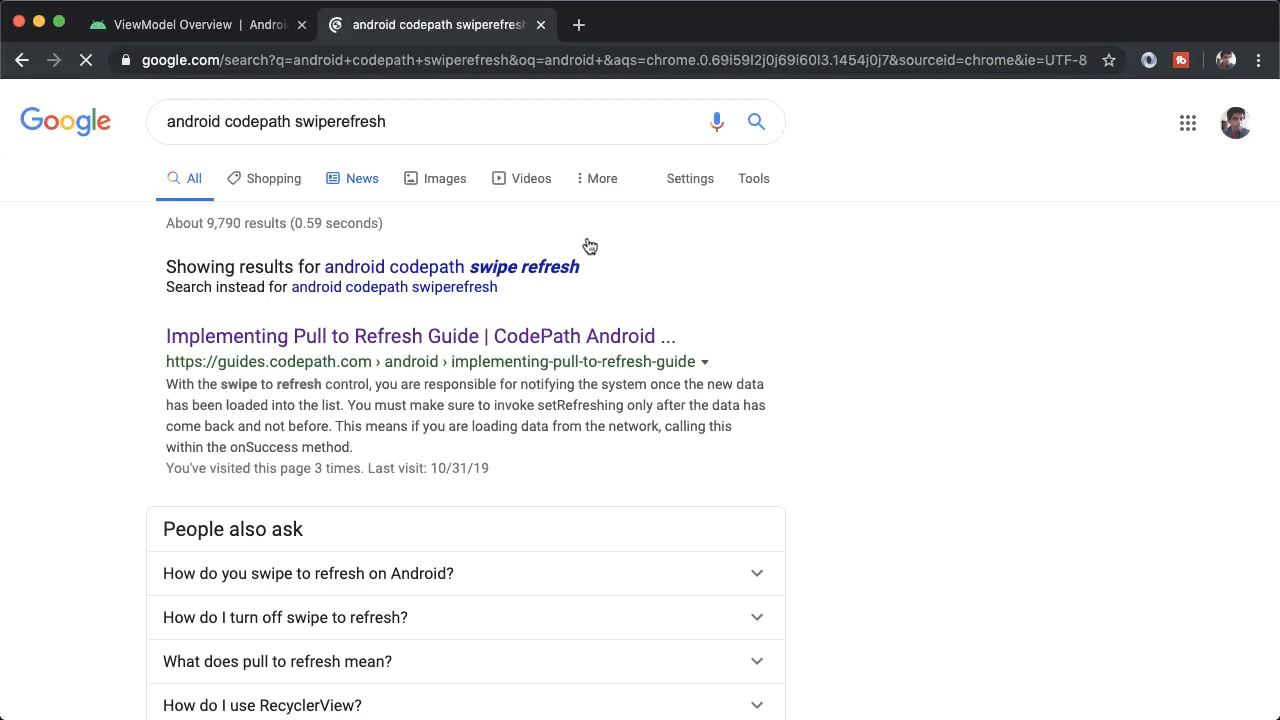
Open CodePath's 'Implementing Pull to Refresh Guide' and scroll to Using SwipeRefreshLayout.
click(420, 336)
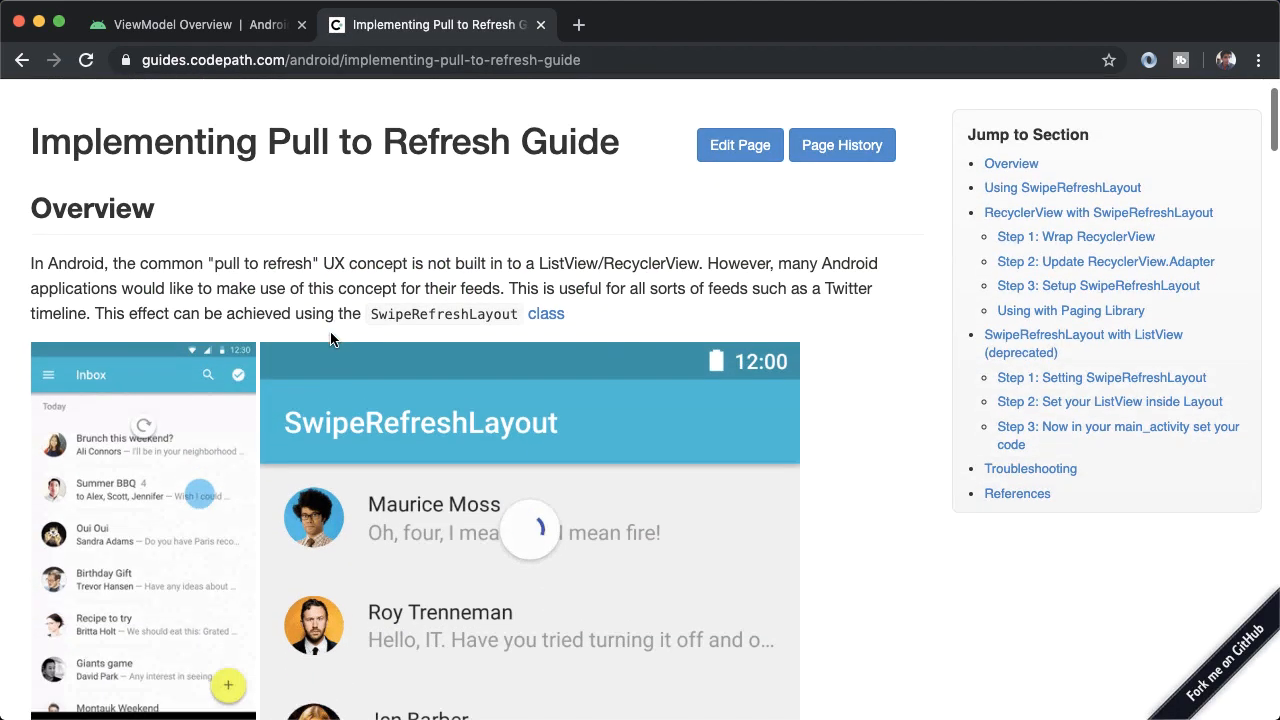
scroll(down, 3)
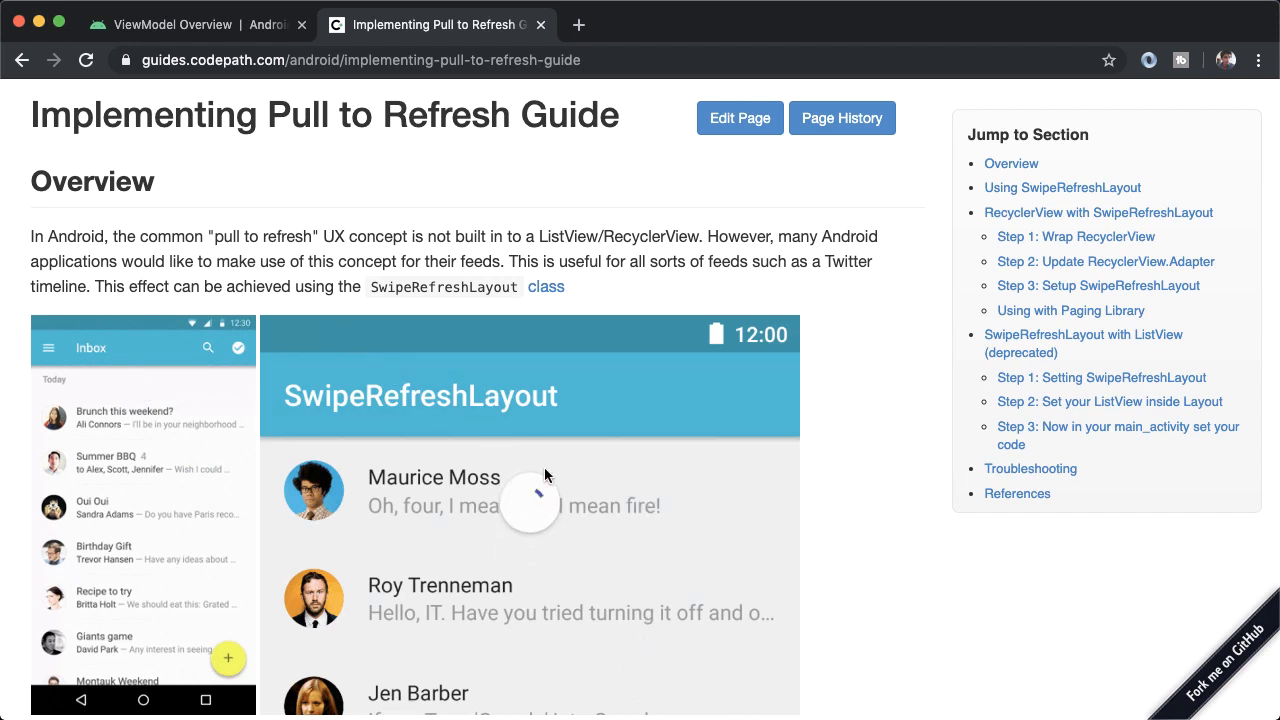
scroll(down, 3)
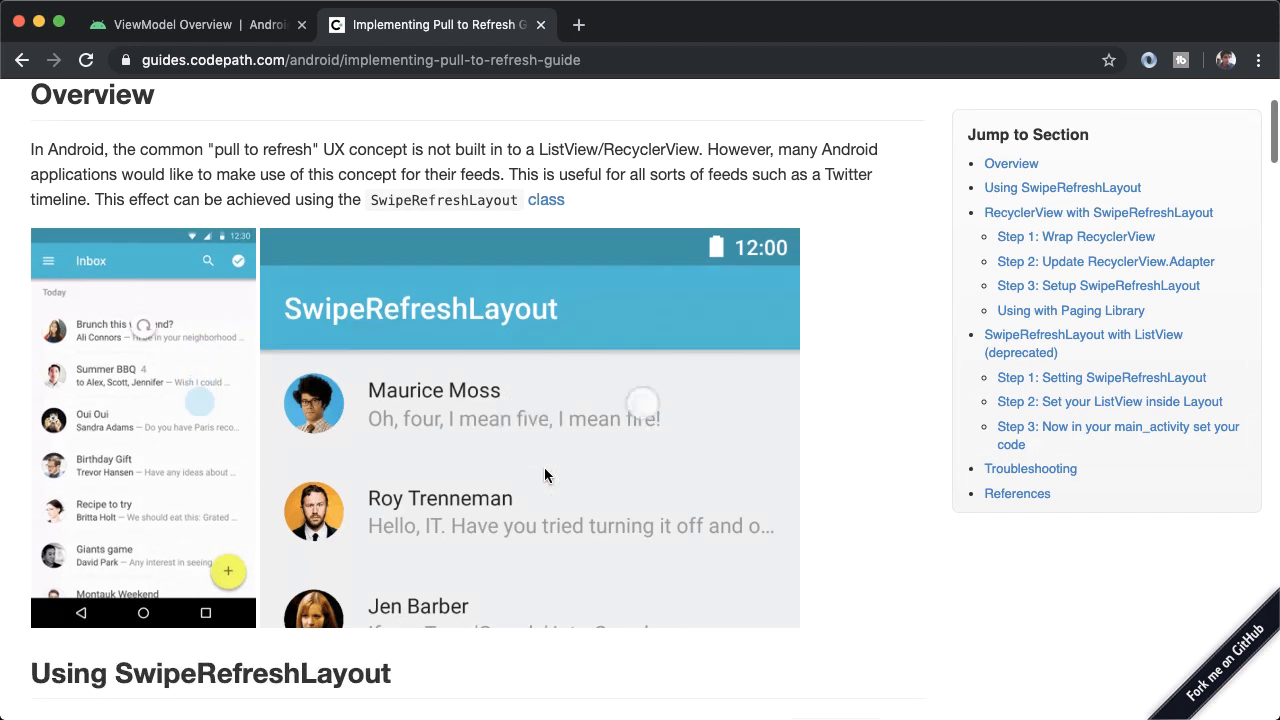
scroll(down, 3)
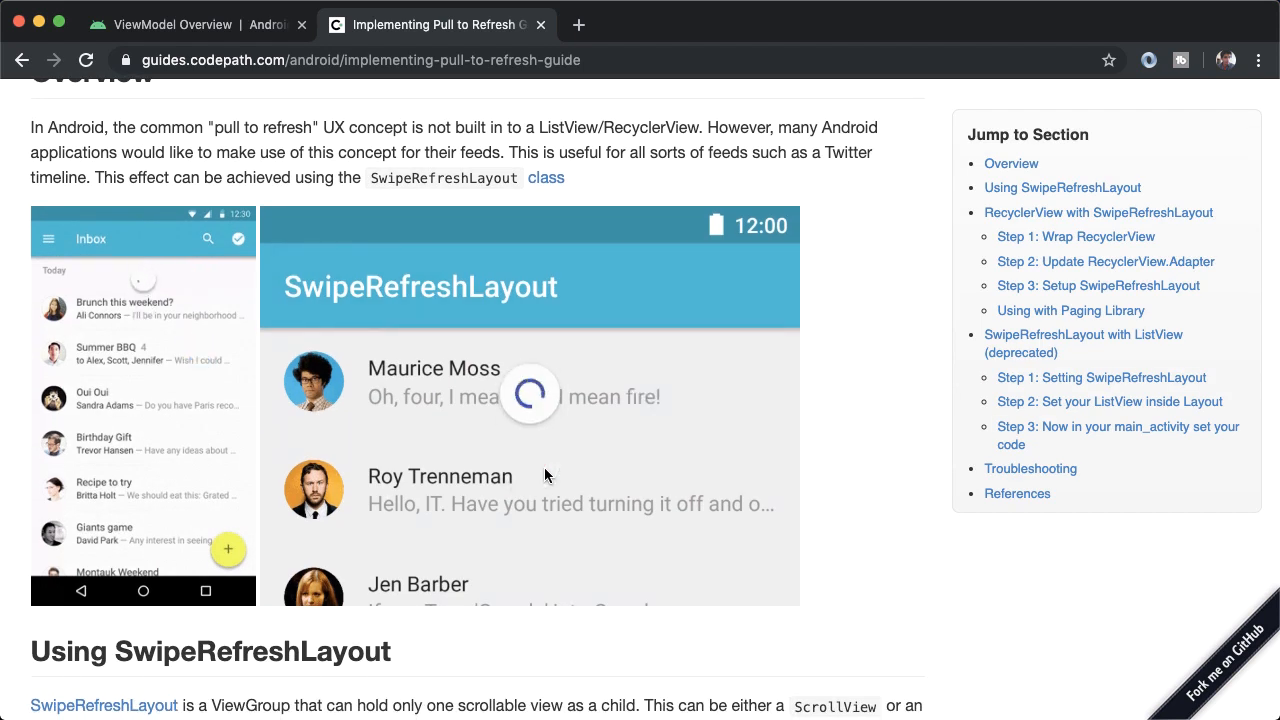
scroll(down, 3)
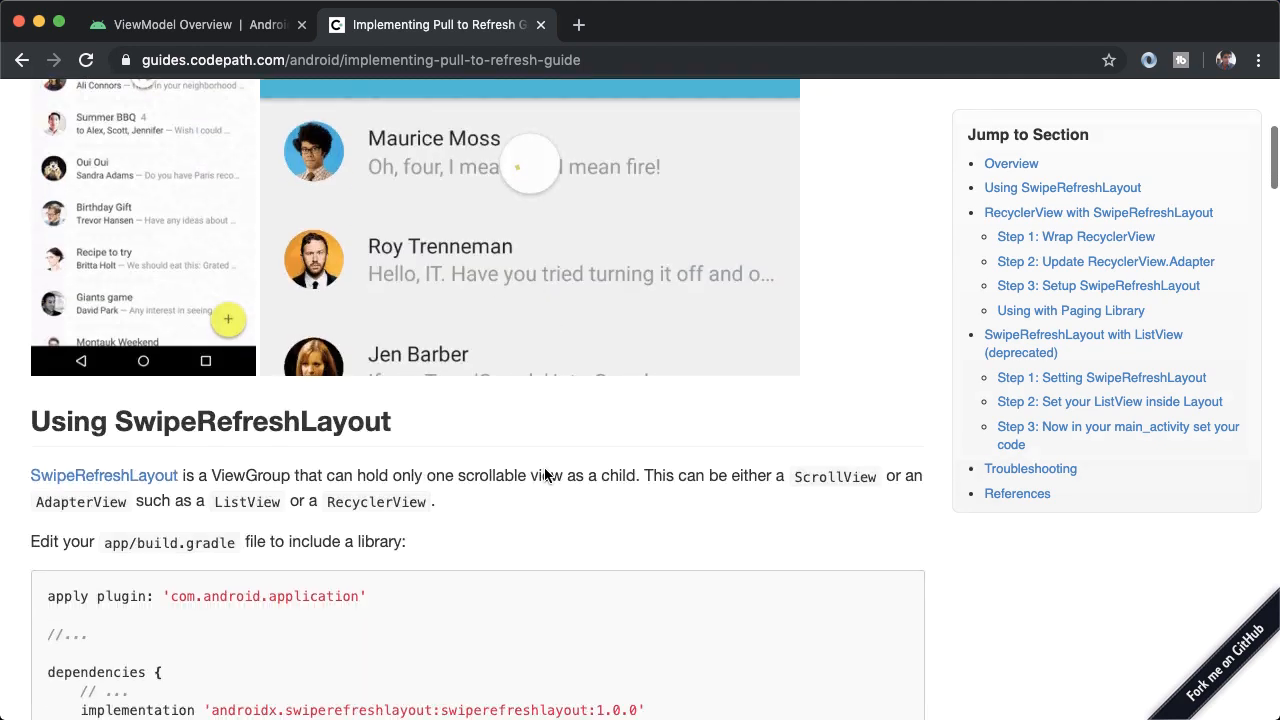
scroll(down, 3)
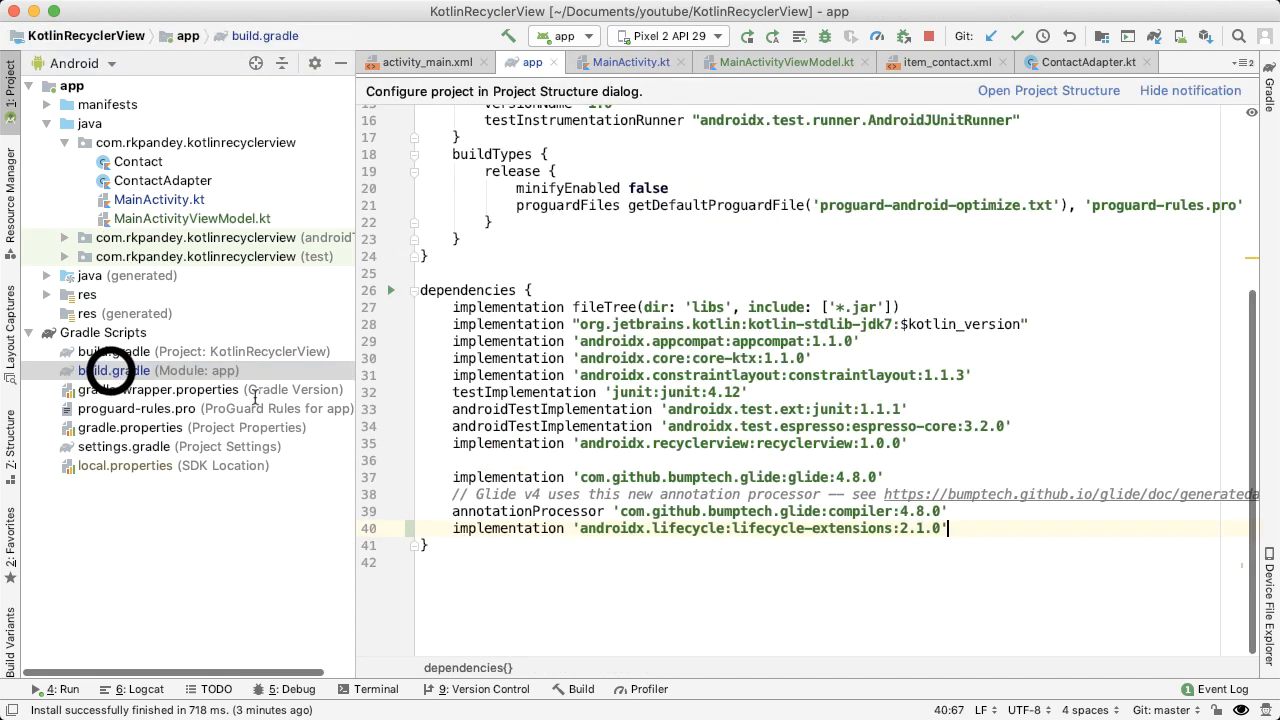
Add implementation 'androidx.swiperefreshlayout:swiperefreshlayout:1.0.0' to the app build.gradle dependencies.
text(implementation 'androidx.swiperefreshlayout:swiperefreshlayout:1.0.0')
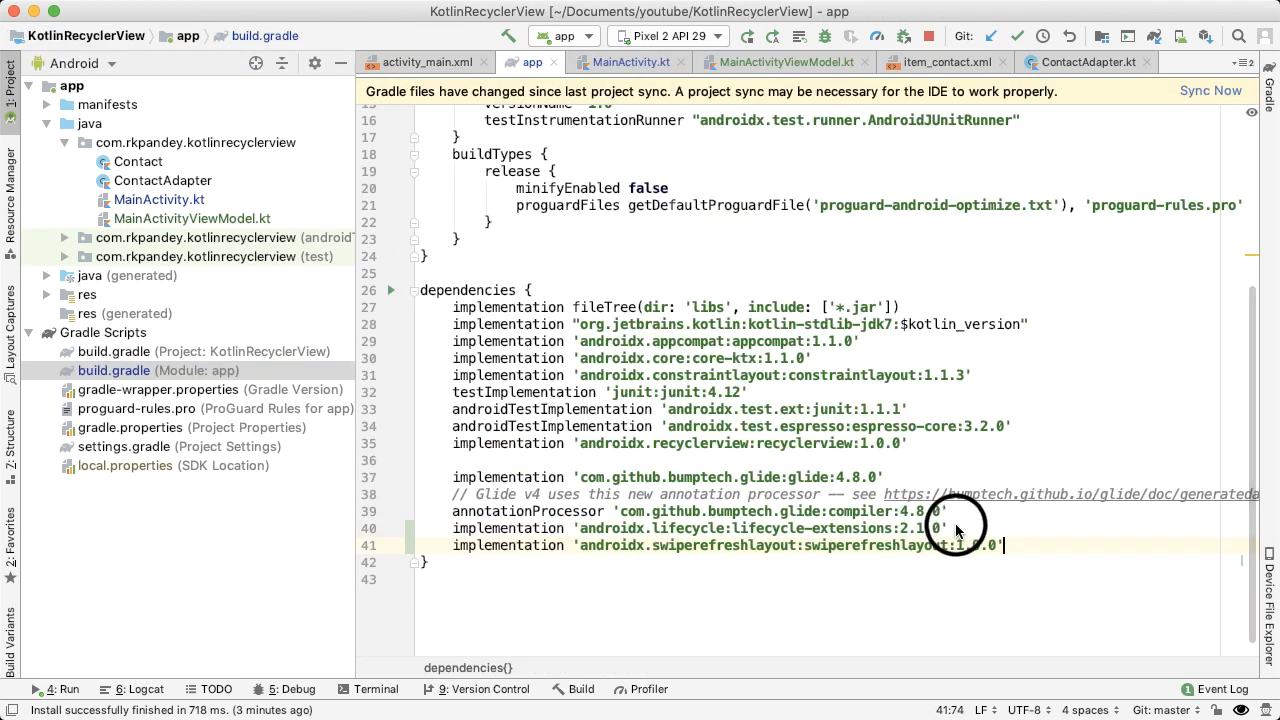
click(1207, 90)
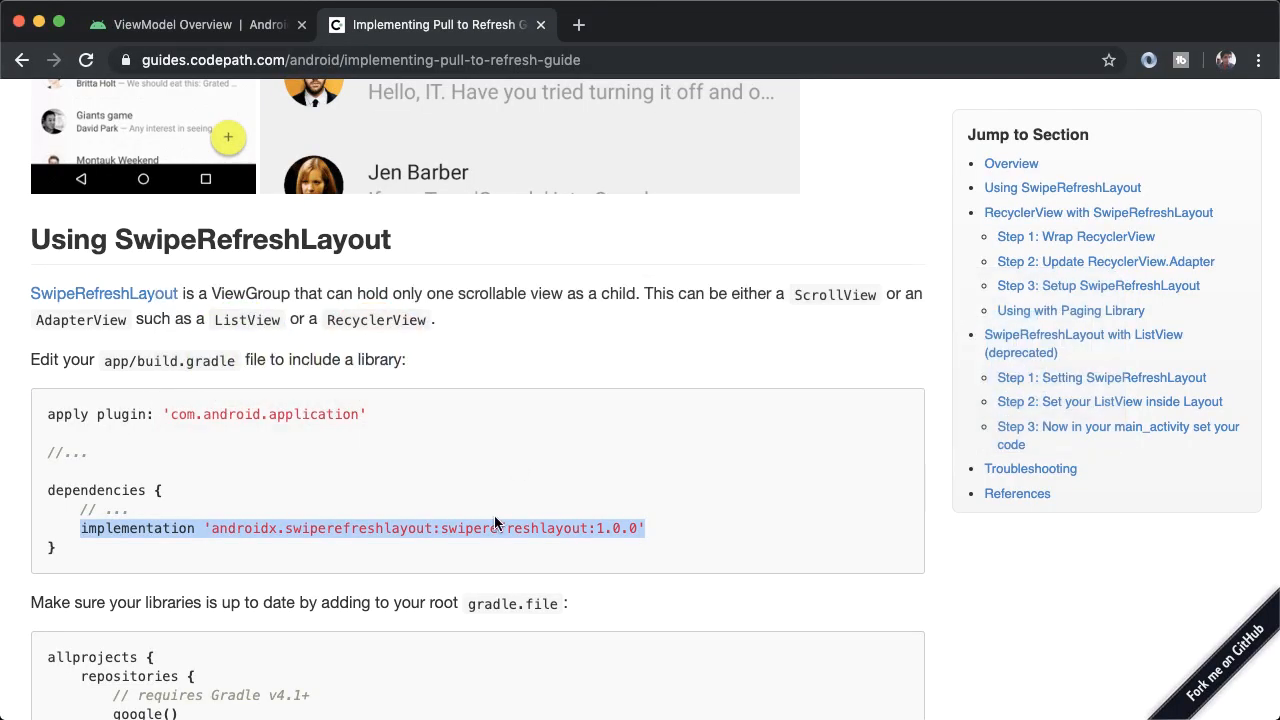
scroll(down, 3)
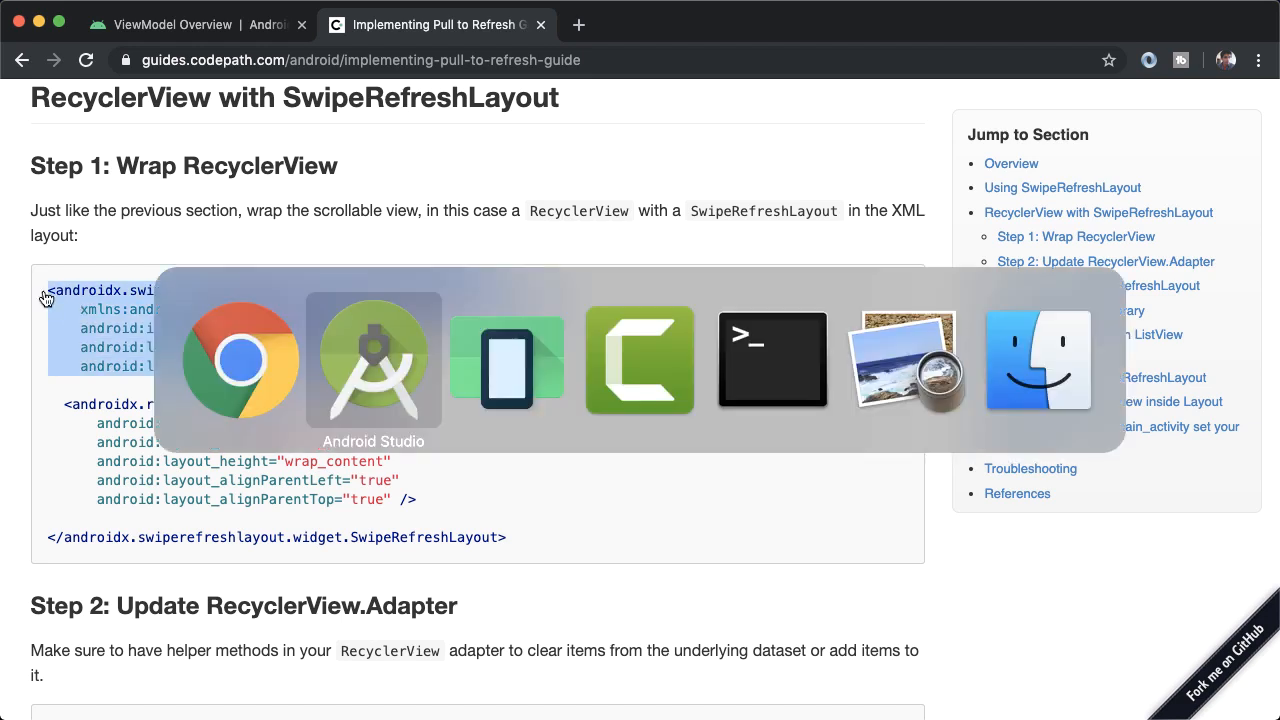
Select the guide's Step 1 XML snippet wrapping a RecyclerView in SwipeRefreshLayout.
click(373, 360)
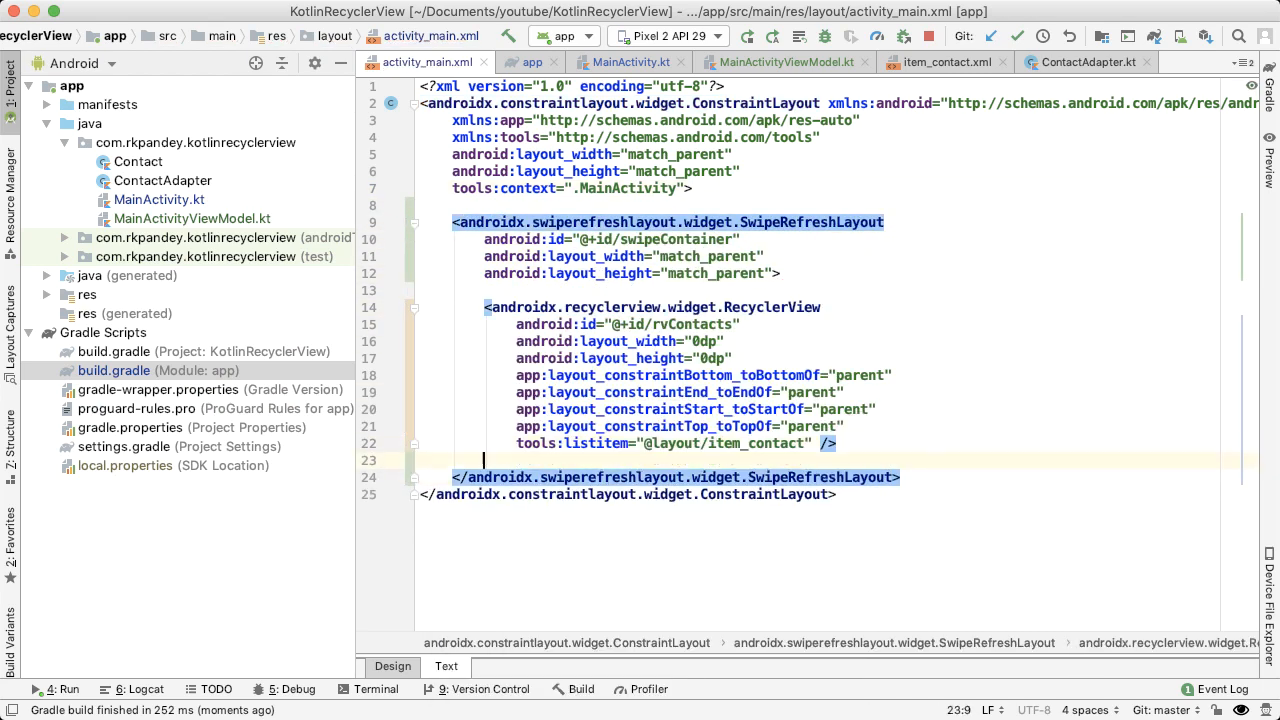
Check activity_main.xml's swipeContainer SwipeRefreshLayout wrapping the rvContacts RecyclerView.
double_click(675, 239)
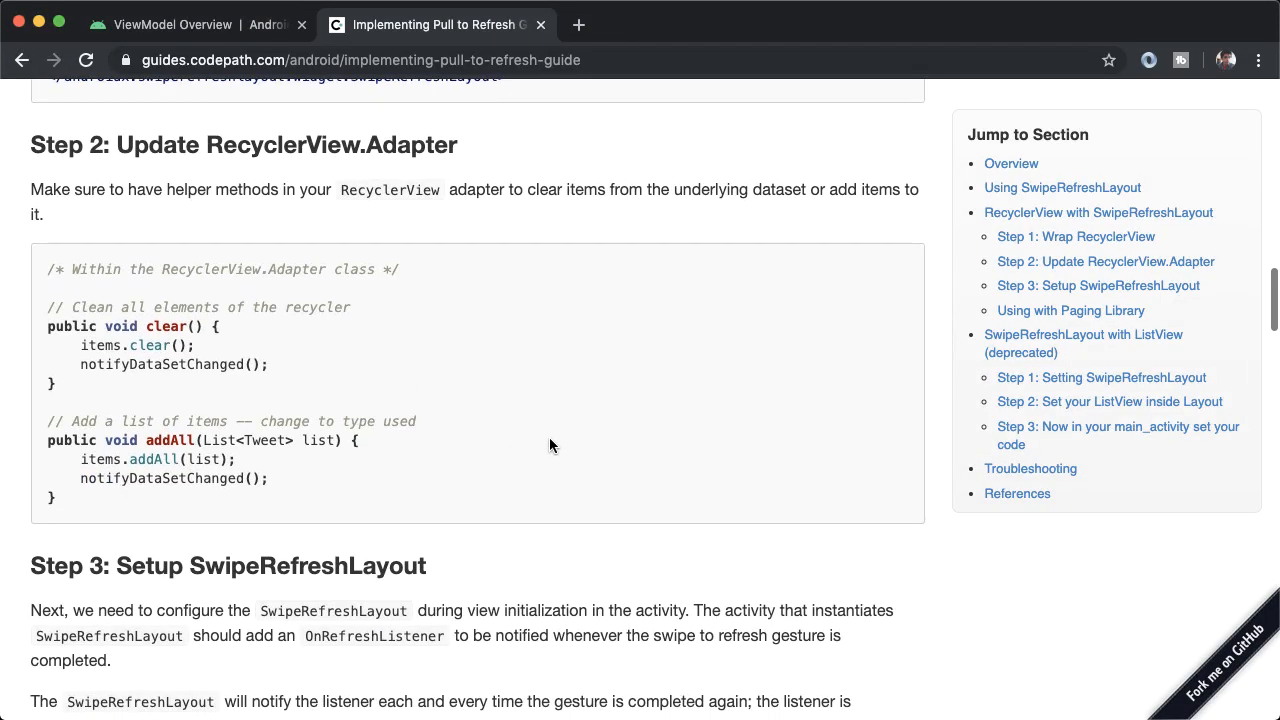
Scroll to Step 3 and select swipeContainer in the Java setup sample.
scroll(down, 3)
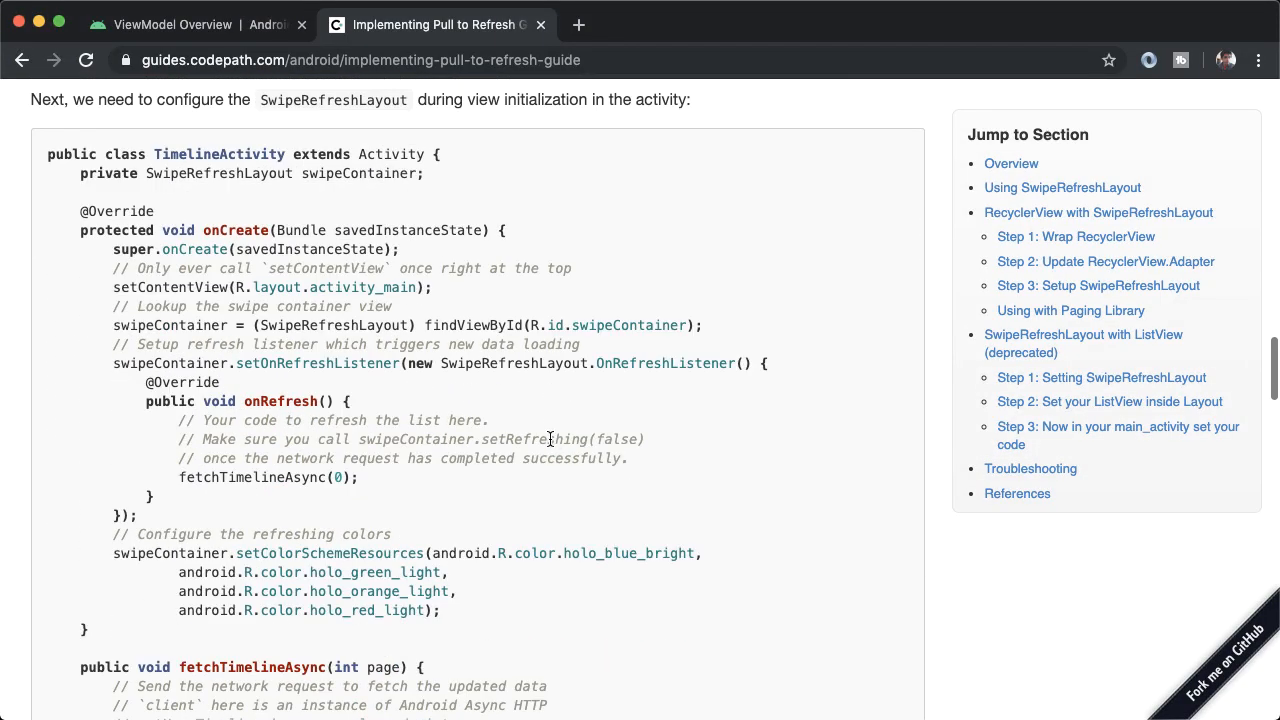
mouse_move(196, 325)
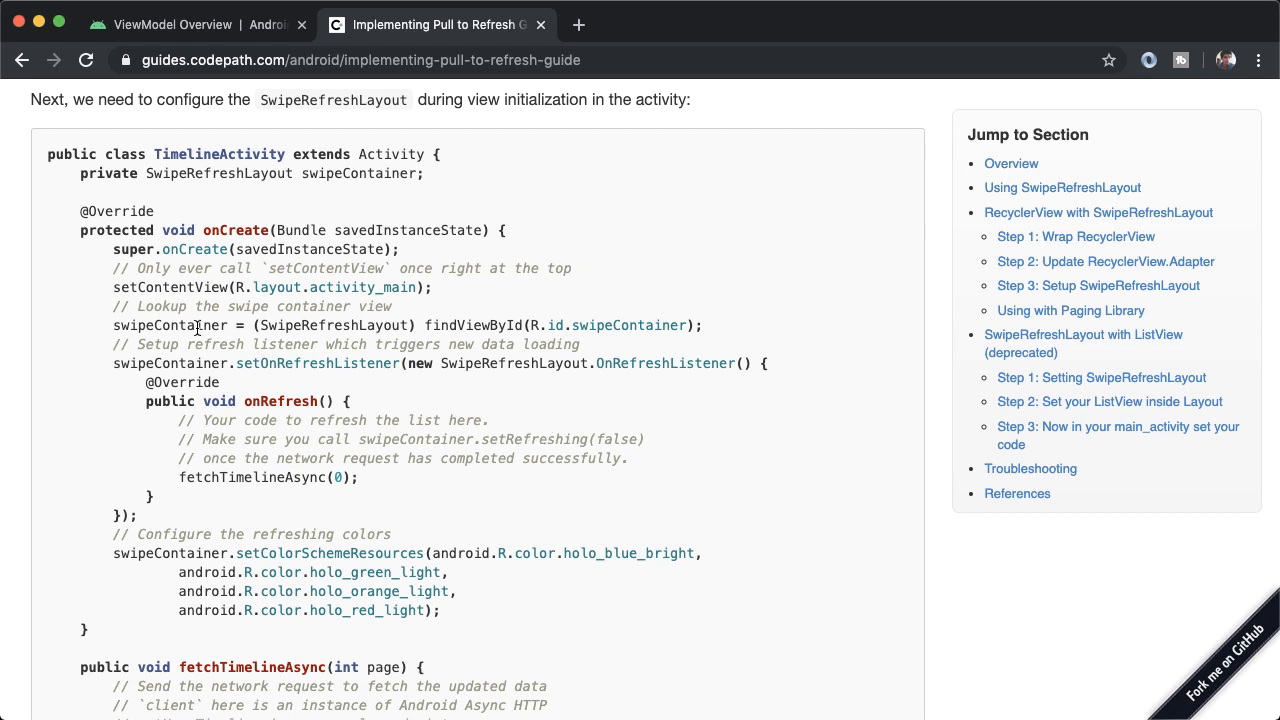
double_click(169, 325)
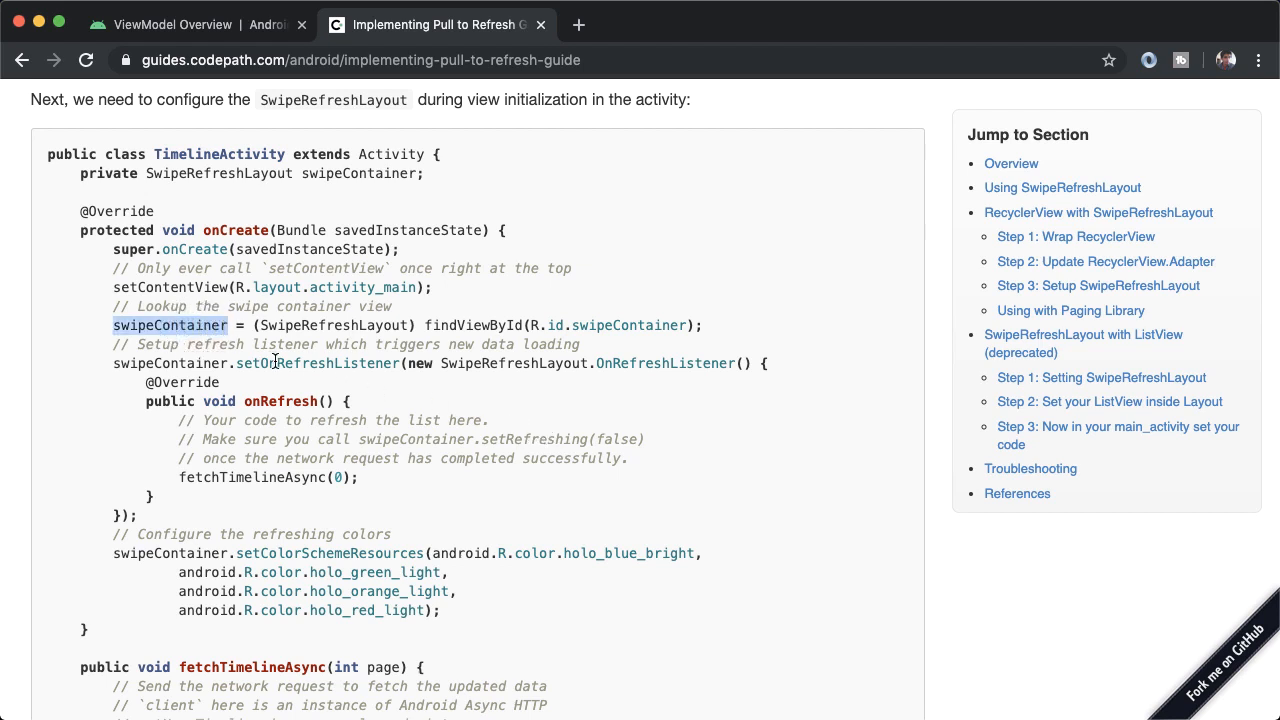
mouse_move(445, 364)
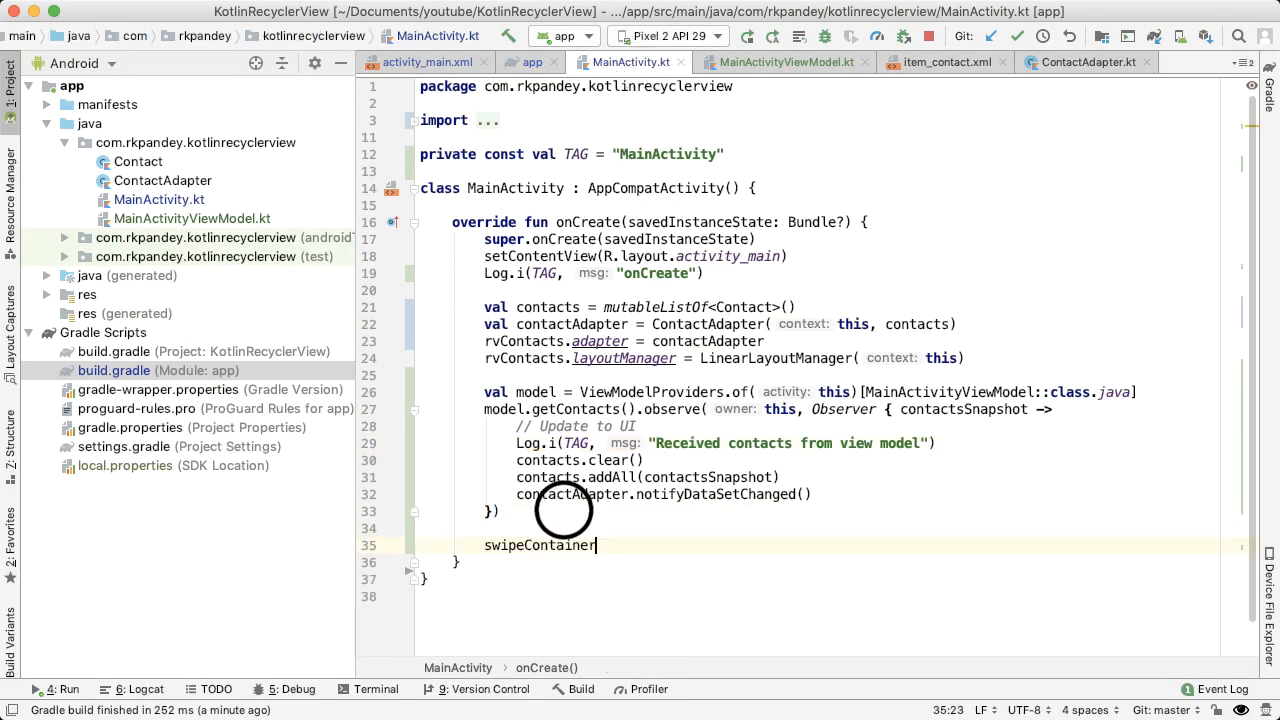
Add swipeContainer.setOnRefreshListener with a 'Show the refreshing UI' comment calling model.fetchNewContact().
text(.setOnRefreshListener {)
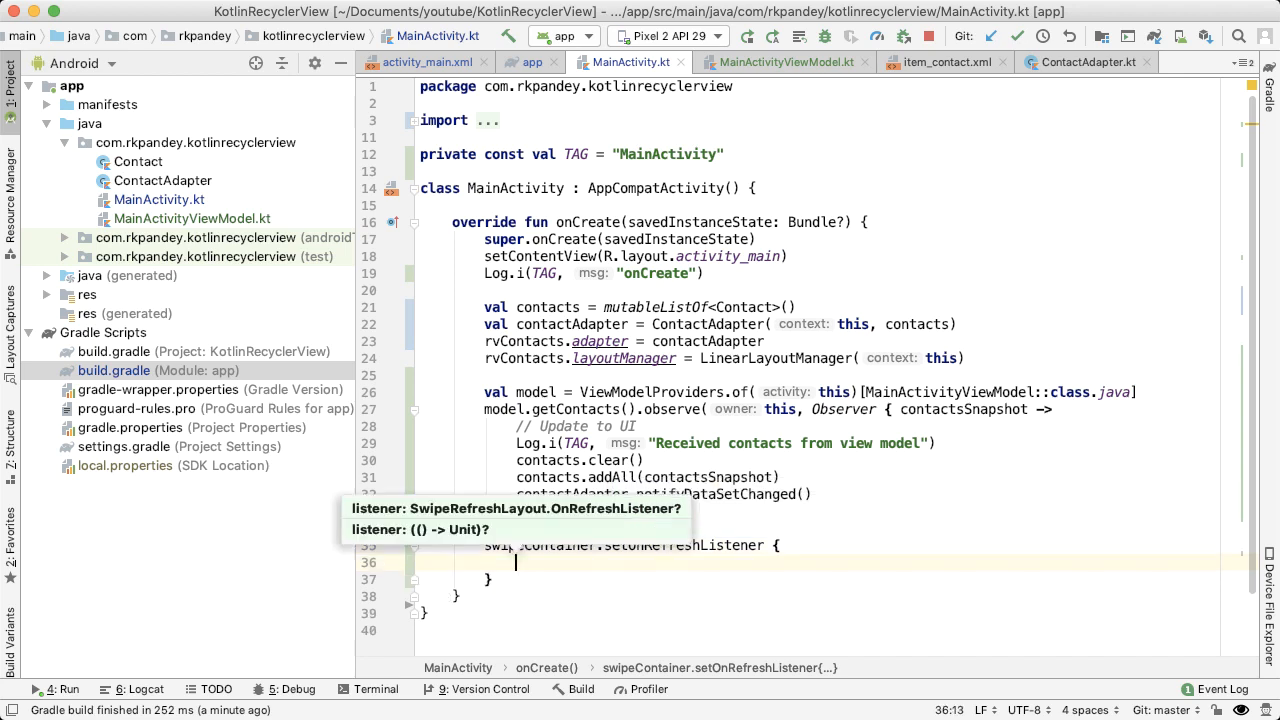
text(// Show the)
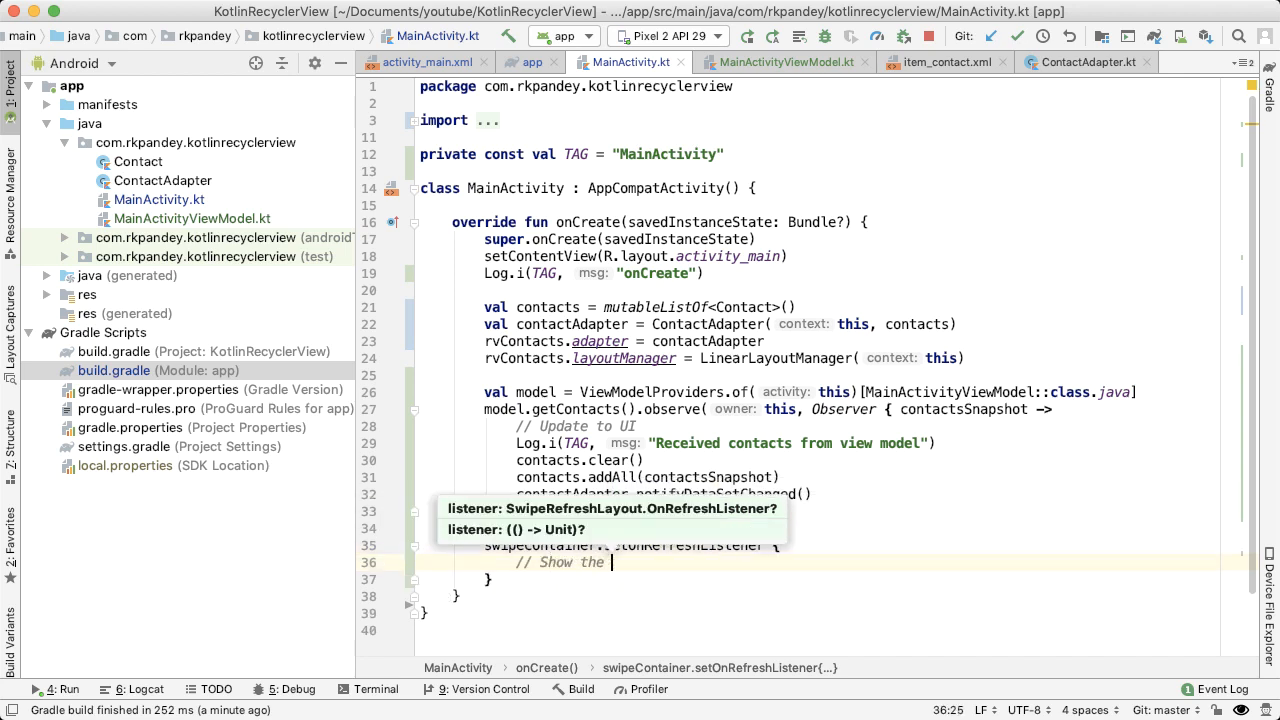
text(refreshing UI and fetch new data)
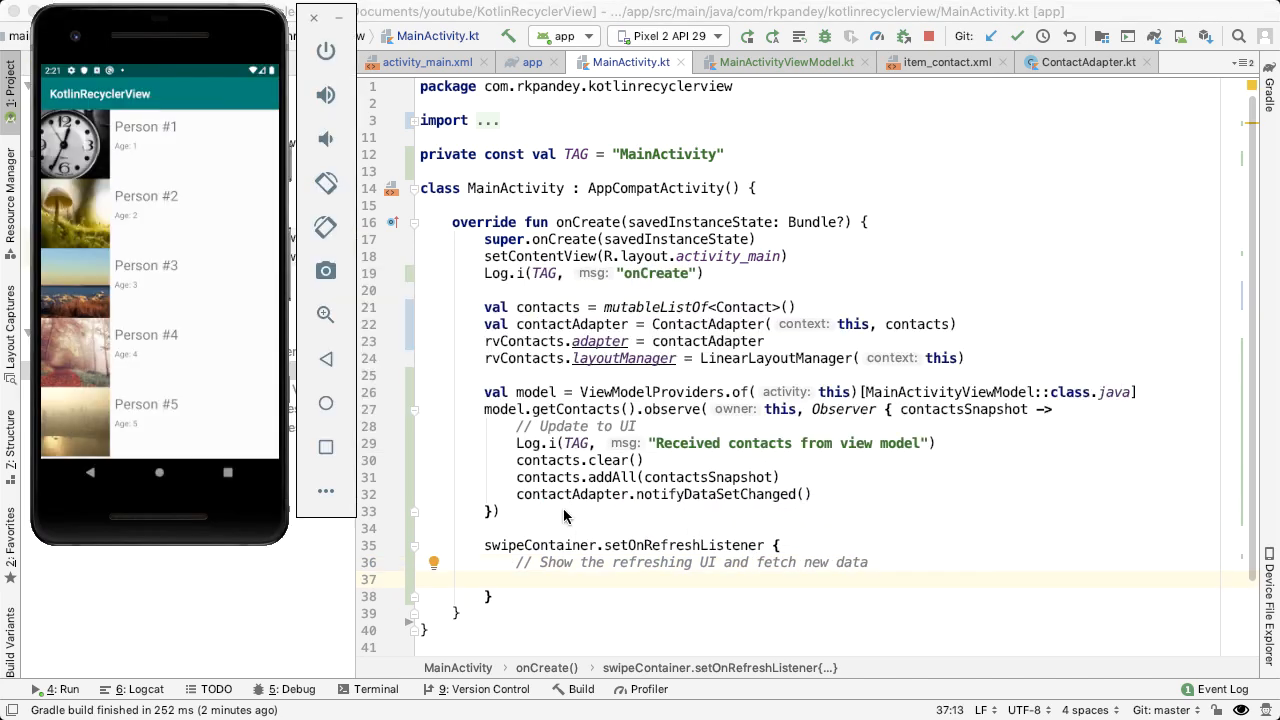
mouse_move(578, 585)
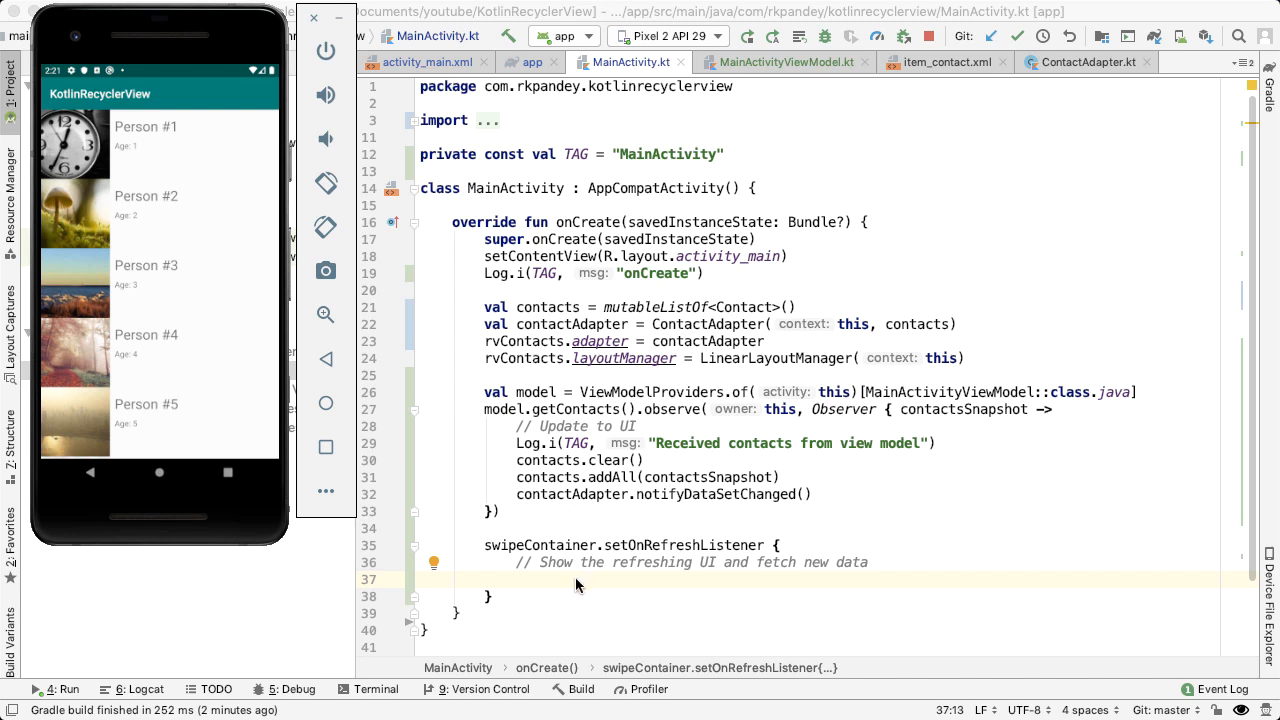
click(314, 18)
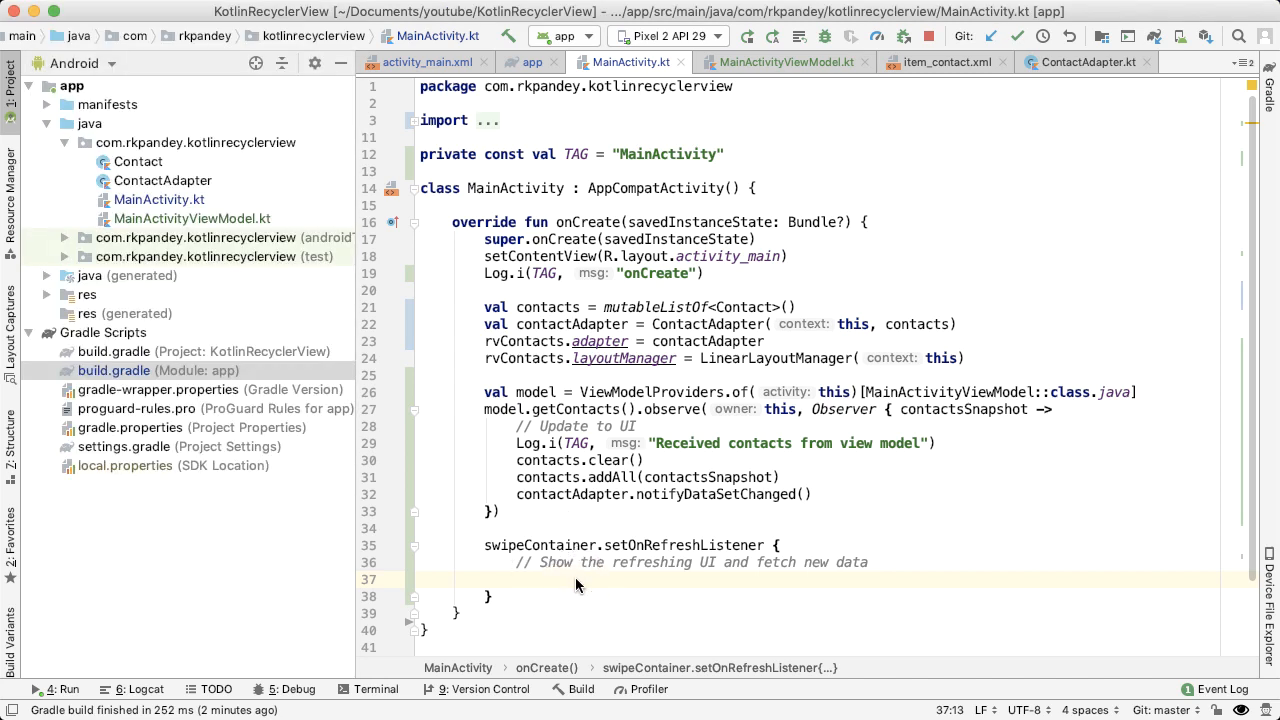
text(model.)
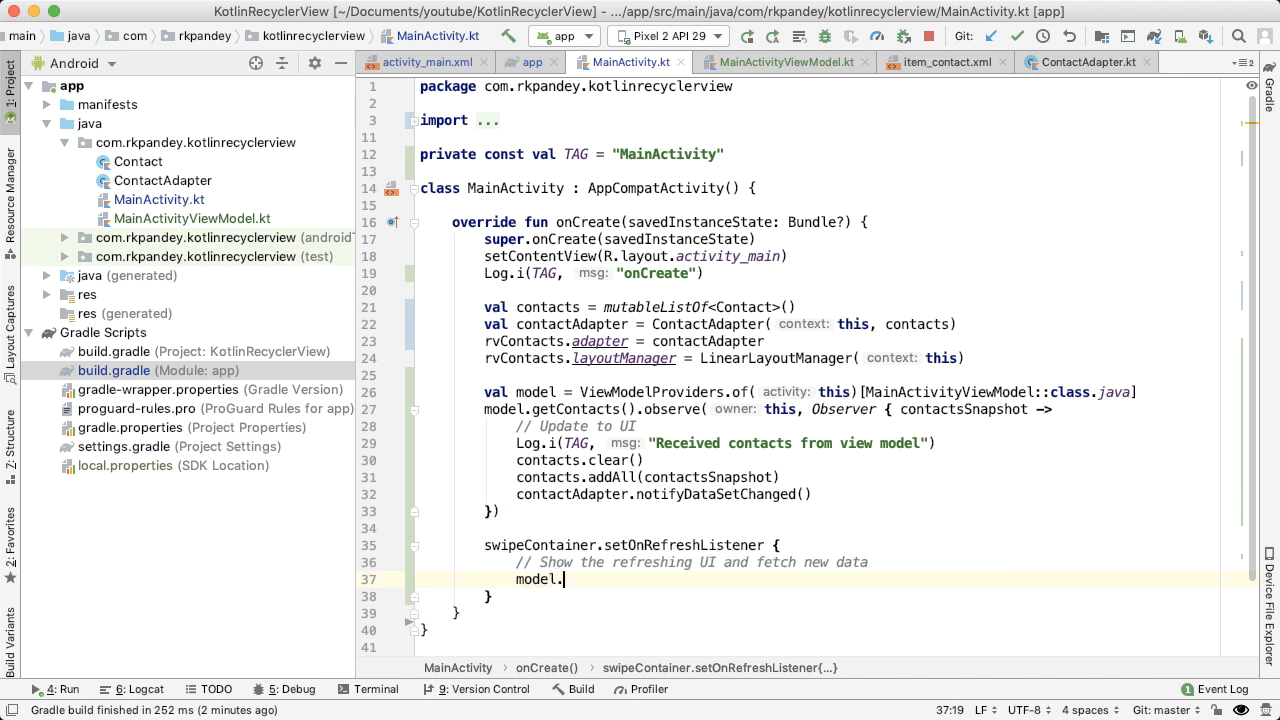
text(fetchNewContact()
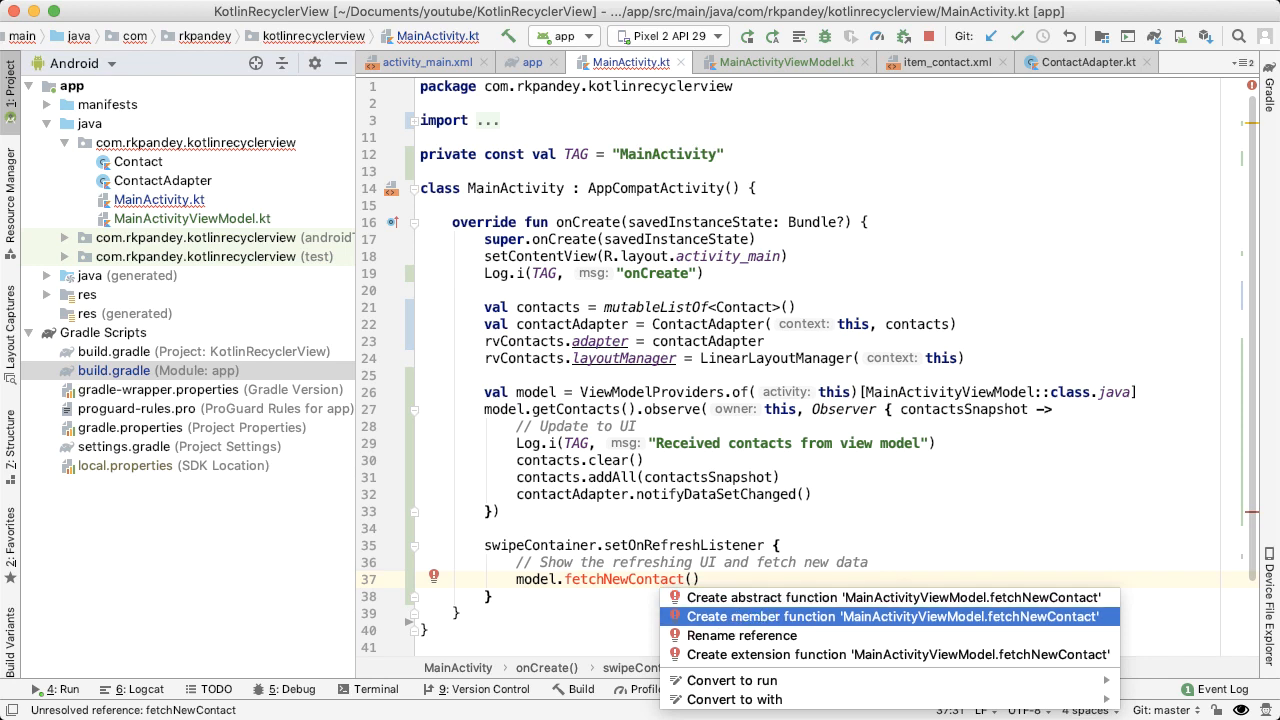
Generate fetchNewContact() logging "fetchNewContact", with add-contact and refreshing-state comments.
click(885, 616)
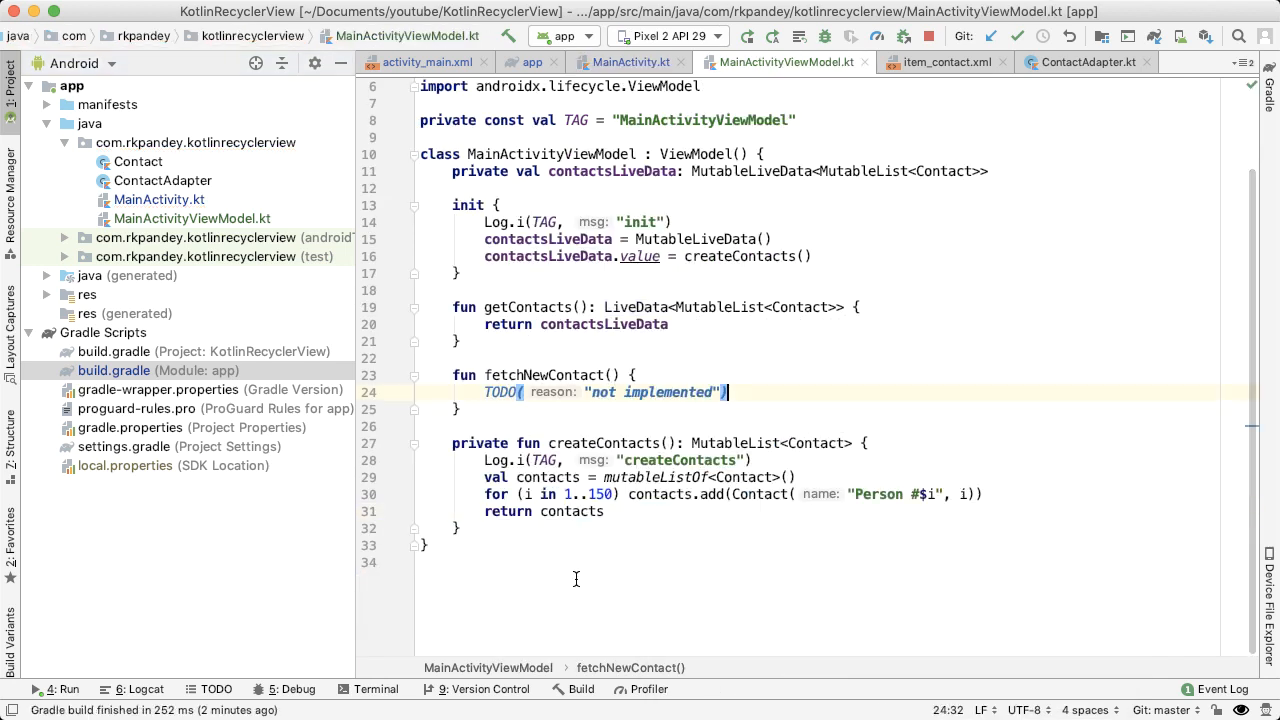
text(Log.i(TAG,)
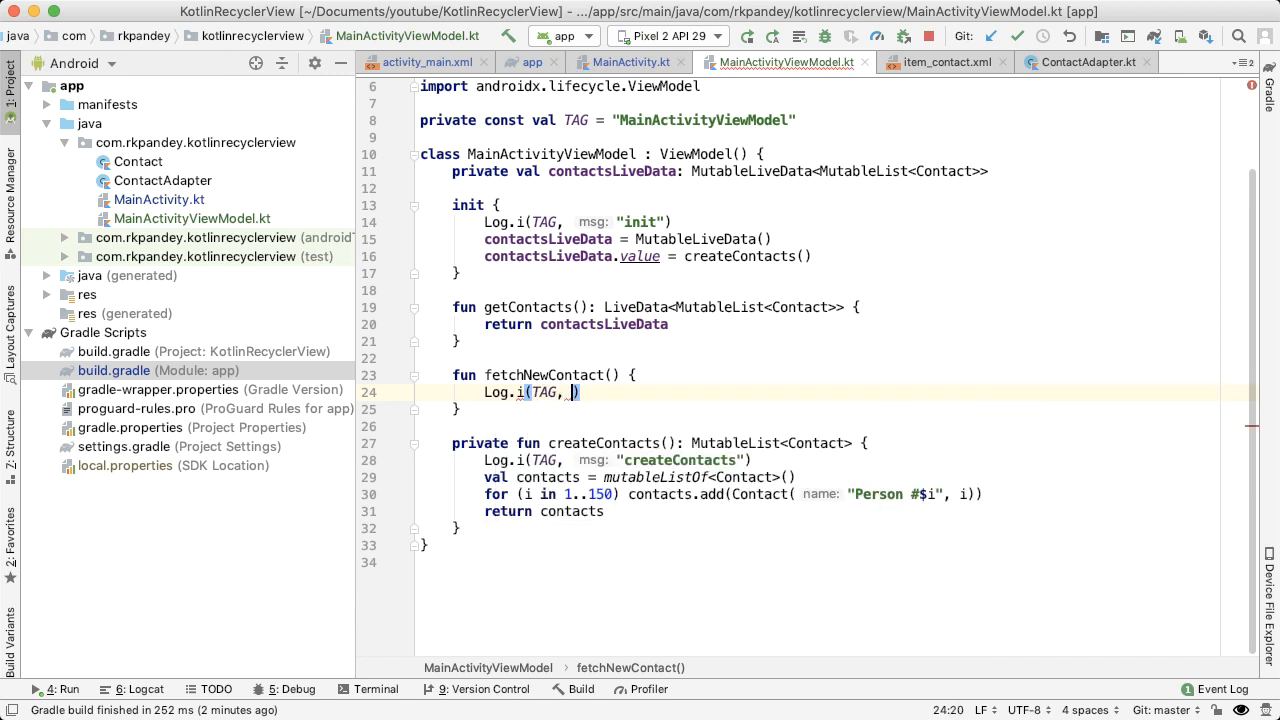
text("fetchNewContact")
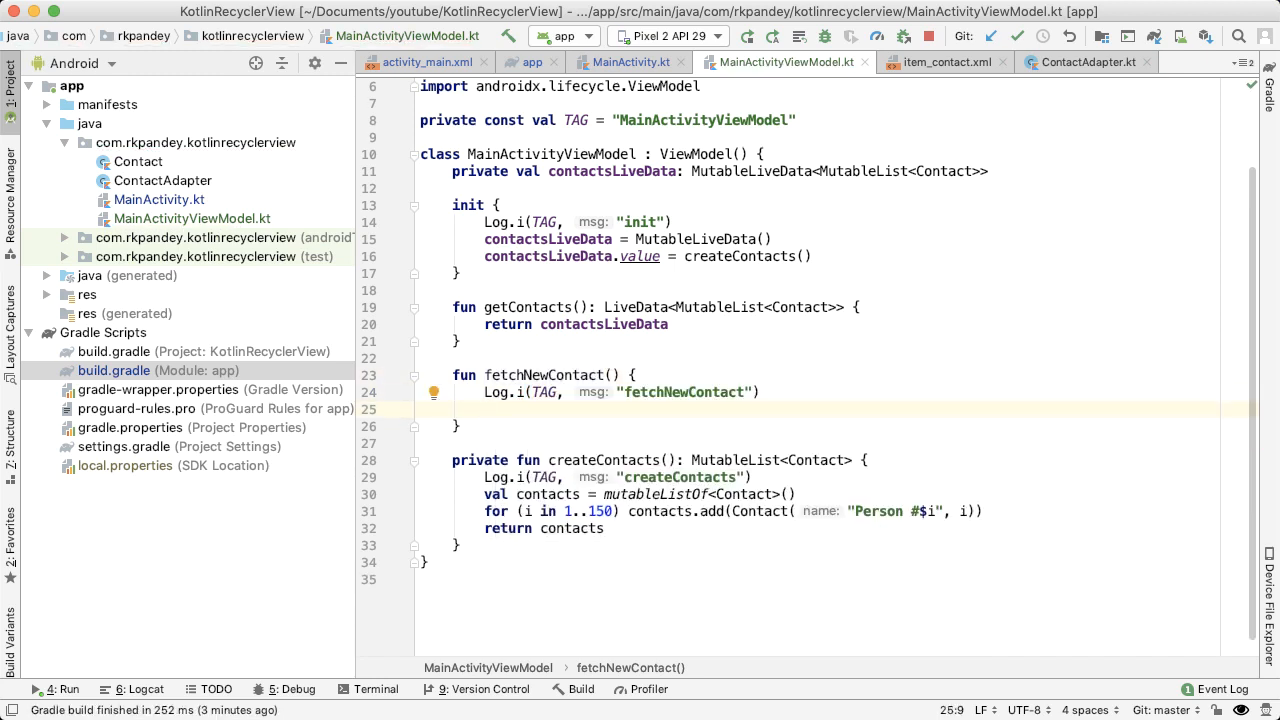
text(// a)
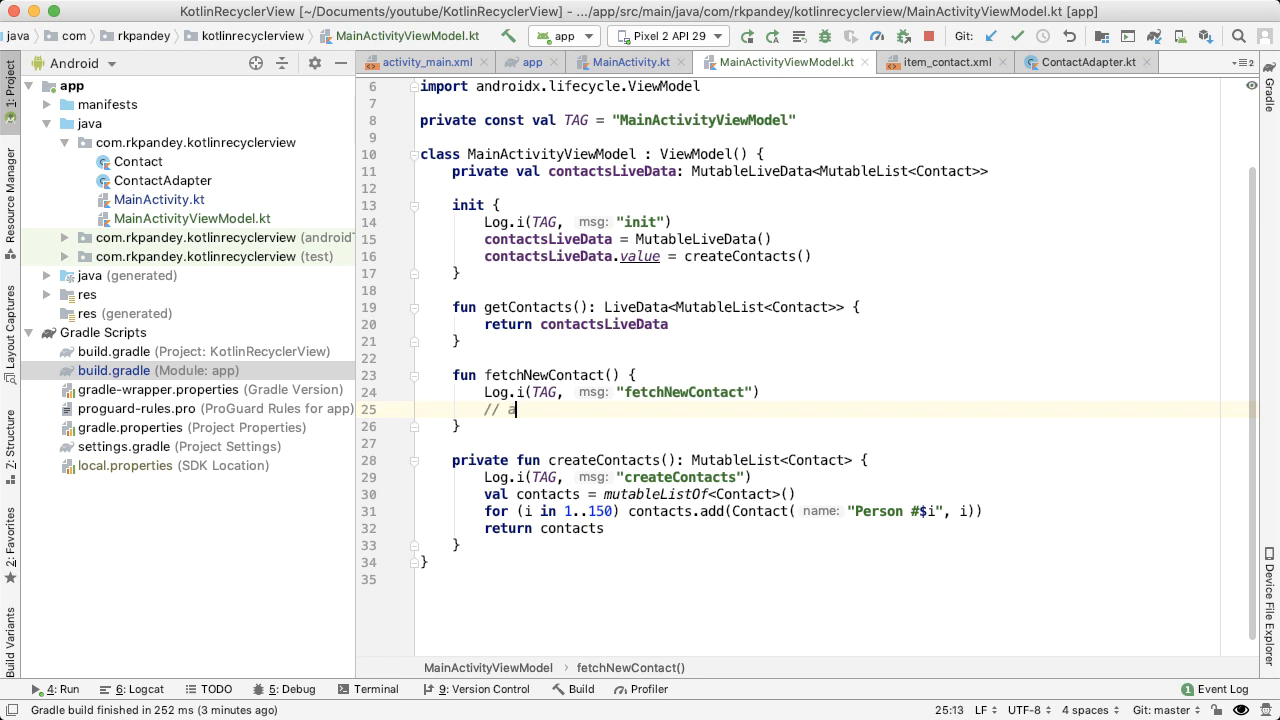
text(add the new contact)
text(//)
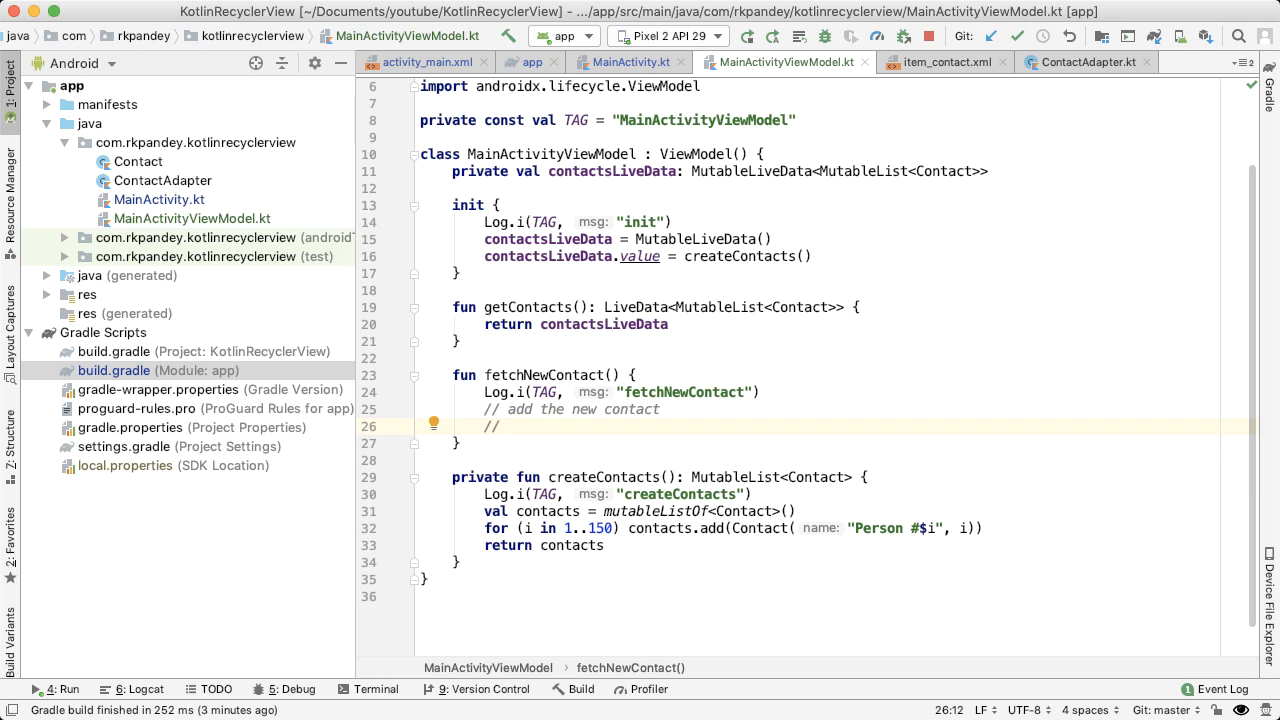
text(indicate that we're in "refreshing" state)
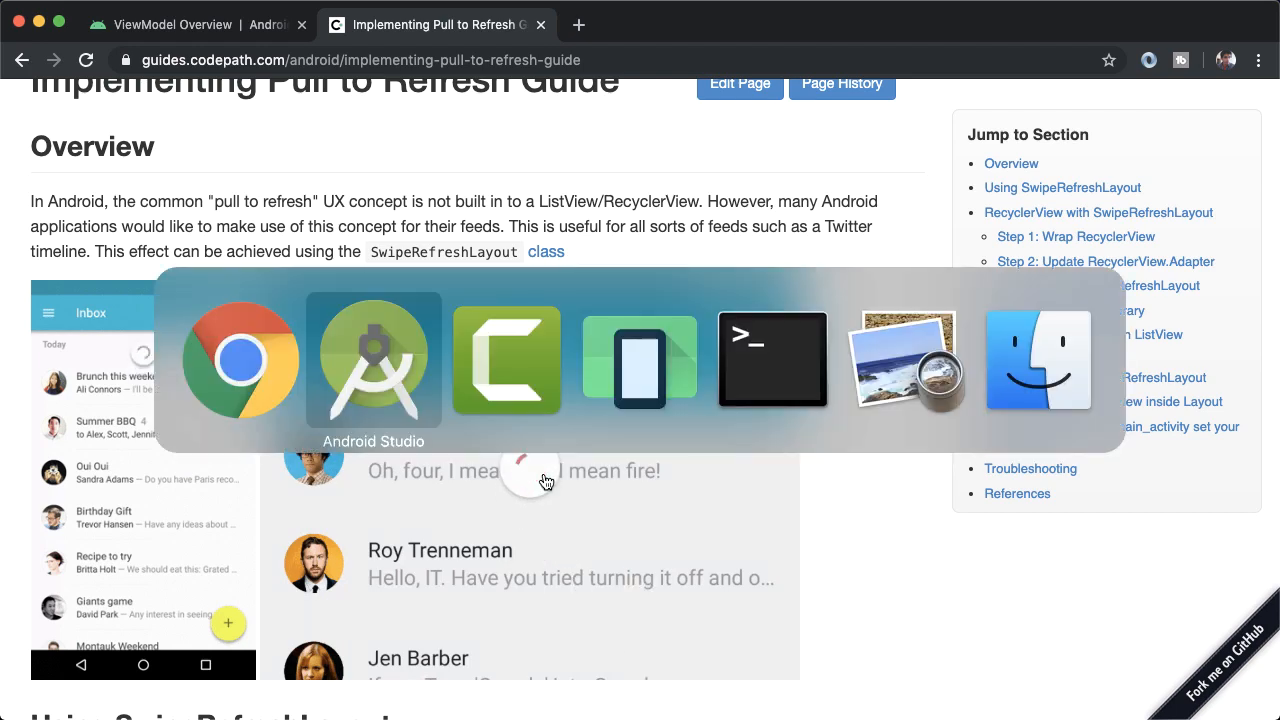
click(373, 360)
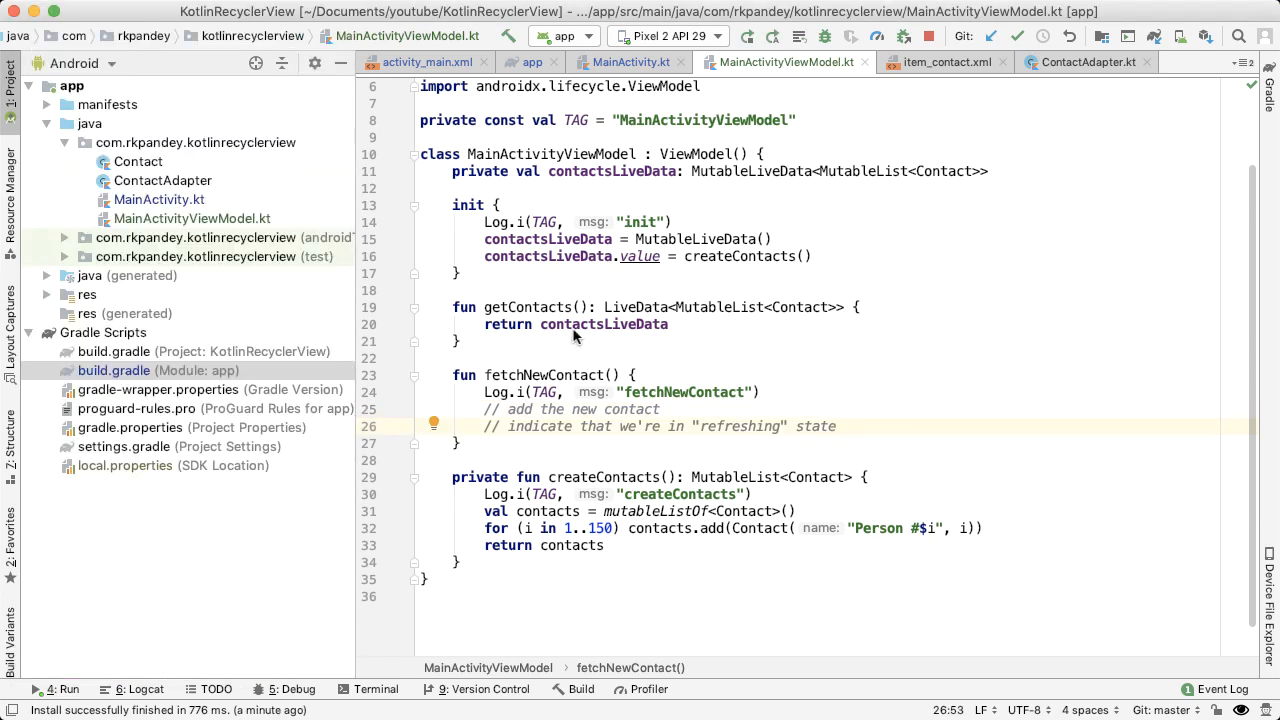
mouse_move(585, 343)
text(private val is)
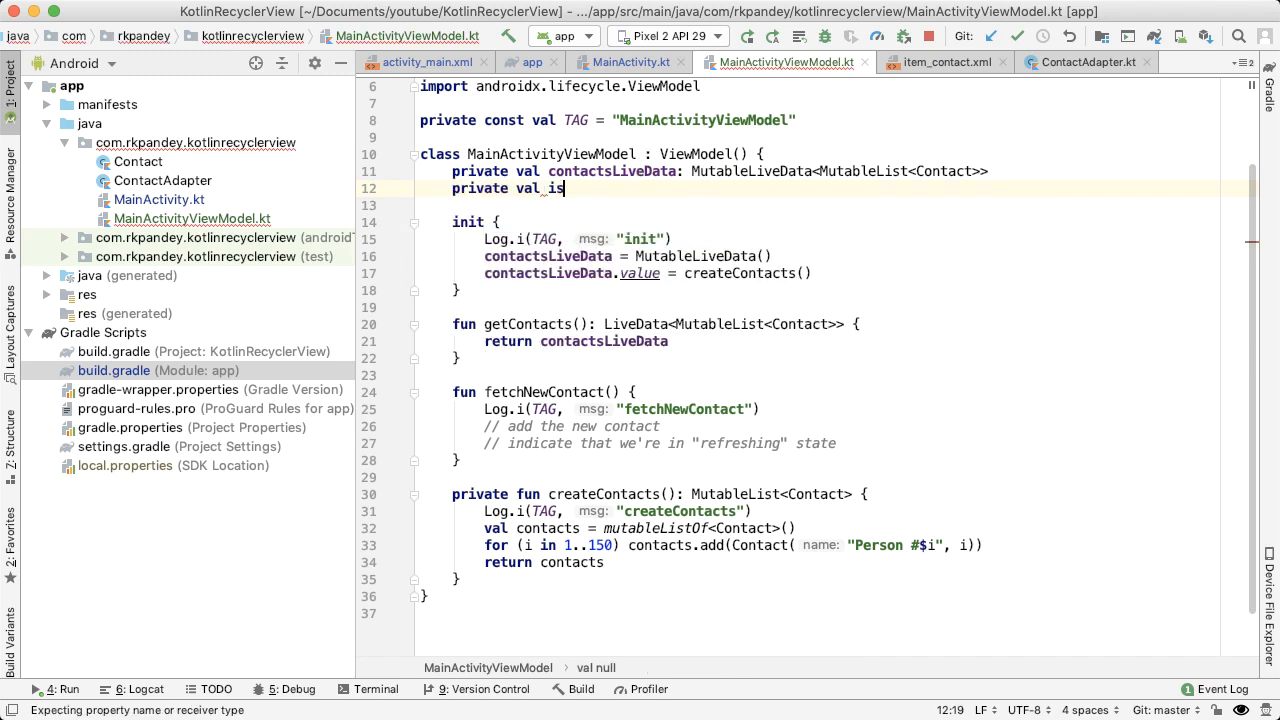
Declare isRefreshingLiveData as MutableLiveData<Boolean> and start referencing it in fetchNewContact.
text(Refreshing)
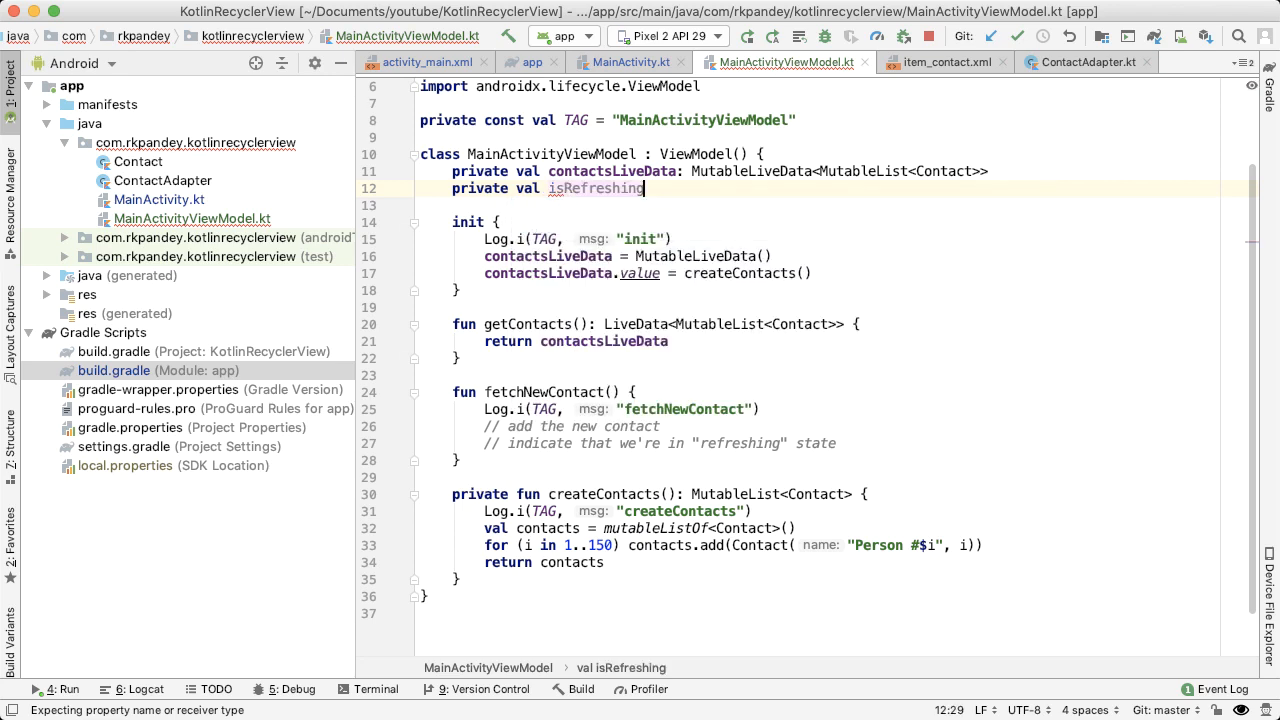
text(LiveData: Mu)
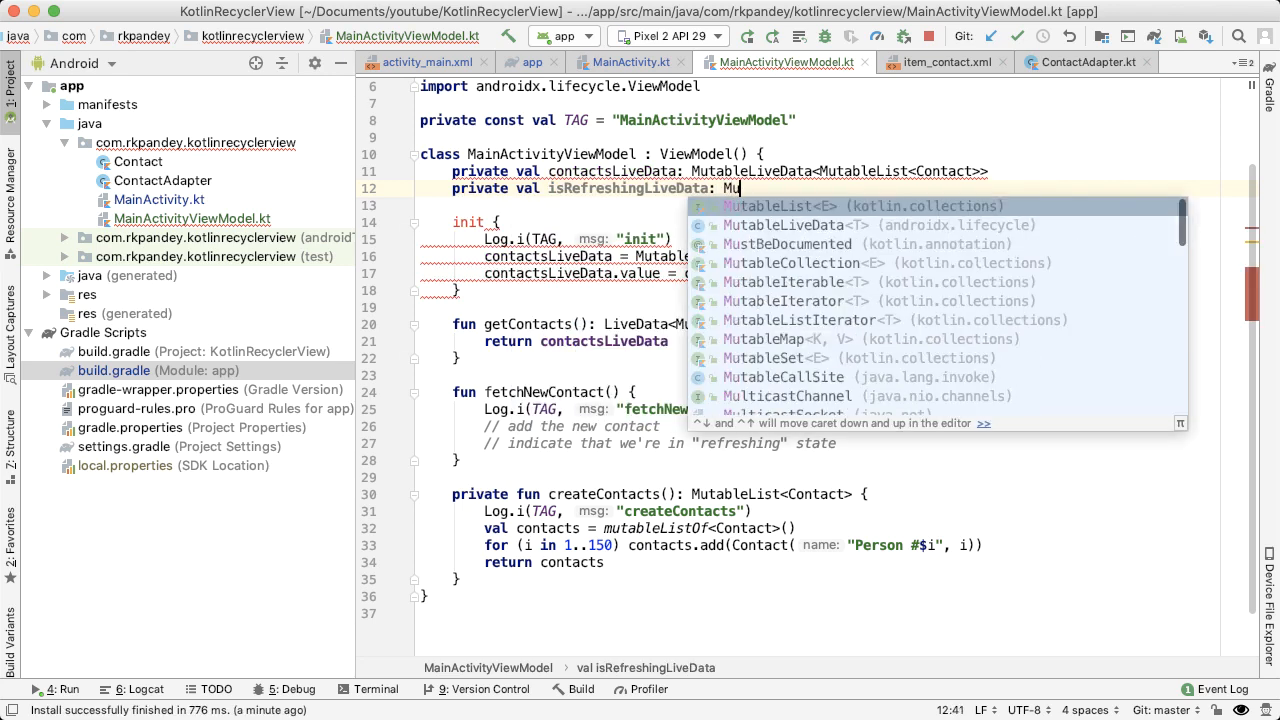
text(tableLiveData<)
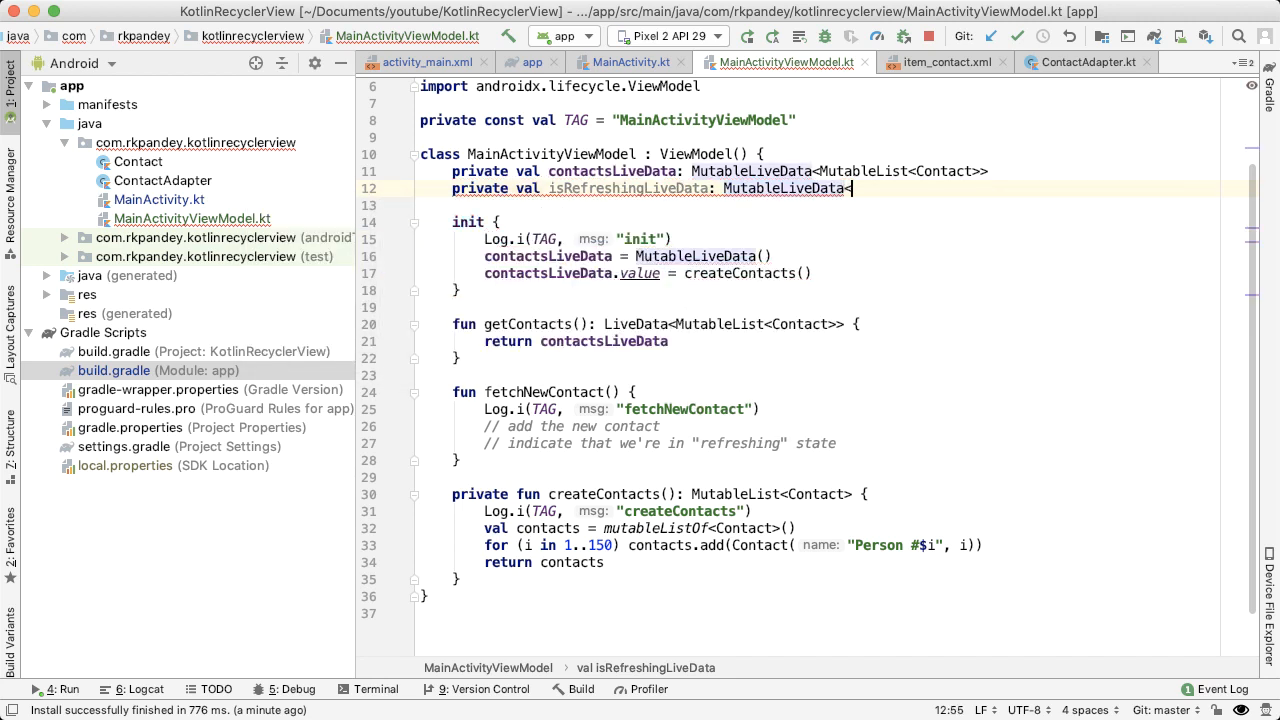
text(Boolean>)
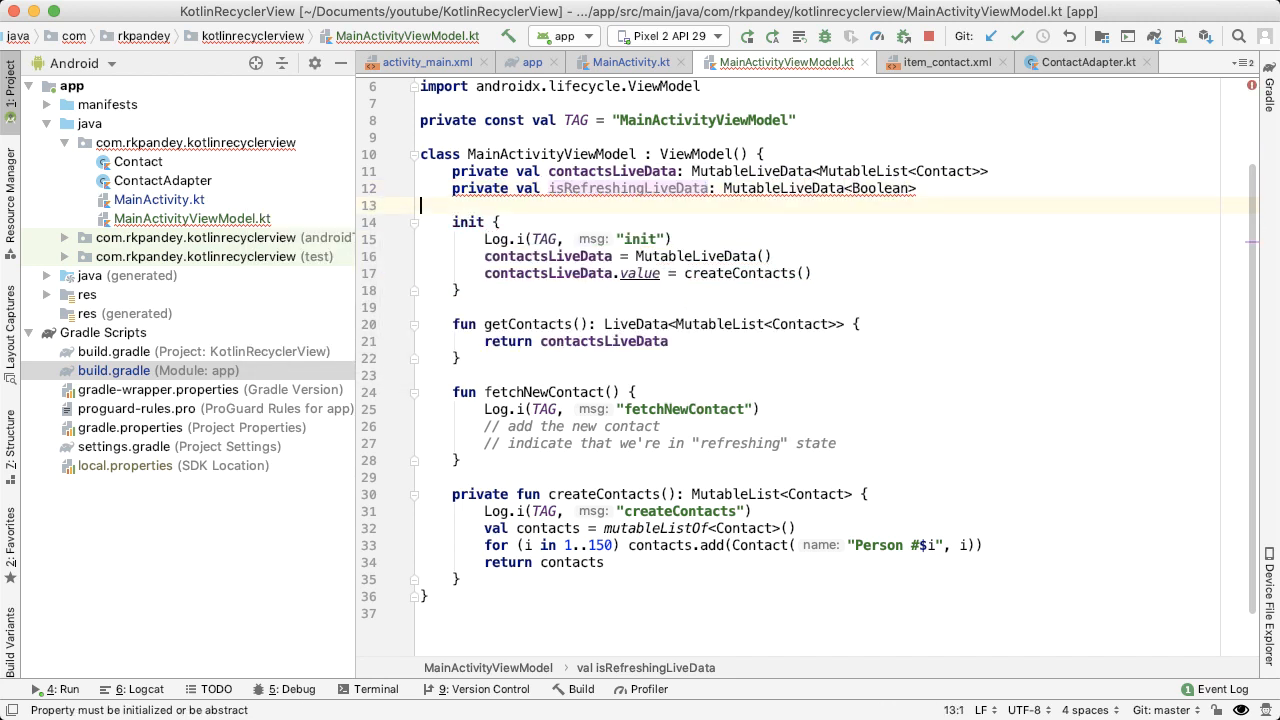
text(isRefreshingLiveData =)
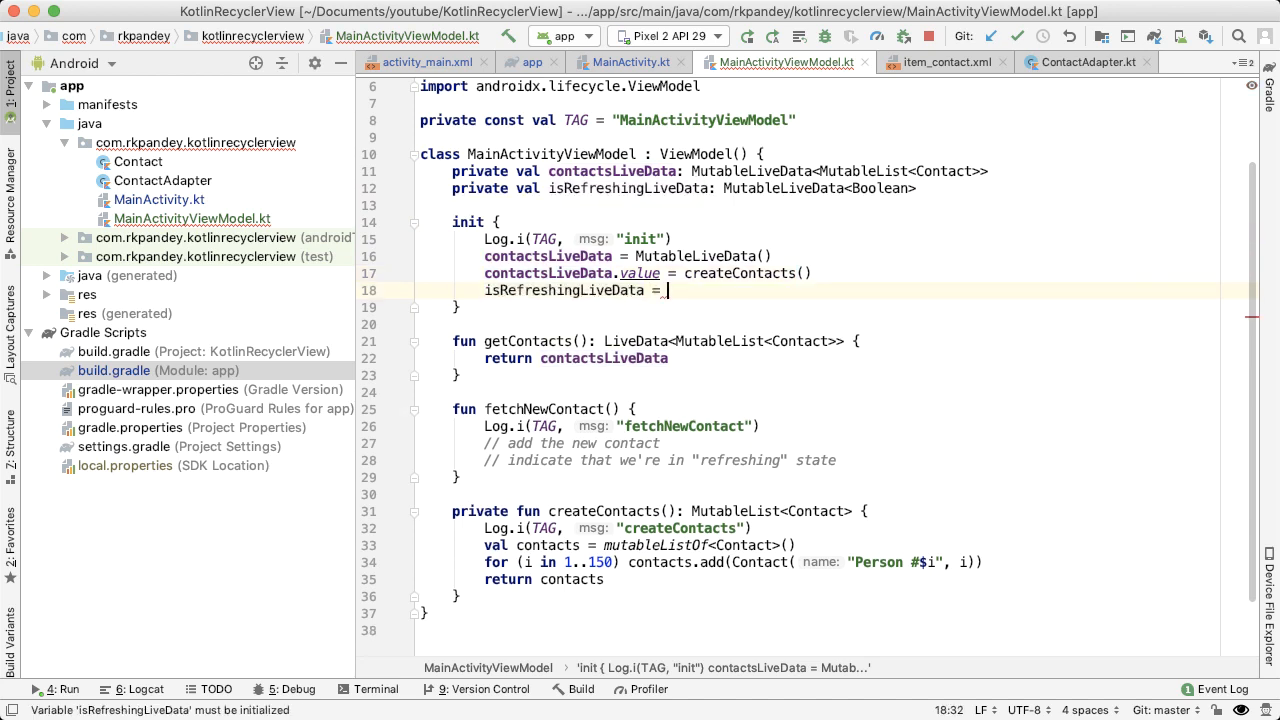
text(MutableLiveData())
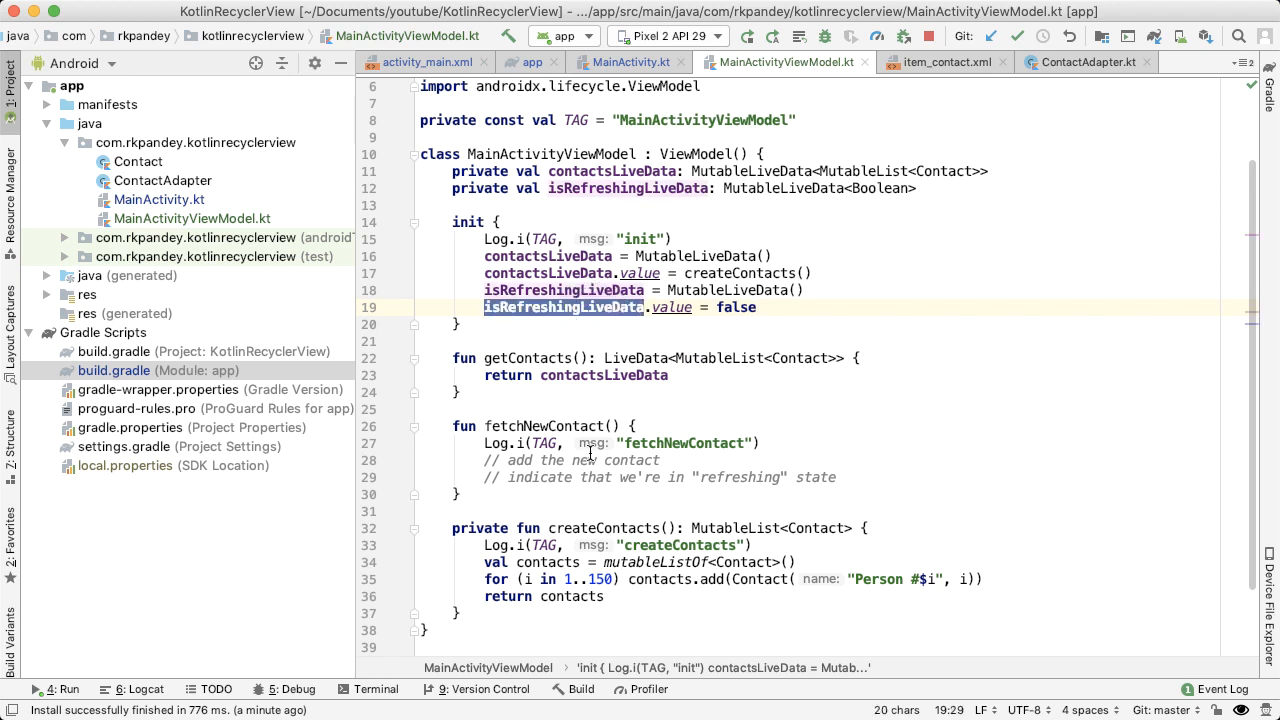
text(isRefreshingLiveData)
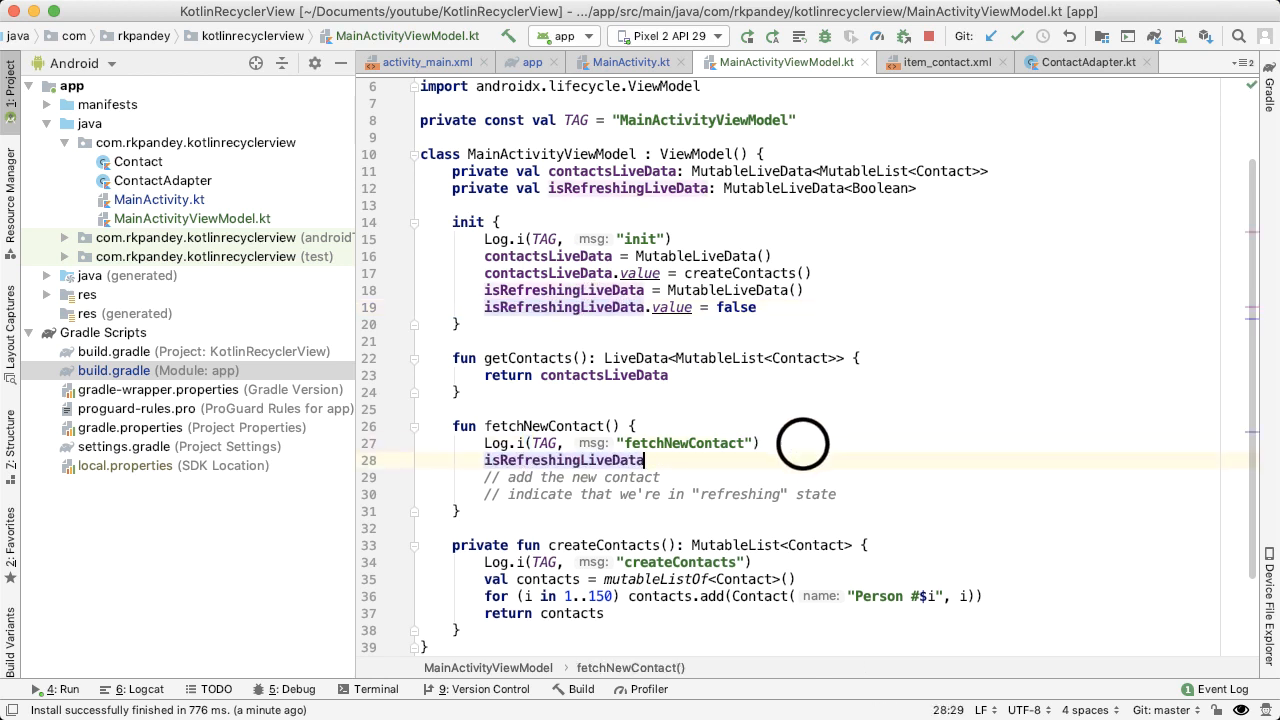
Set isRefreshingLiveData.value to true and add Handler().postDelayed with a 1_000 ms Runnable.
text(.value = true)
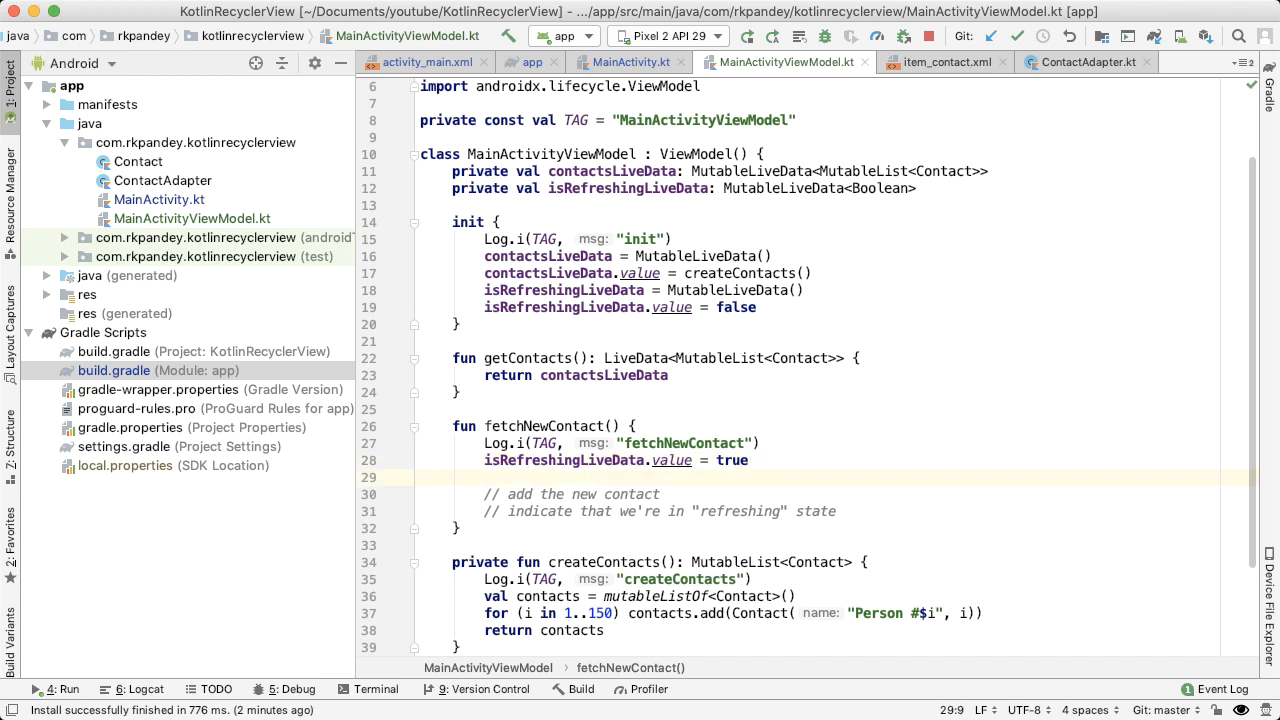
text(Han)
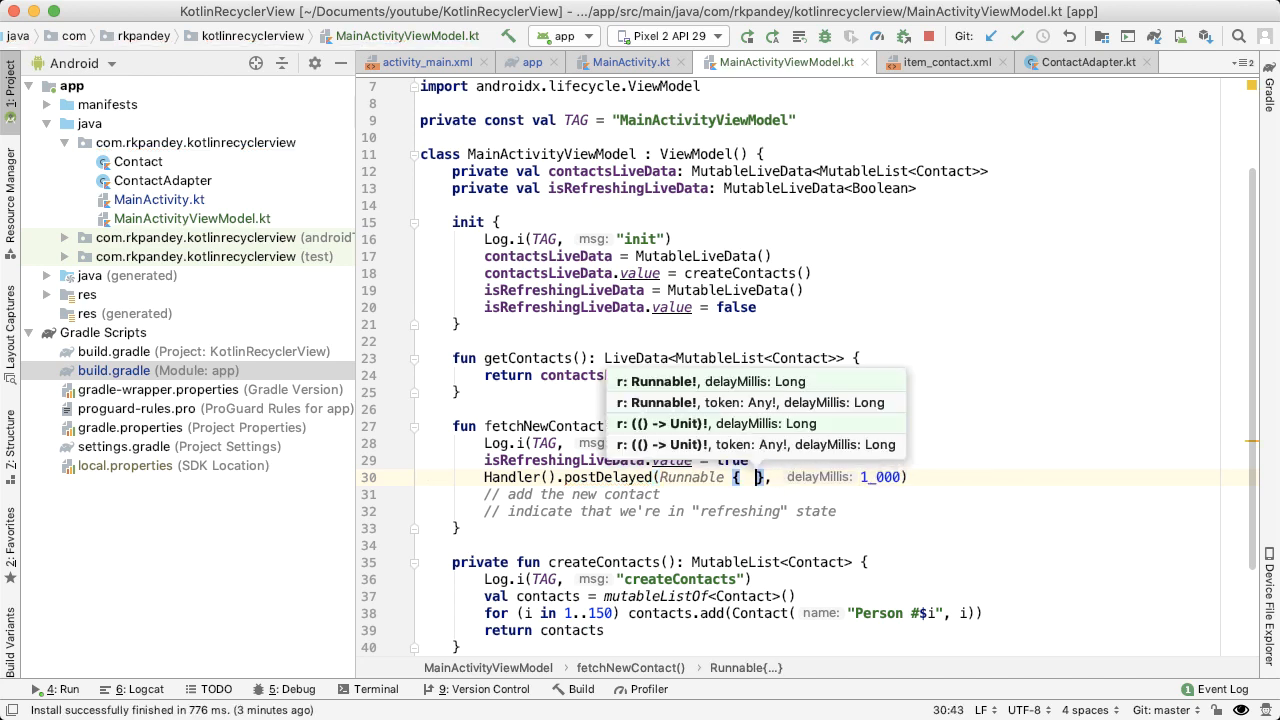
key(Enter)
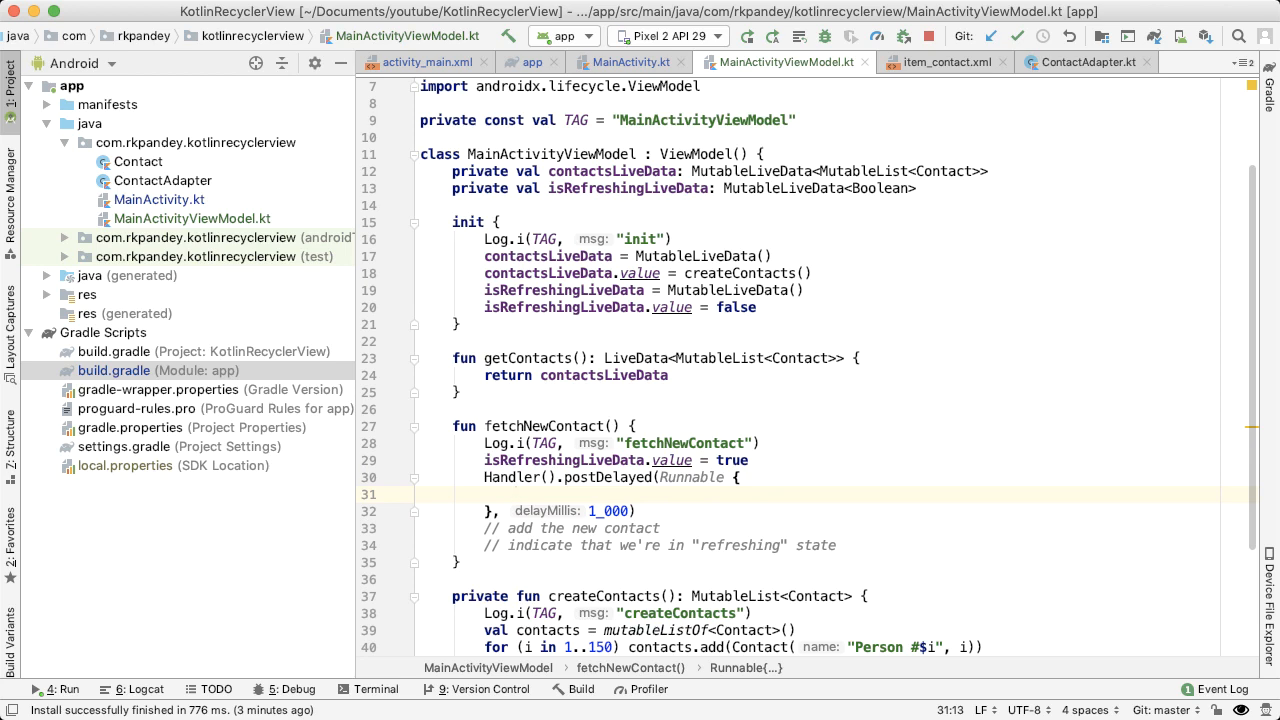
Copy contactsLiveData.value into contacts and null-safely add Julius Campbell, 52, at index 0.
text(contactsLiveData.)
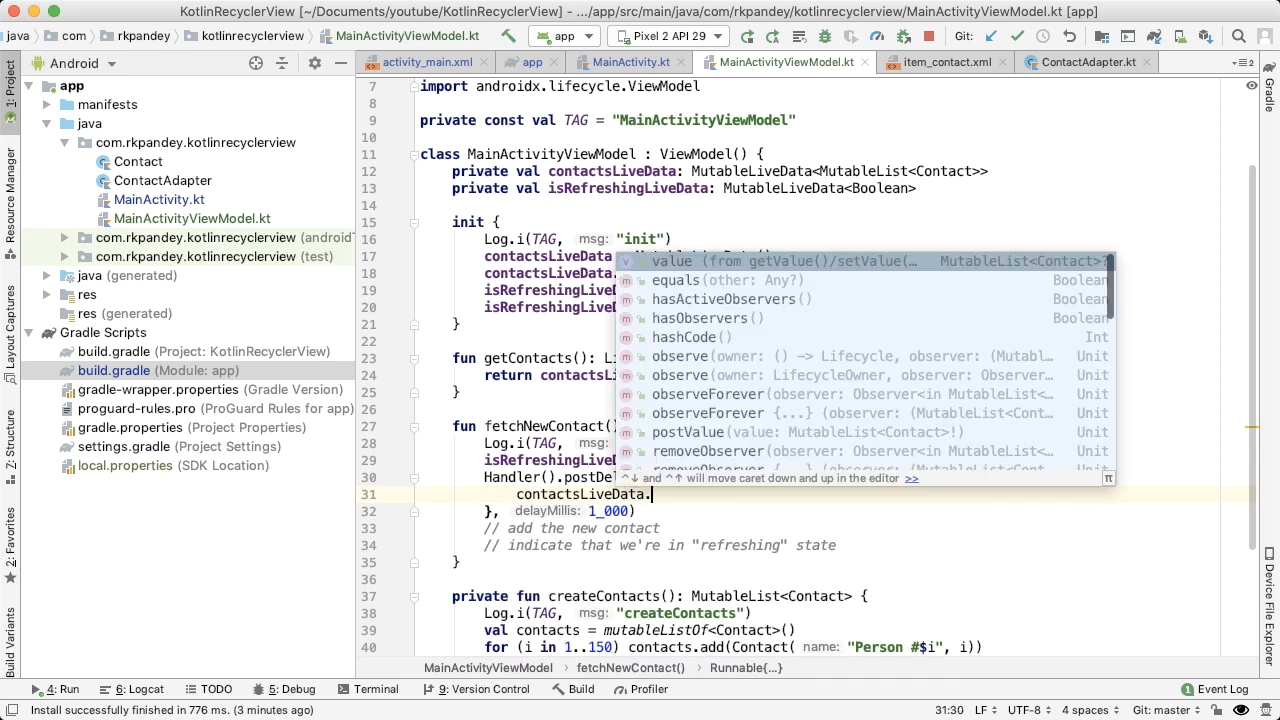
text(value)
text(con)
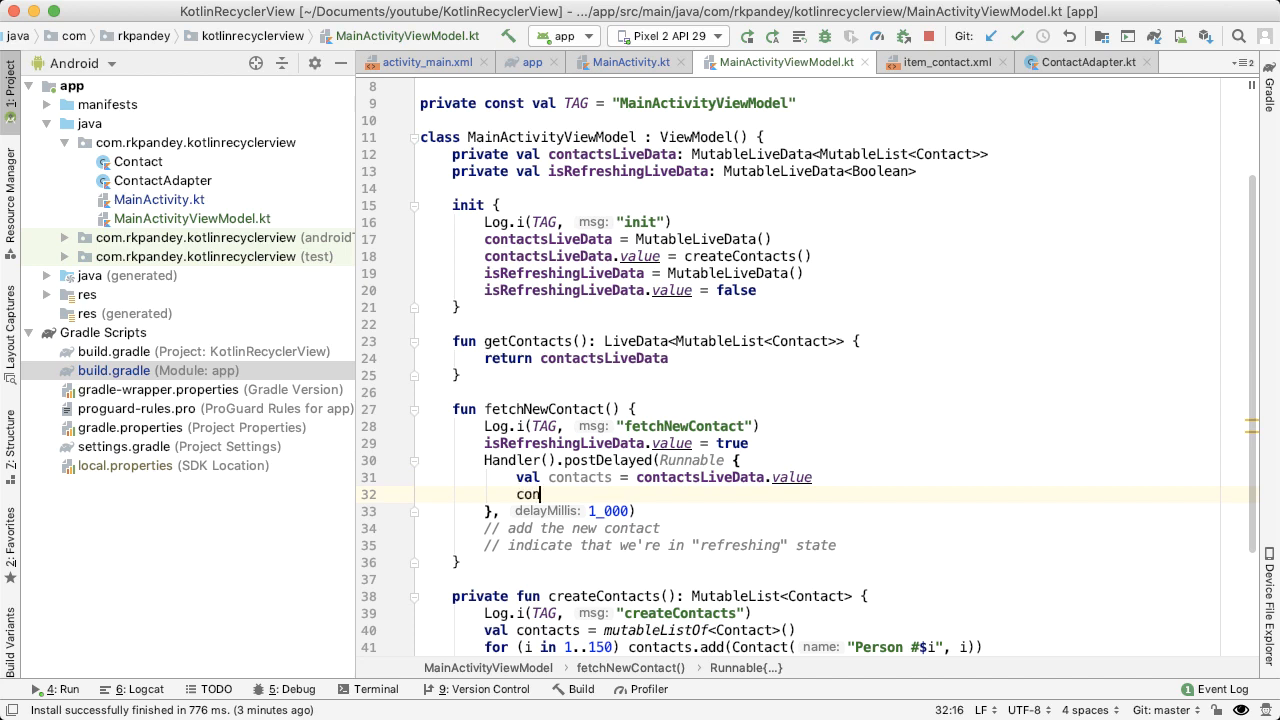
text(tacts)
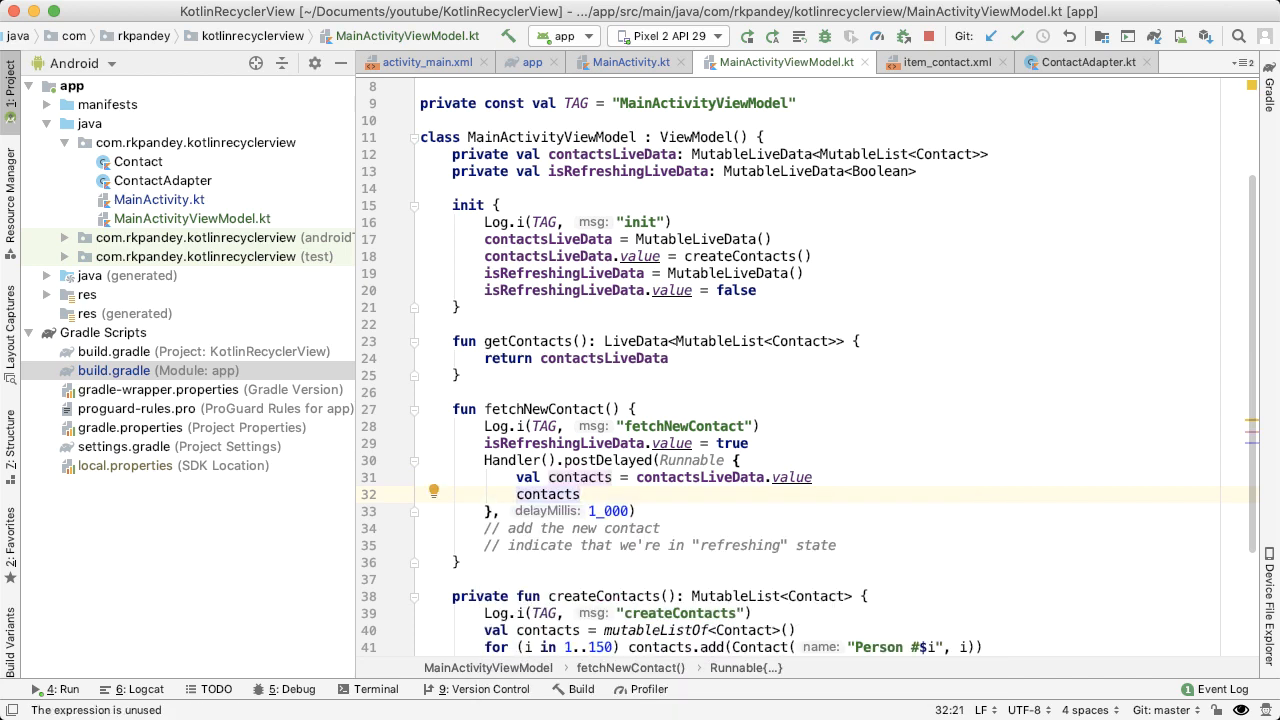
text(.add)
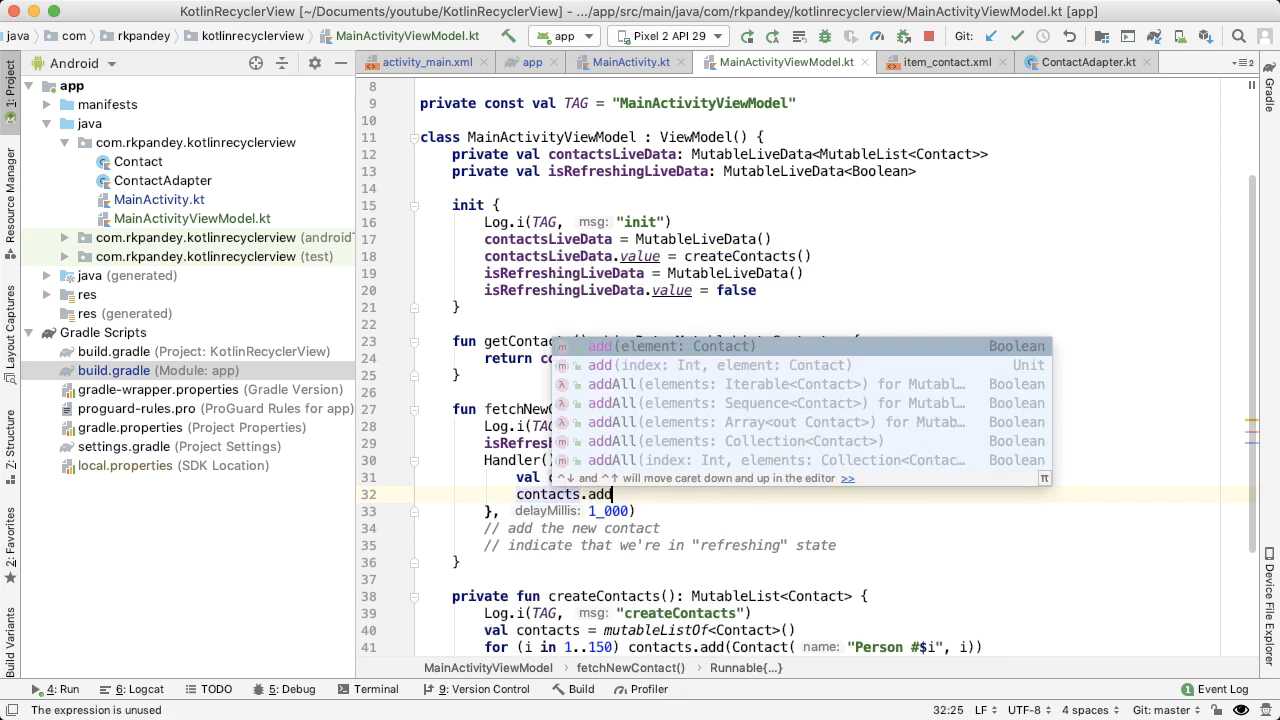
click(612, 365)
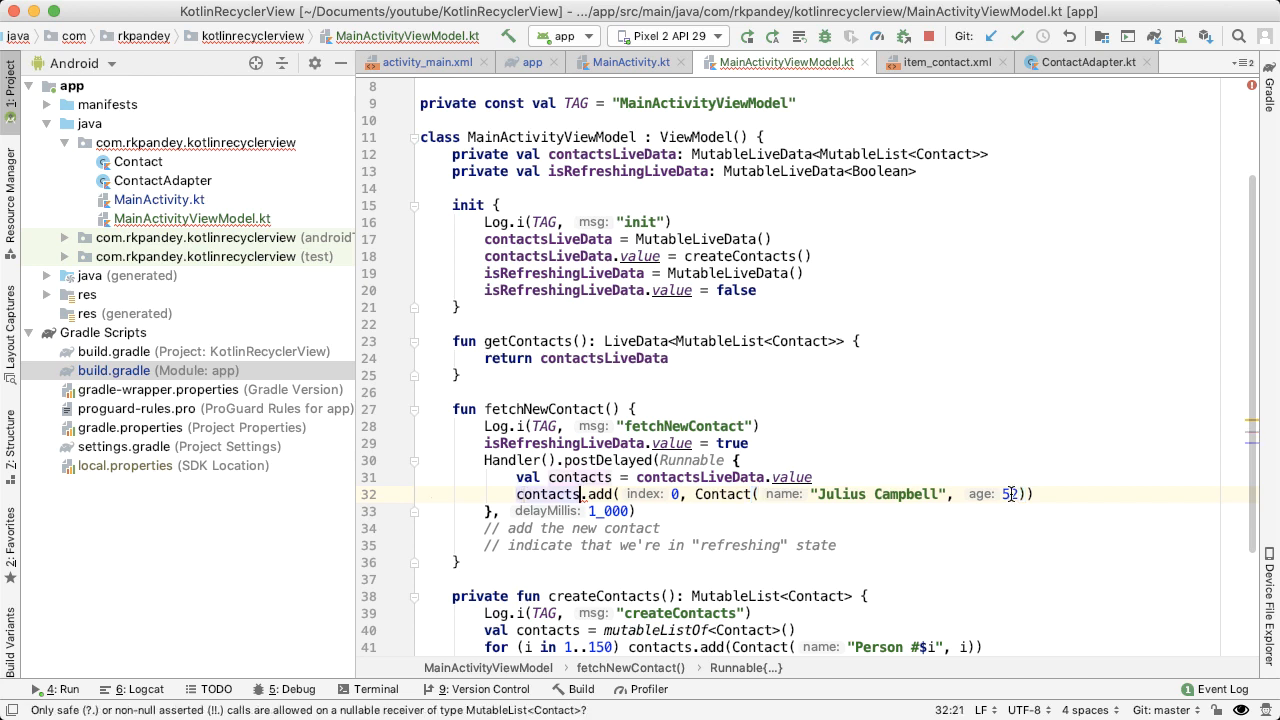
mouse_move(565, 494)
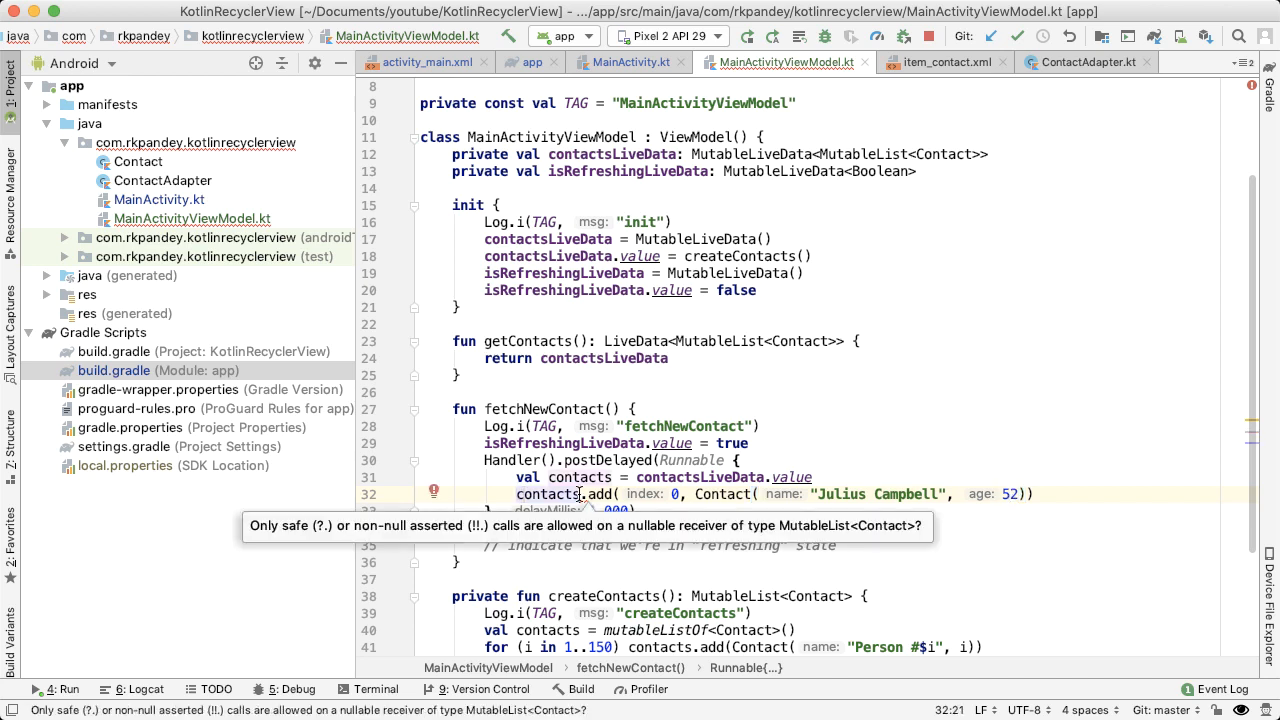
click(576, 493)
text(?)
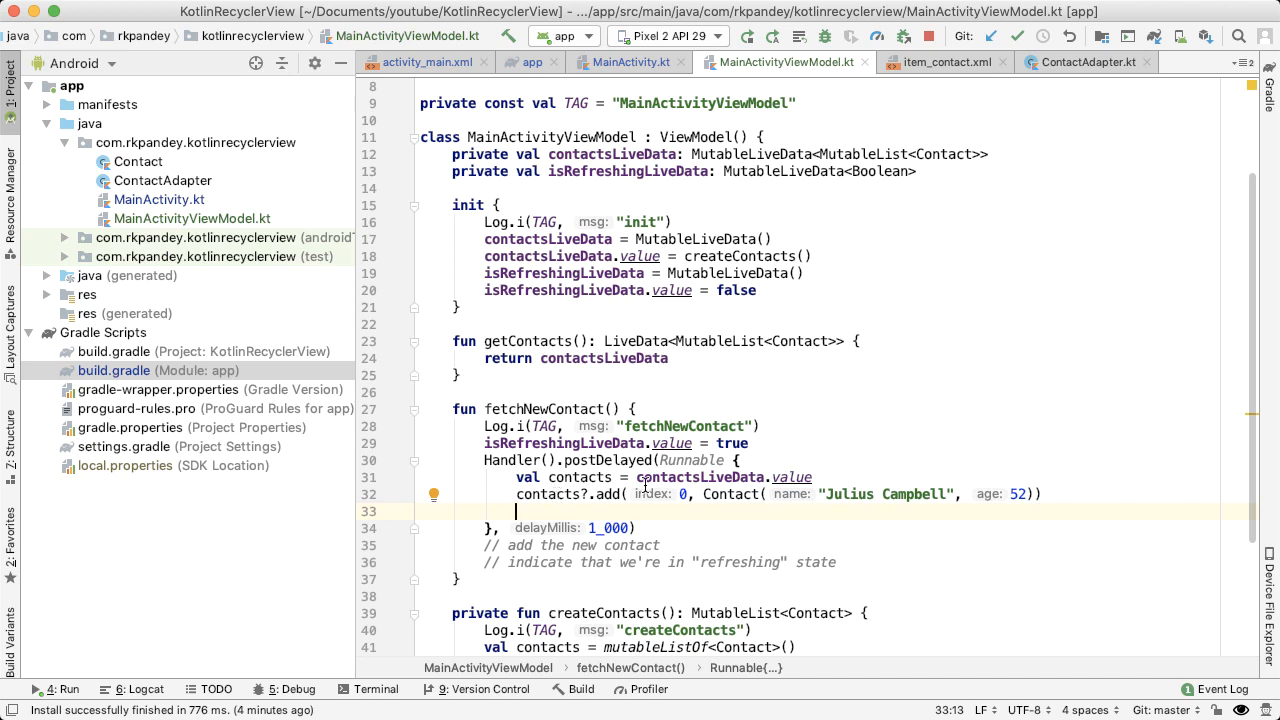
Republish contactsLiveData with the updated contacts and reset isRefreshingLiveData to false.
text(con)
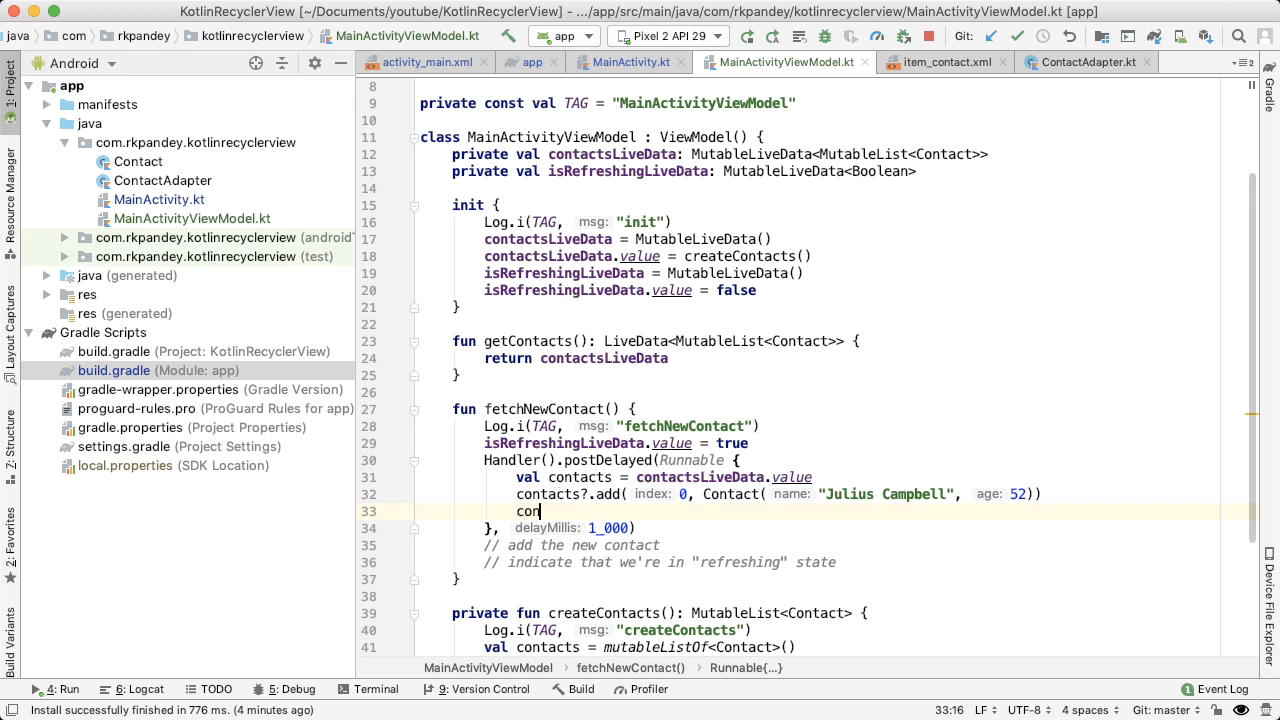
text(tactsLiveData.value = contacts)
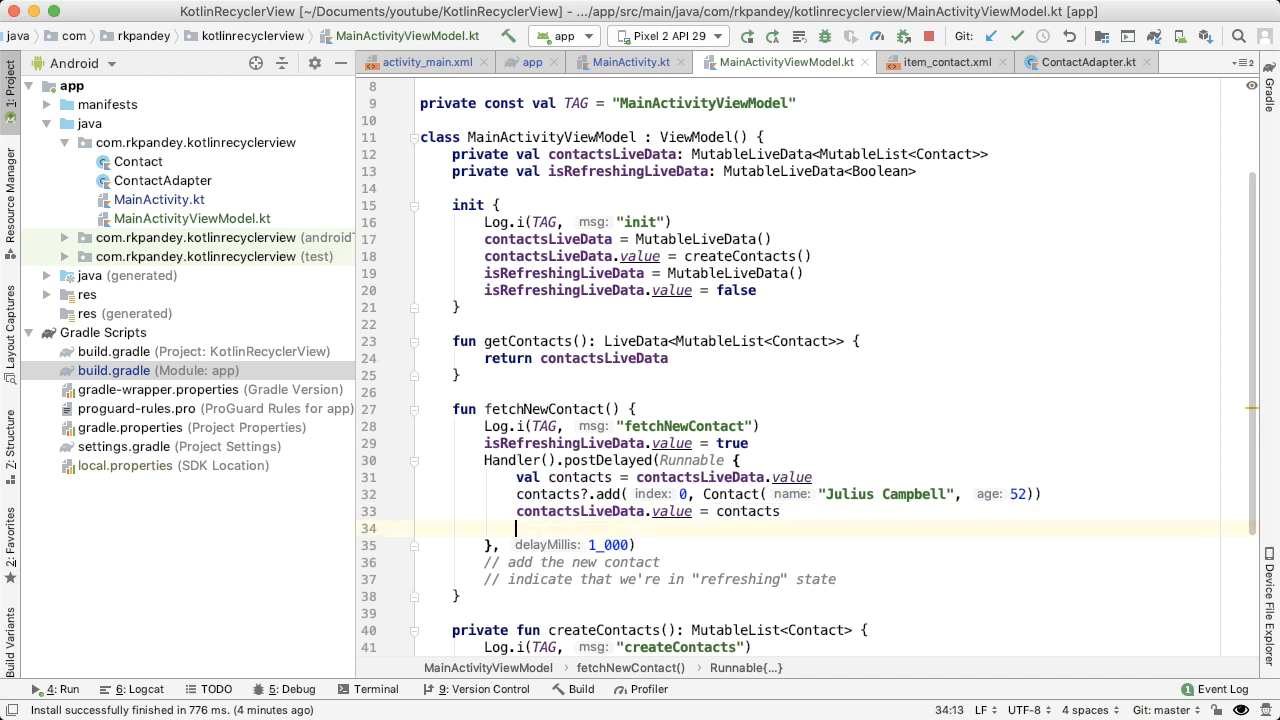
text(i)
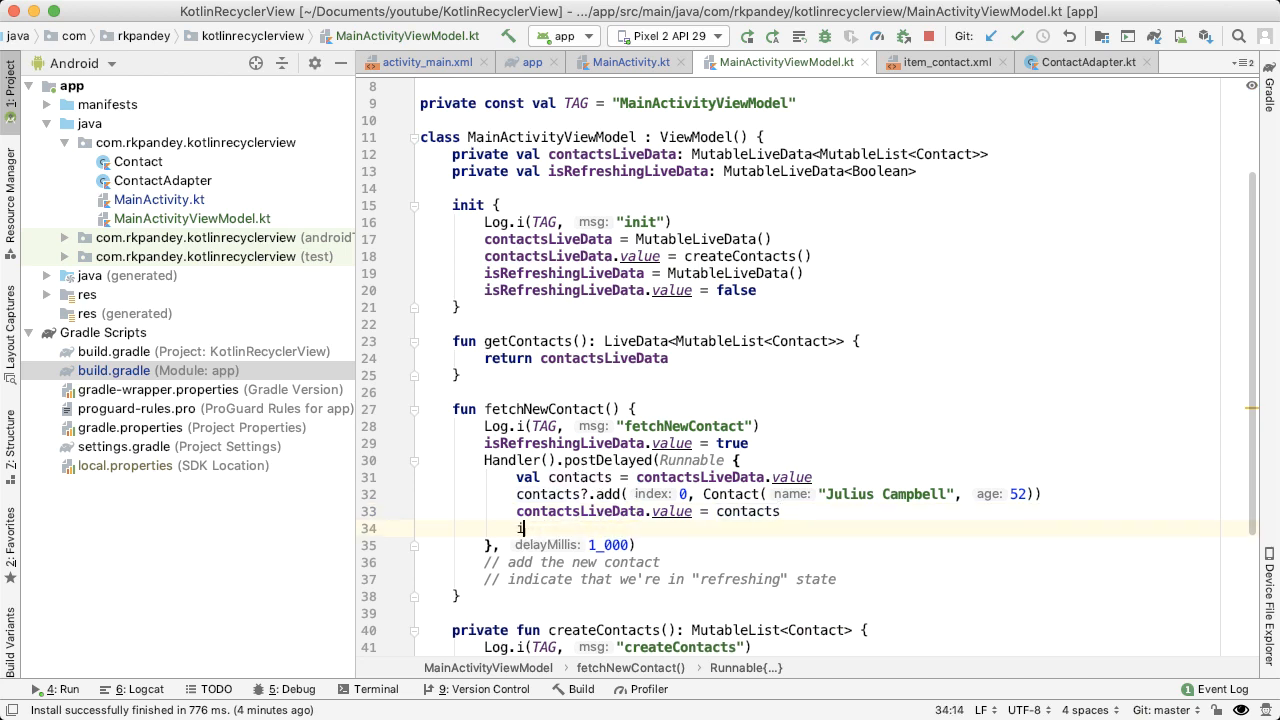
text(sRefreshingLiveData.value = false)
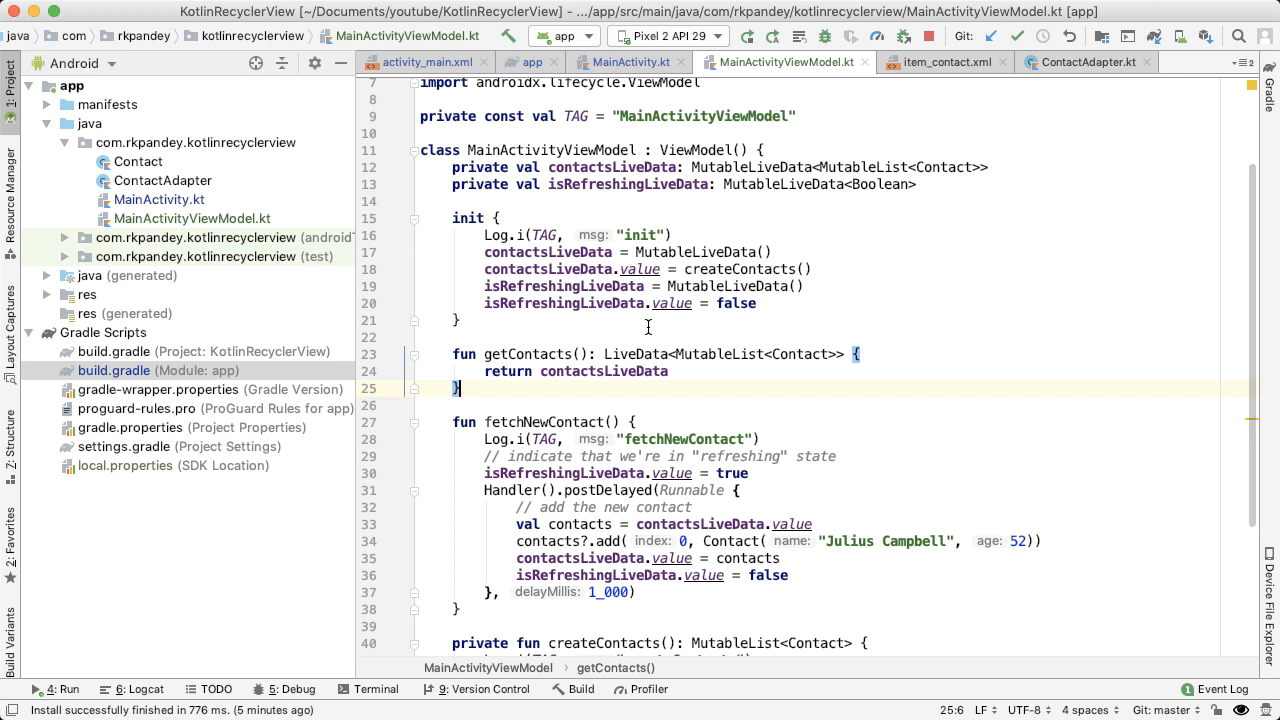
Add fun getIsRefreshing(): LiveData<Boolean> returning isRefreshingLiveData, then return to MainActivity.
text(fun)
text(return isRefreshingLiveData)
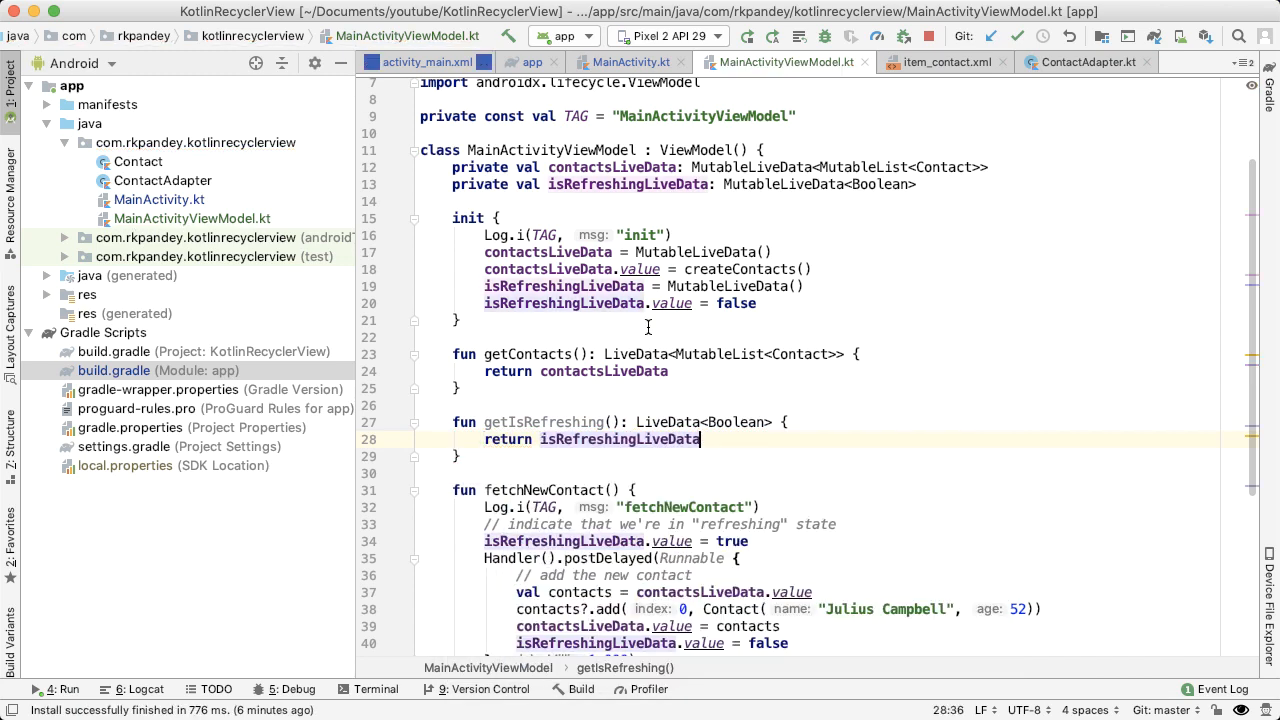
click(629, 62)
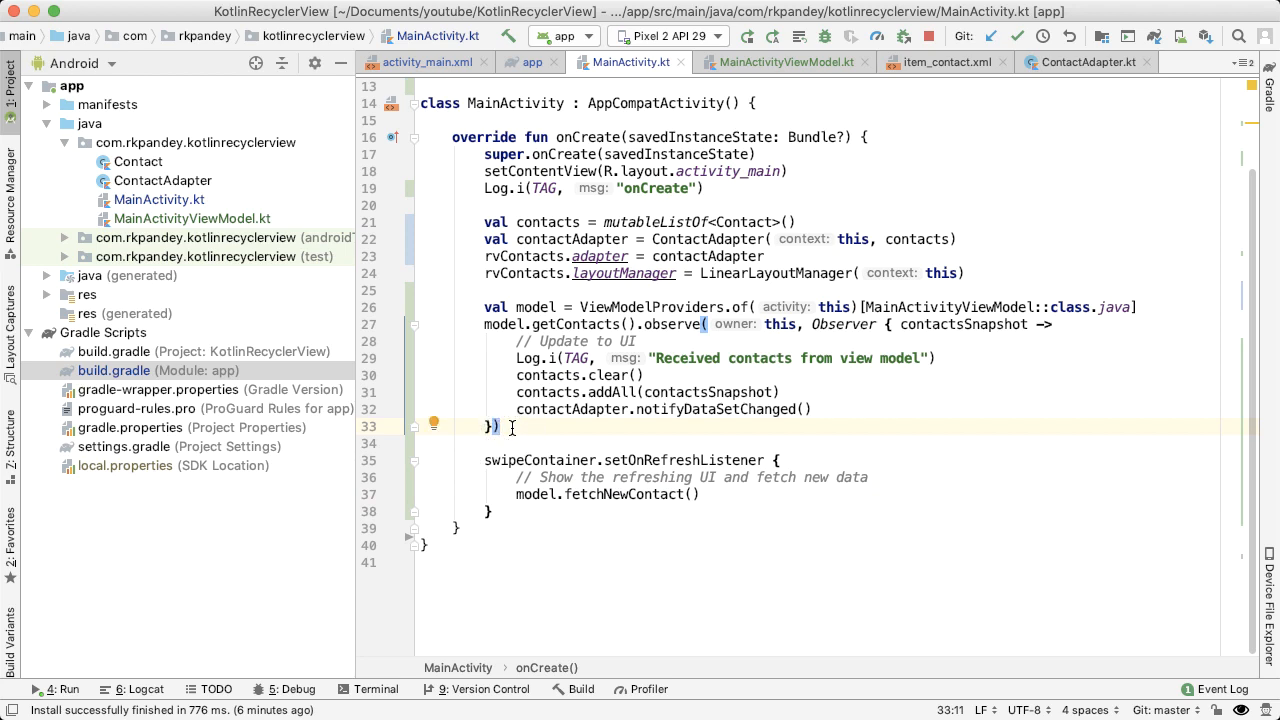
Observe model.getIsRefreshing() with an isRefreshing lambda that starts calling swipeContainer.
text(m)
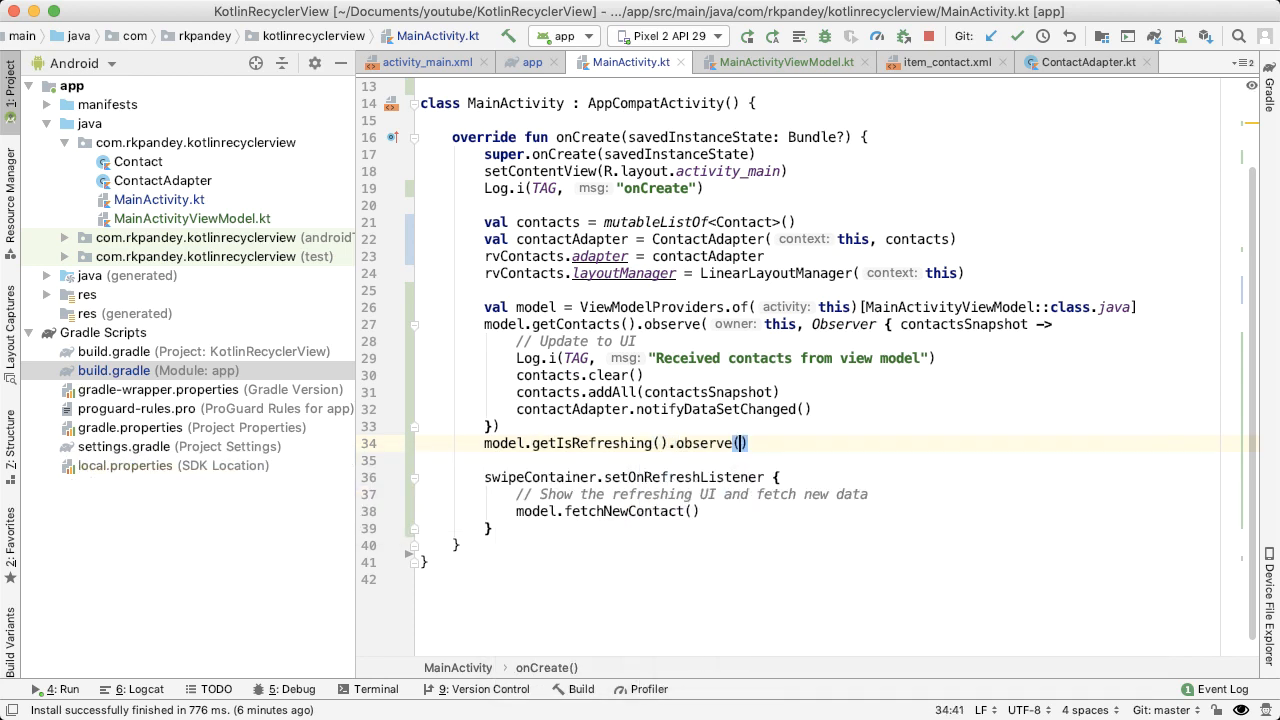
text(this, Observer {)
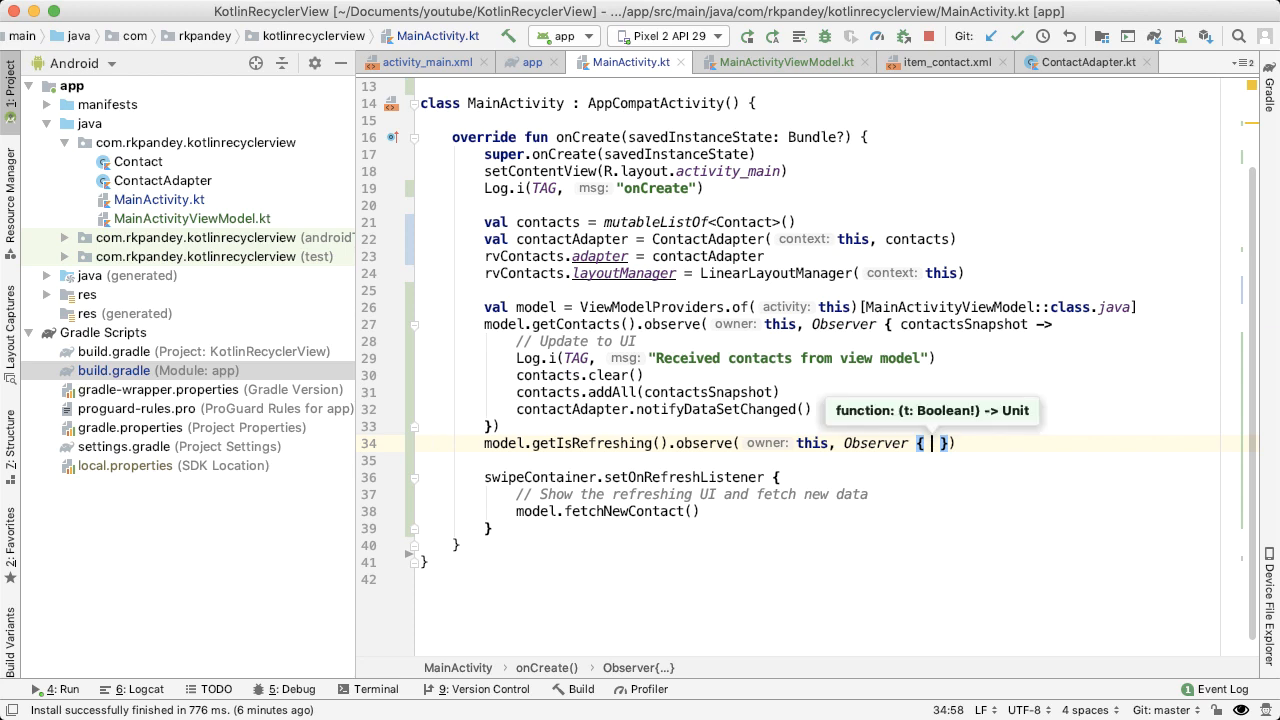
text(isRefreshing ->)
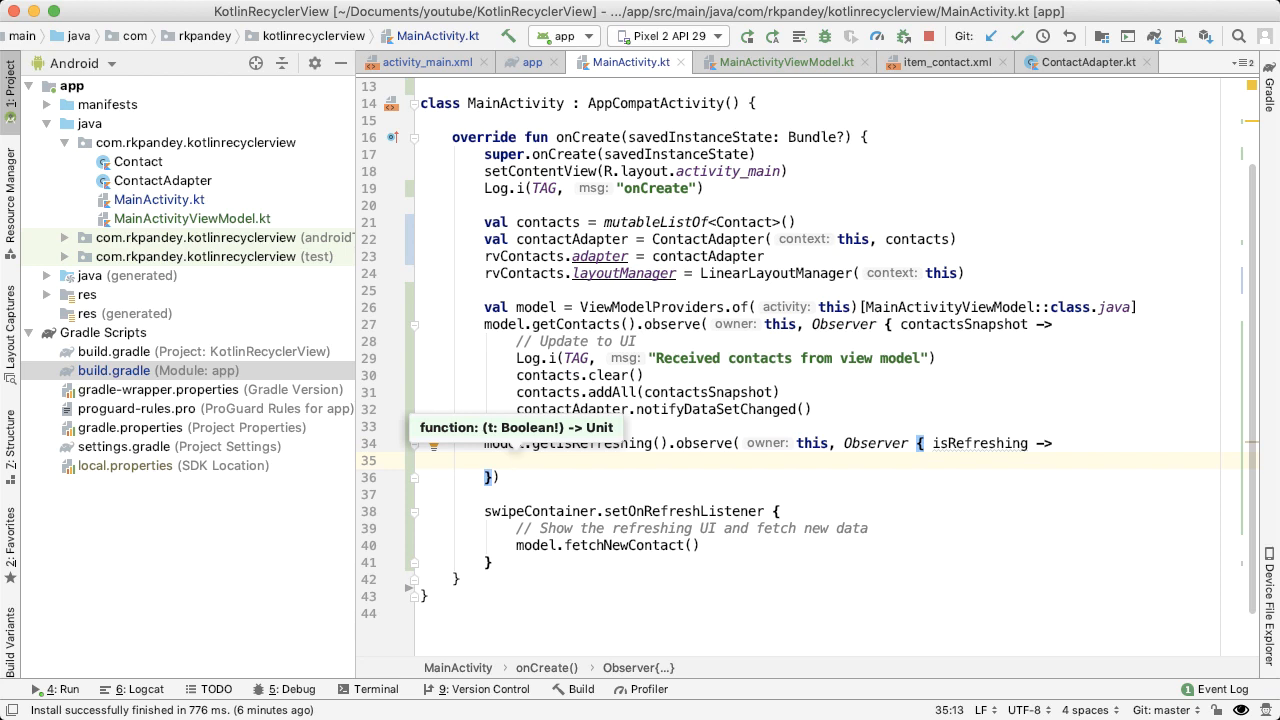
text(swipeContainer)
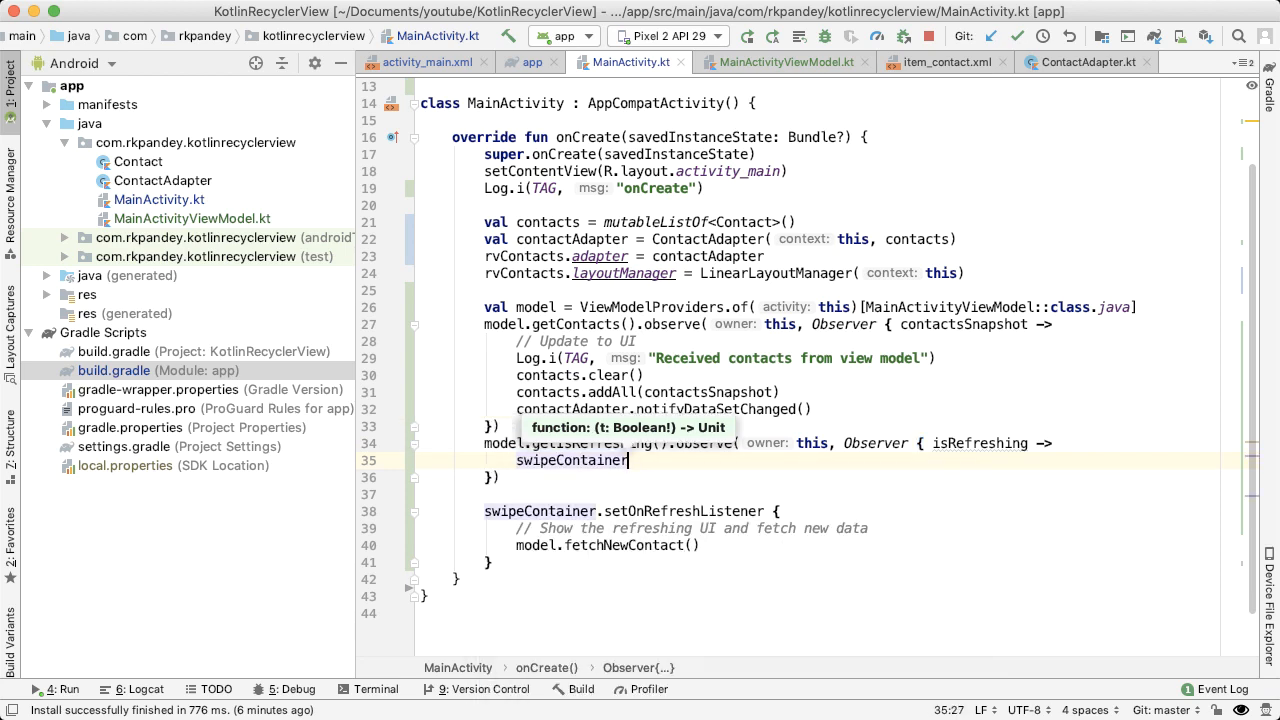
text(.isRefreshing = isRefreshing)
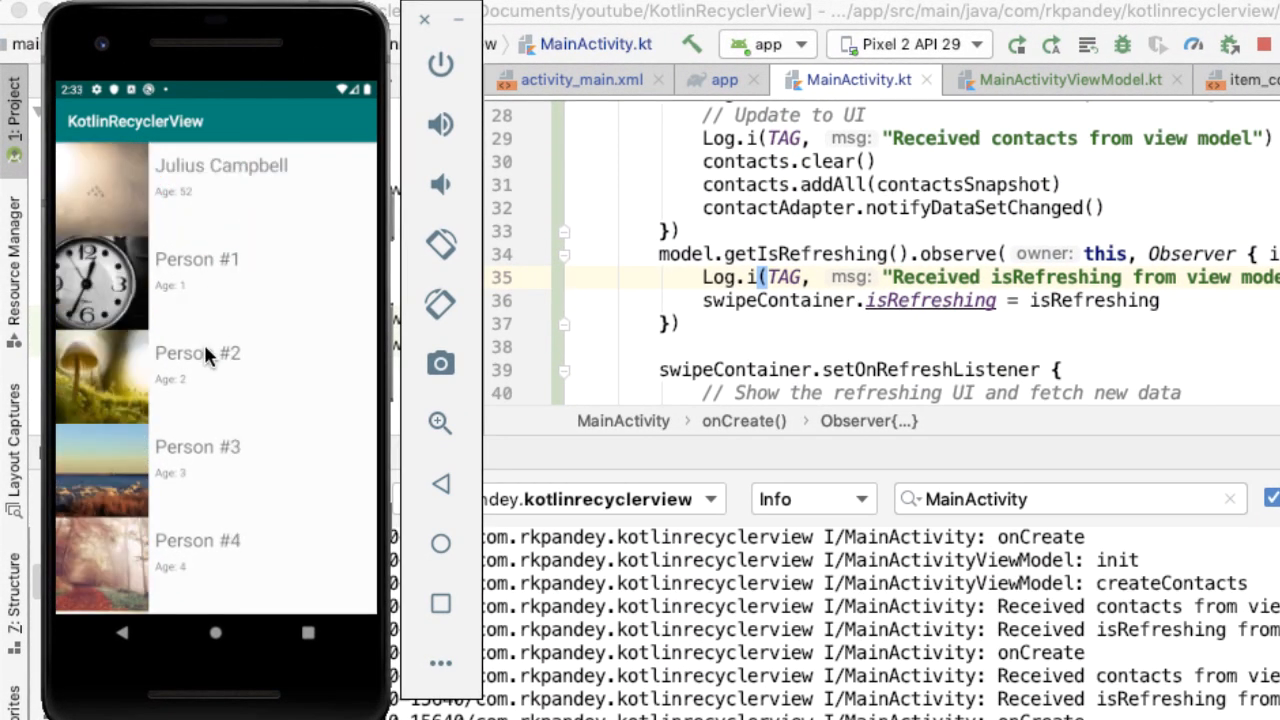
mouse_move(214, 202)
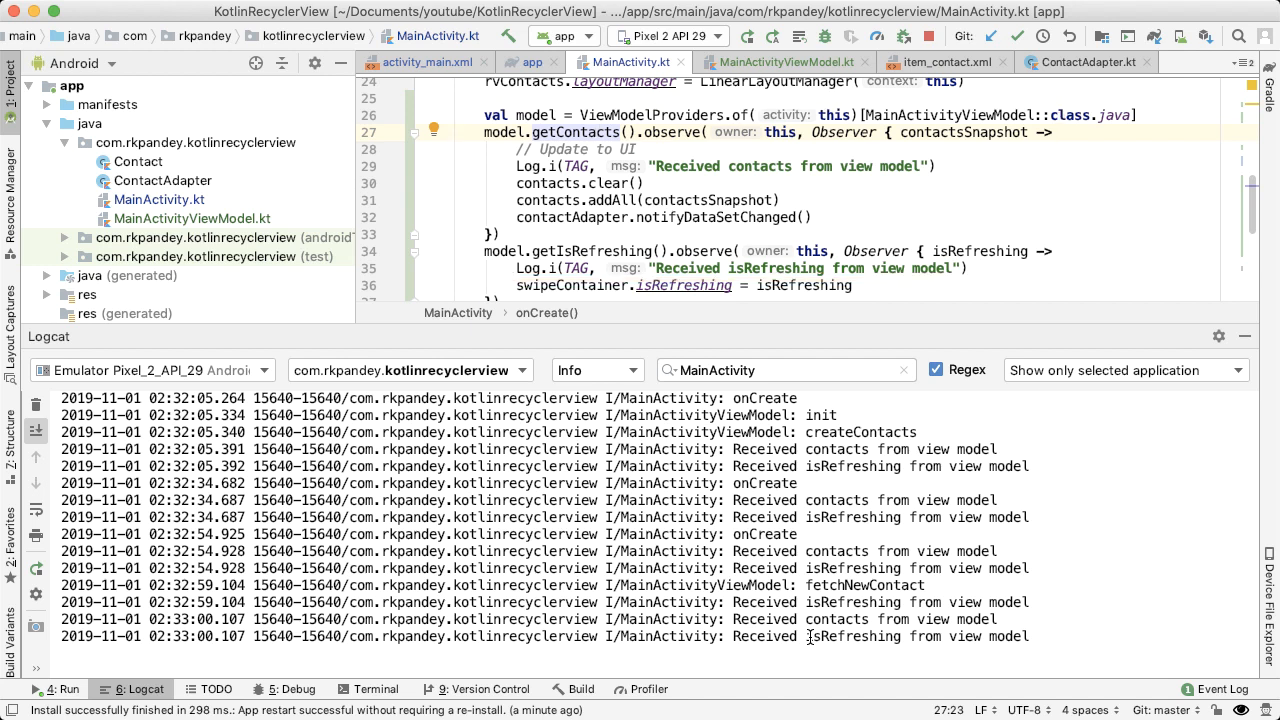
Highlight isRefreshing in the latest Logcat message and getIsRefreshing in the observer.
double_click(860, 636)
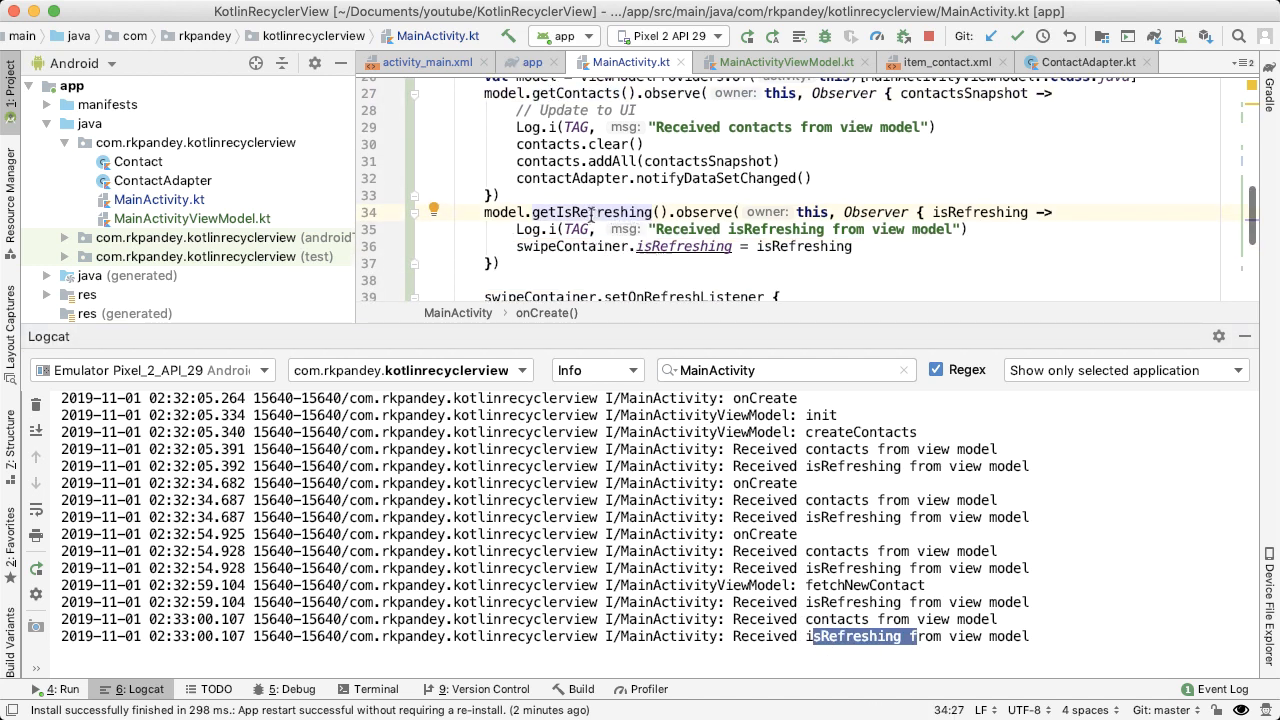
double_click(590, 212)
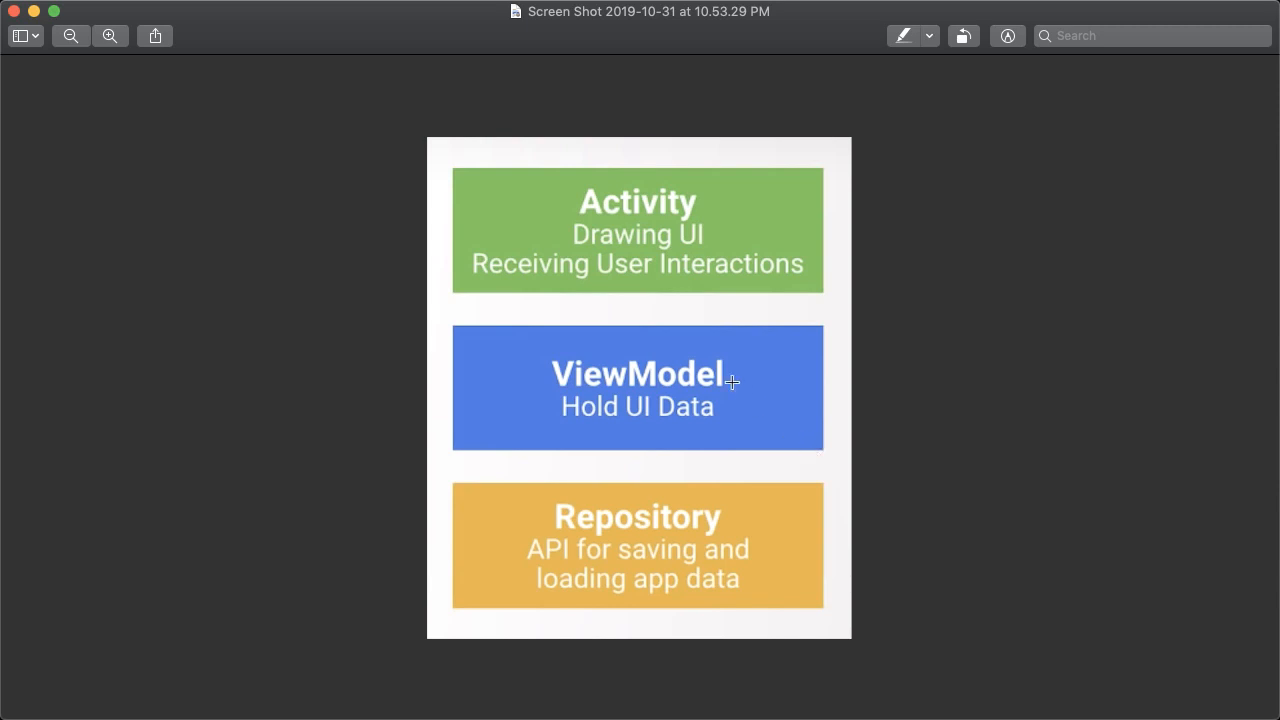
mouse_move(720, 371)
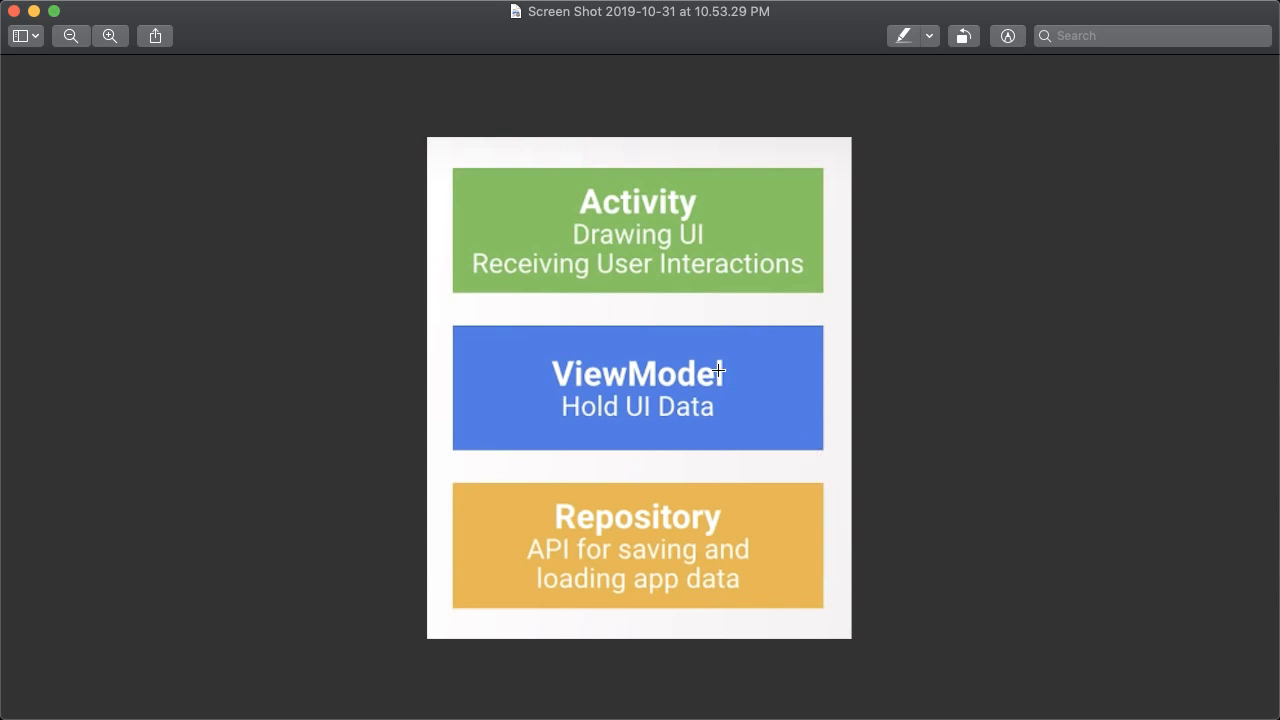
mouse_move(634, 231)
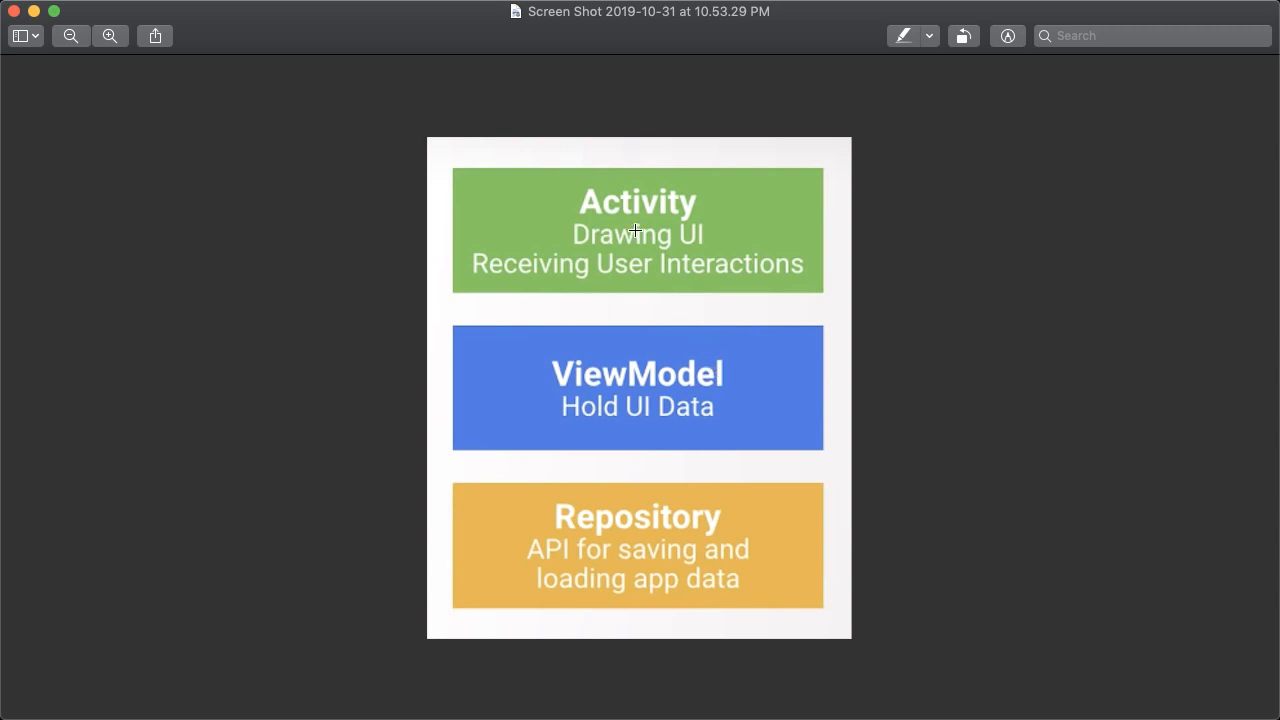